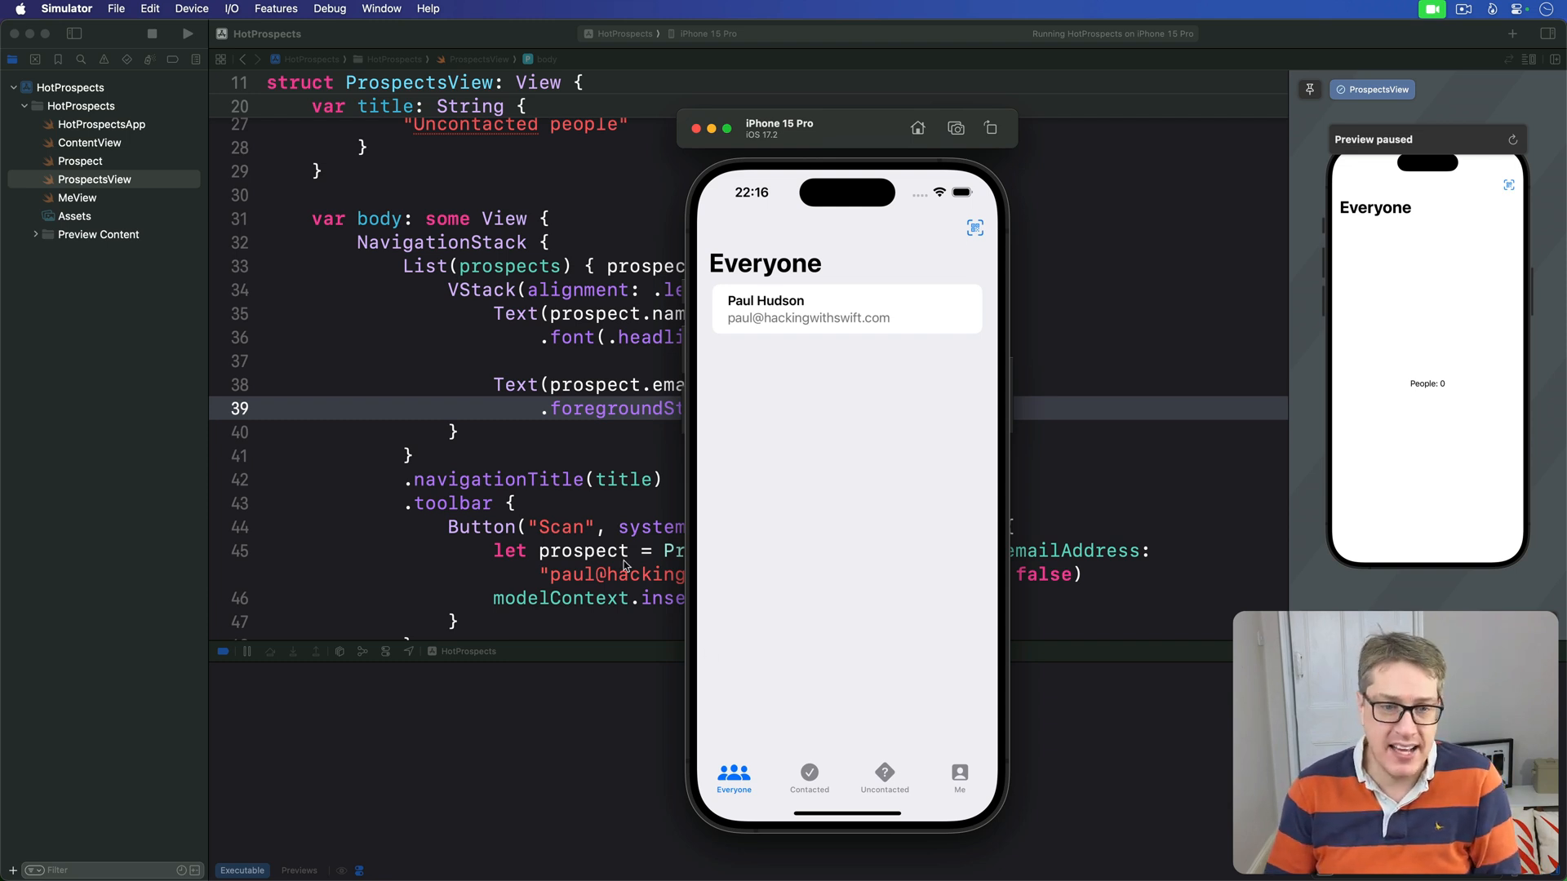
Switch the editor to MeView.swift from the Project Navigator.
left_click(76, 198)
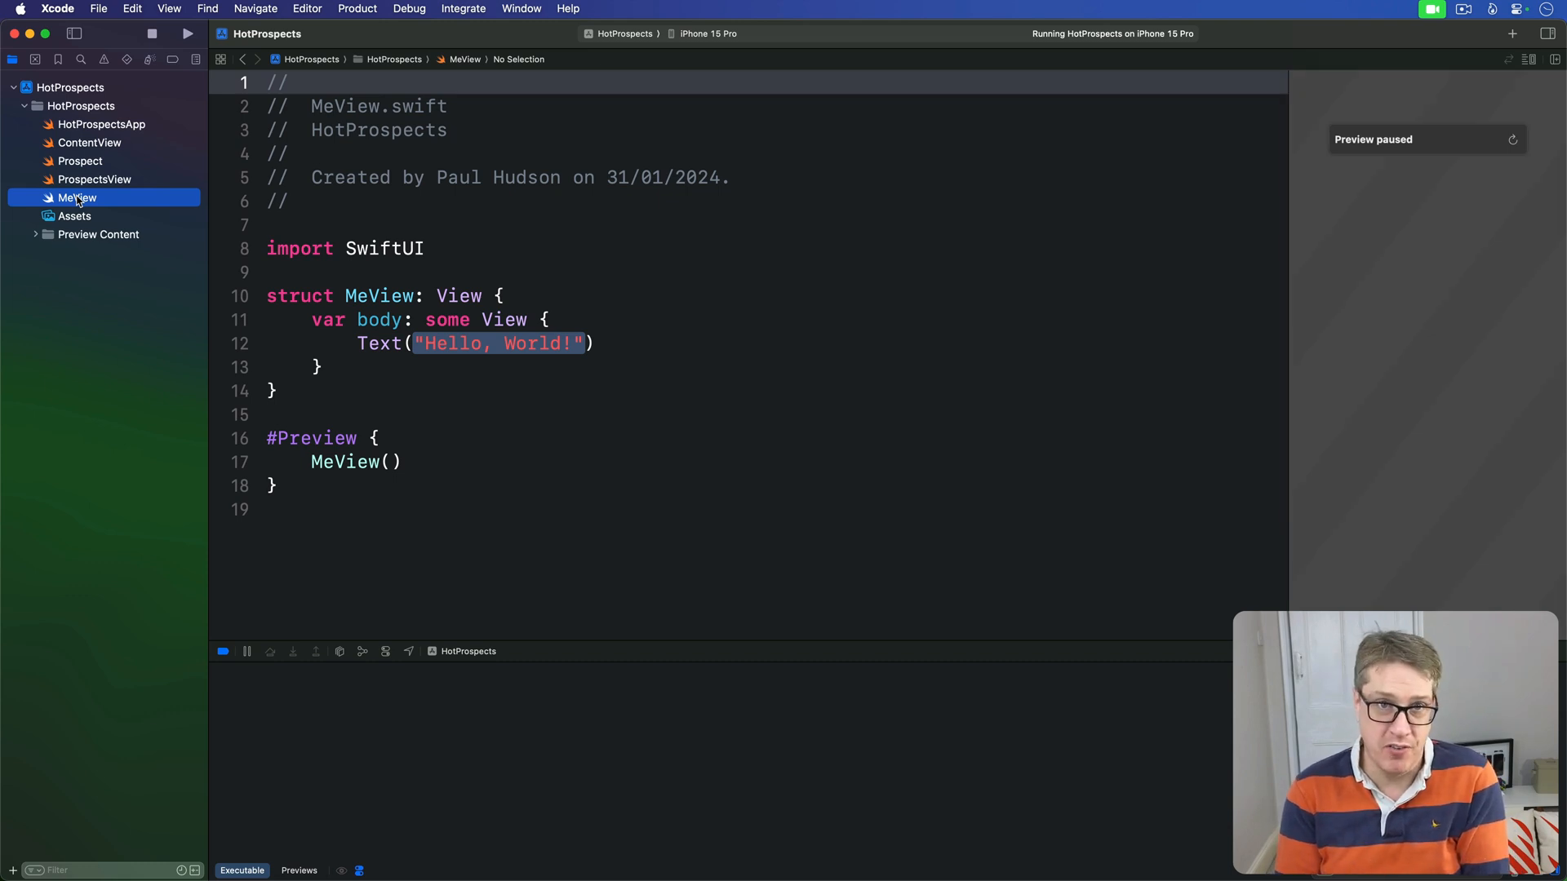
left_click(1512, 138)
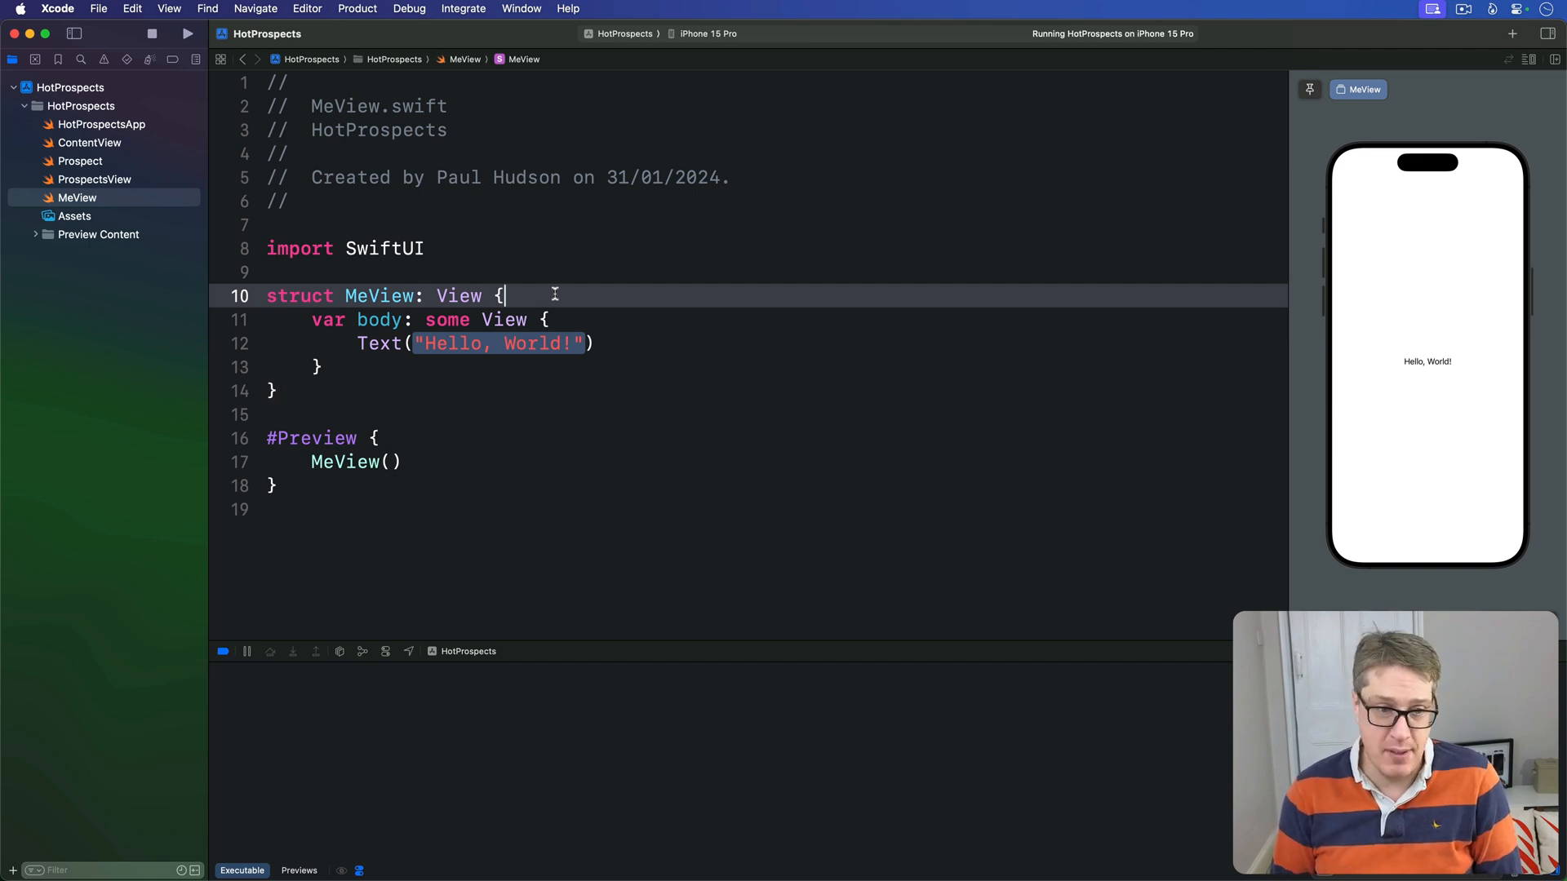
type("@AppStorage(\"name\") private var")
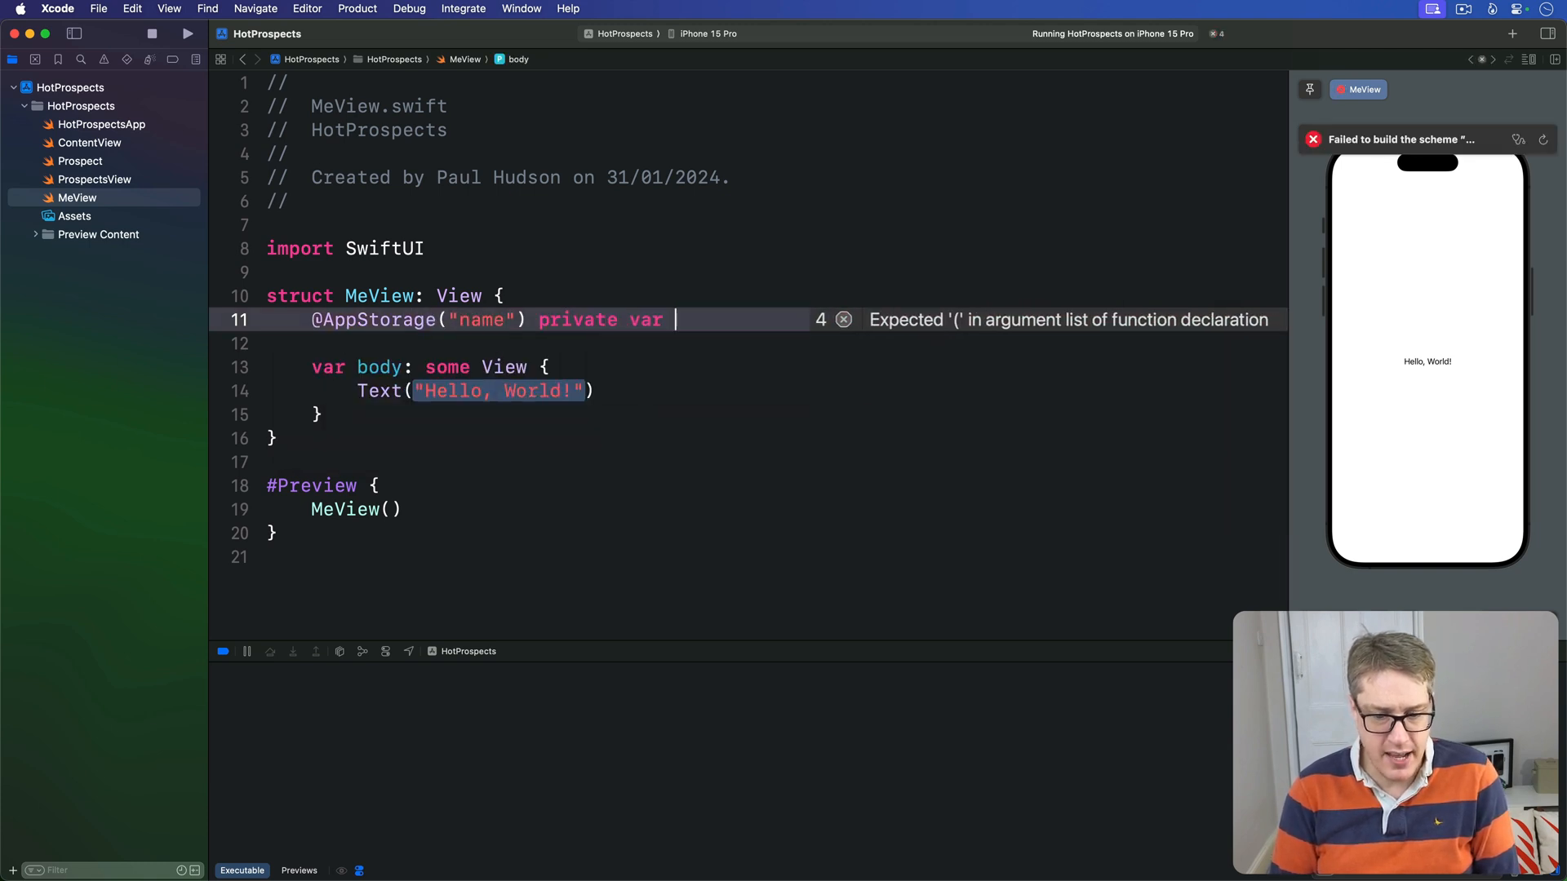
type("name = \"Anonymous\"")
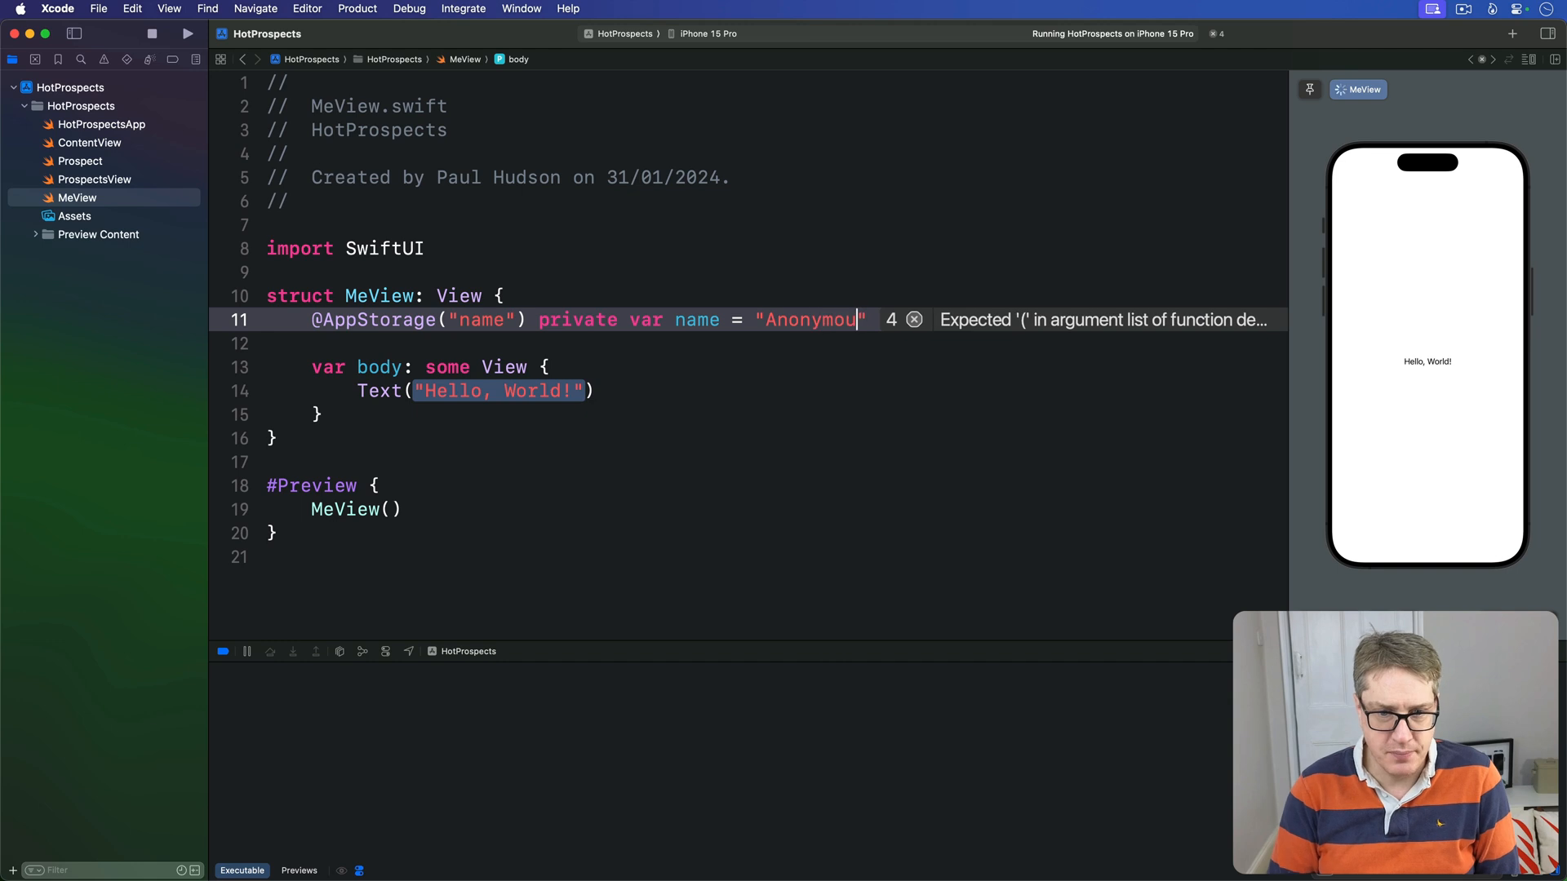
type("@AppStorage(\"emailA")
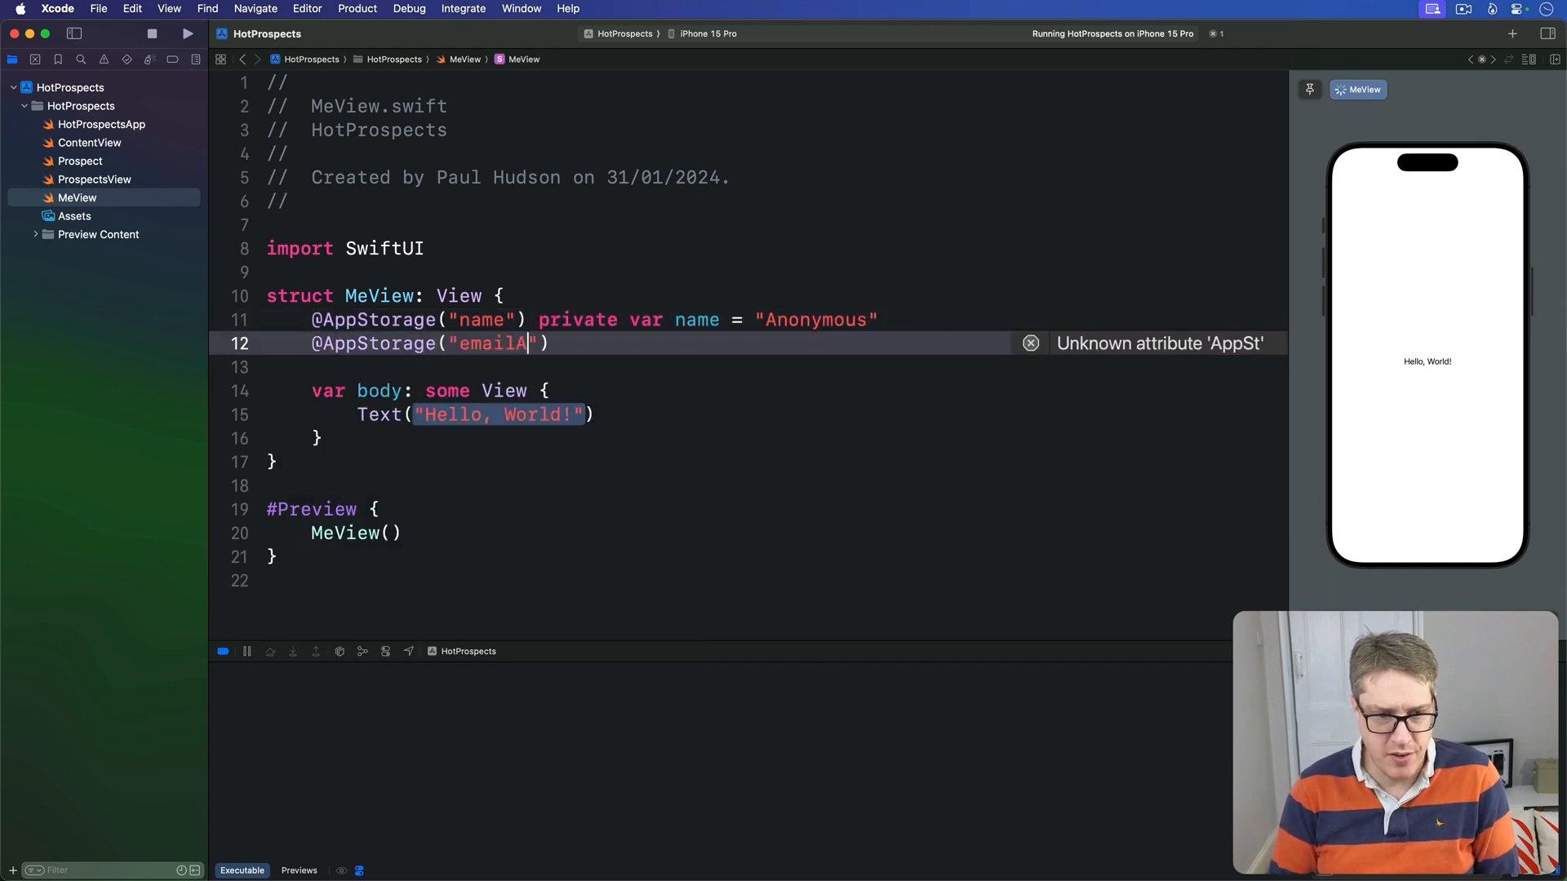
type("ddress\") private var emailAddress")
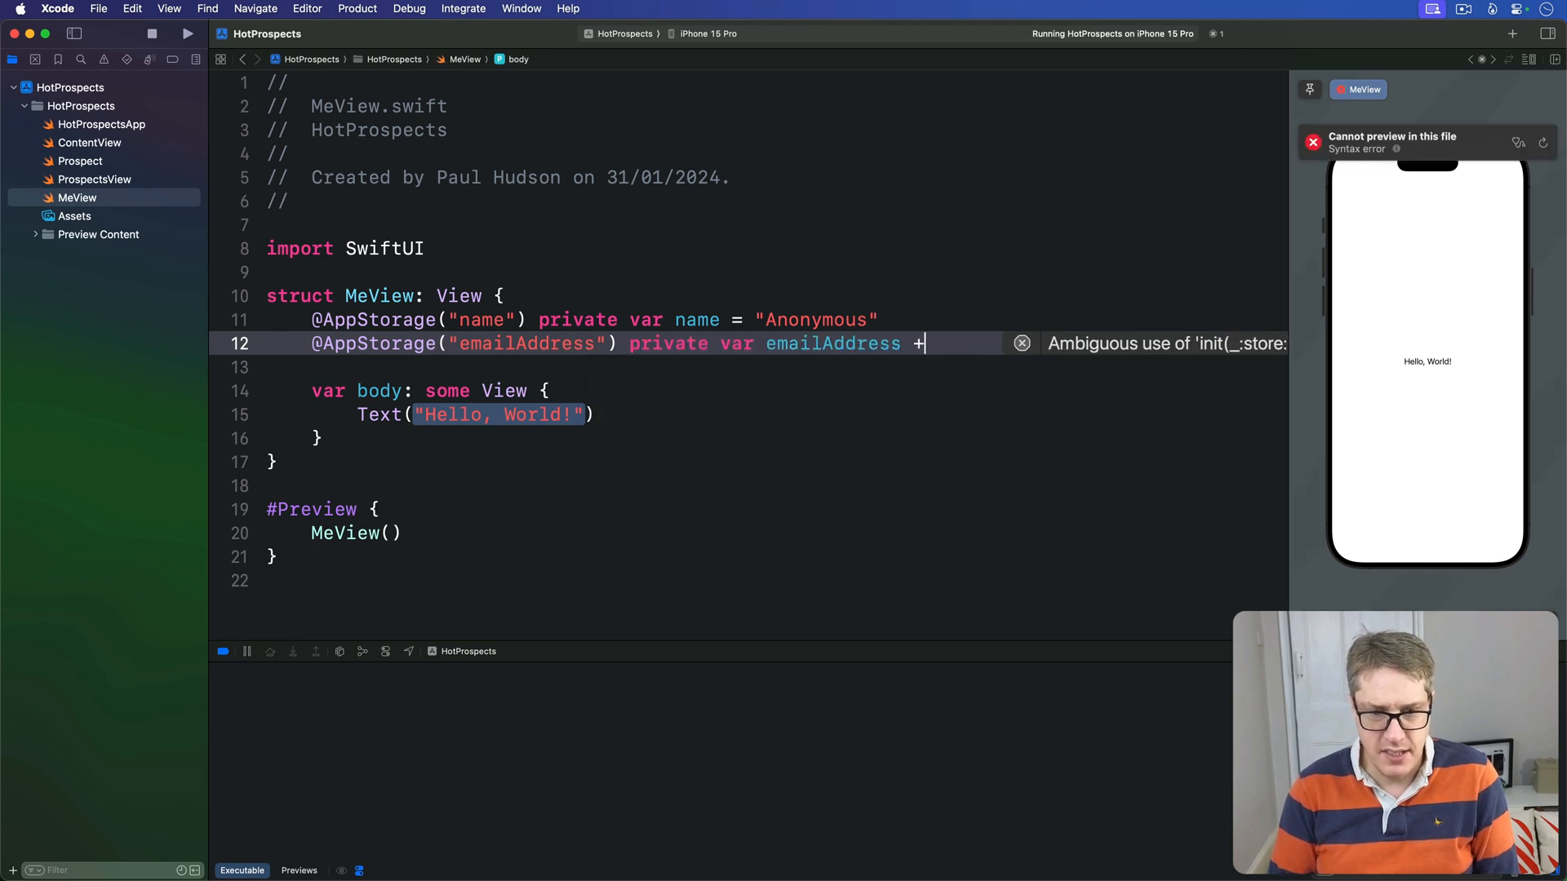
type("= \"y\"")
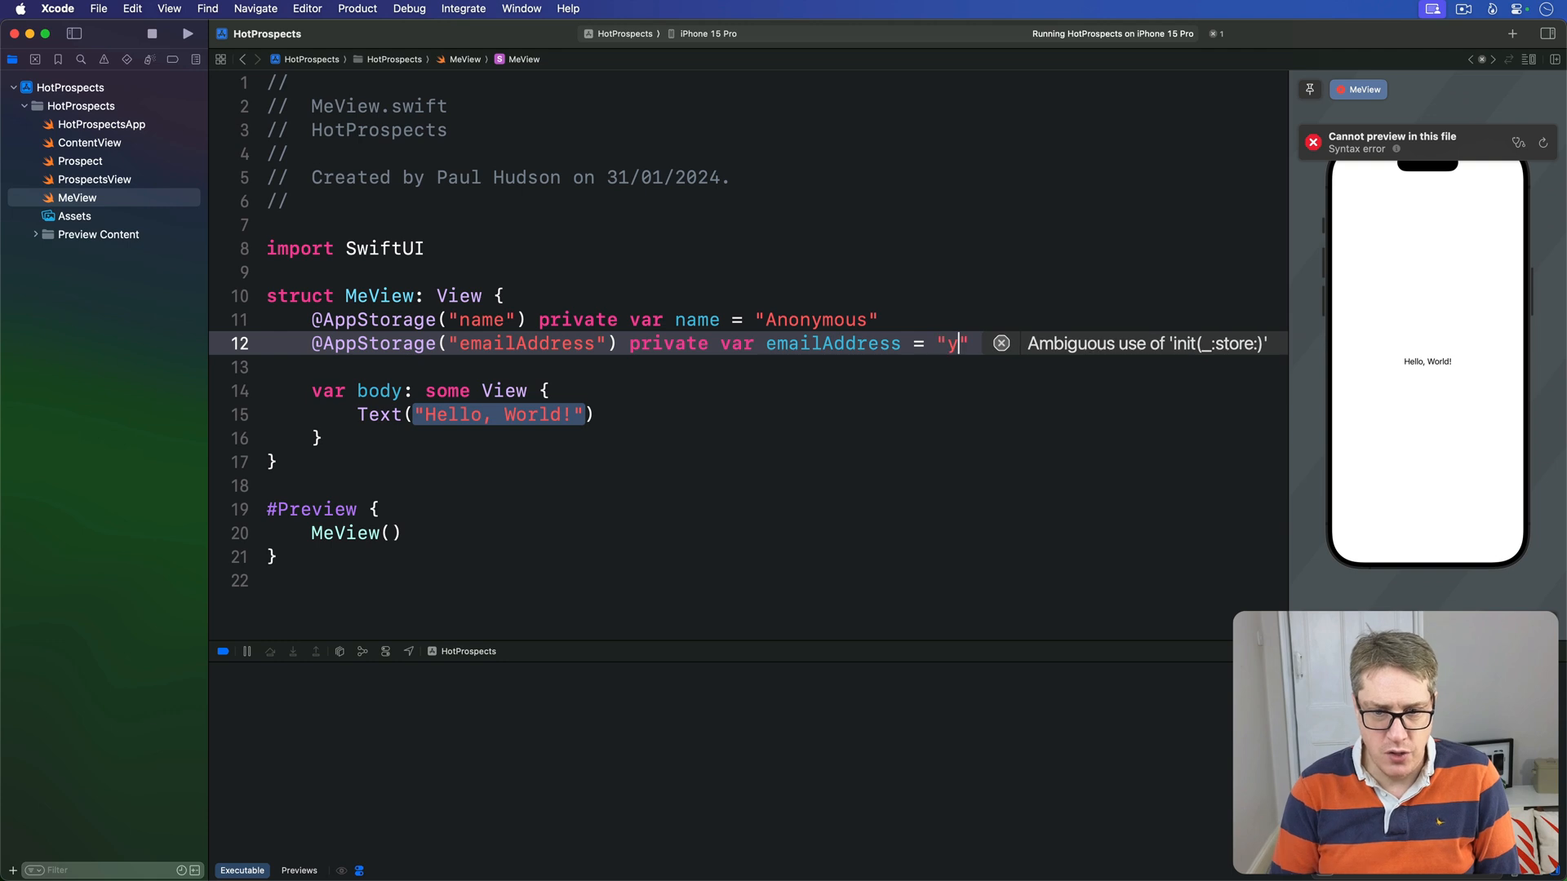
type("ou@yoursite.com")
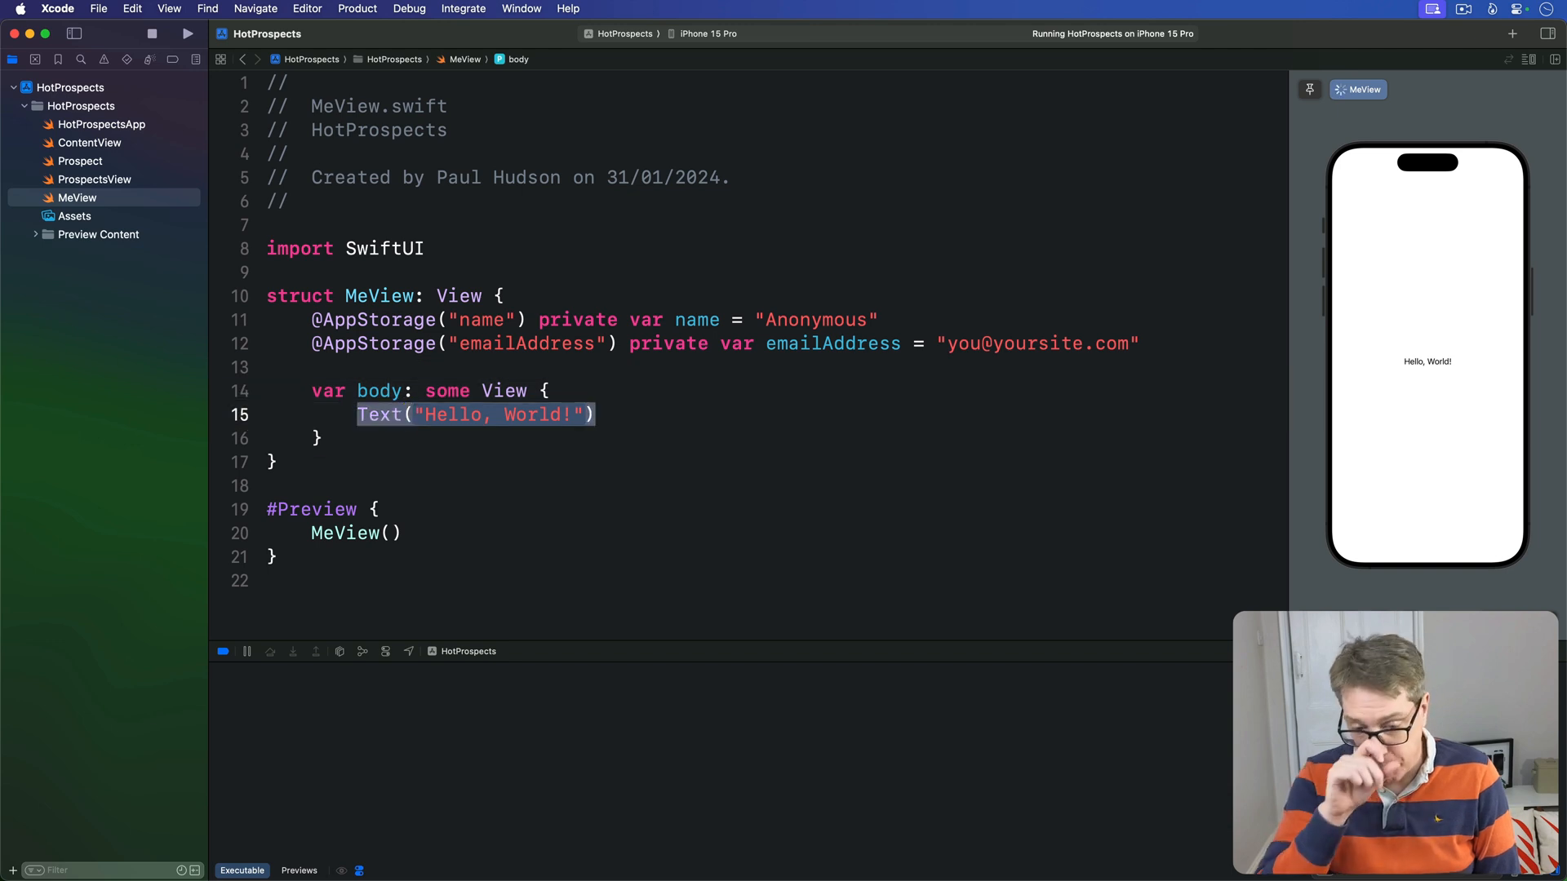
key("Delete")
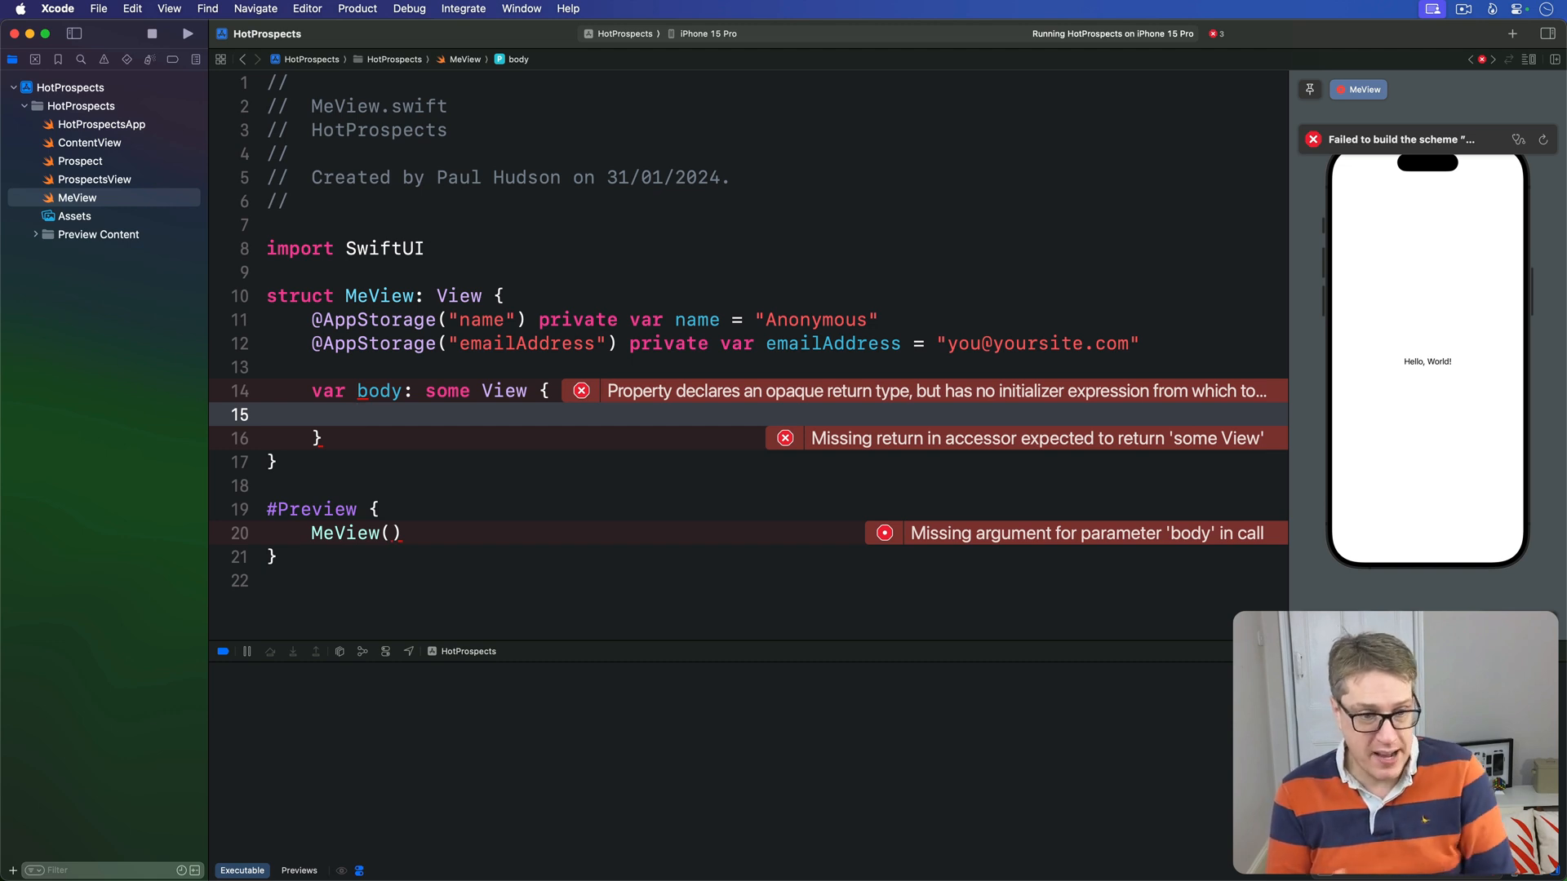
Build a NavigationStack Form with a Name TextField using name content type and title font.
type("NavS")
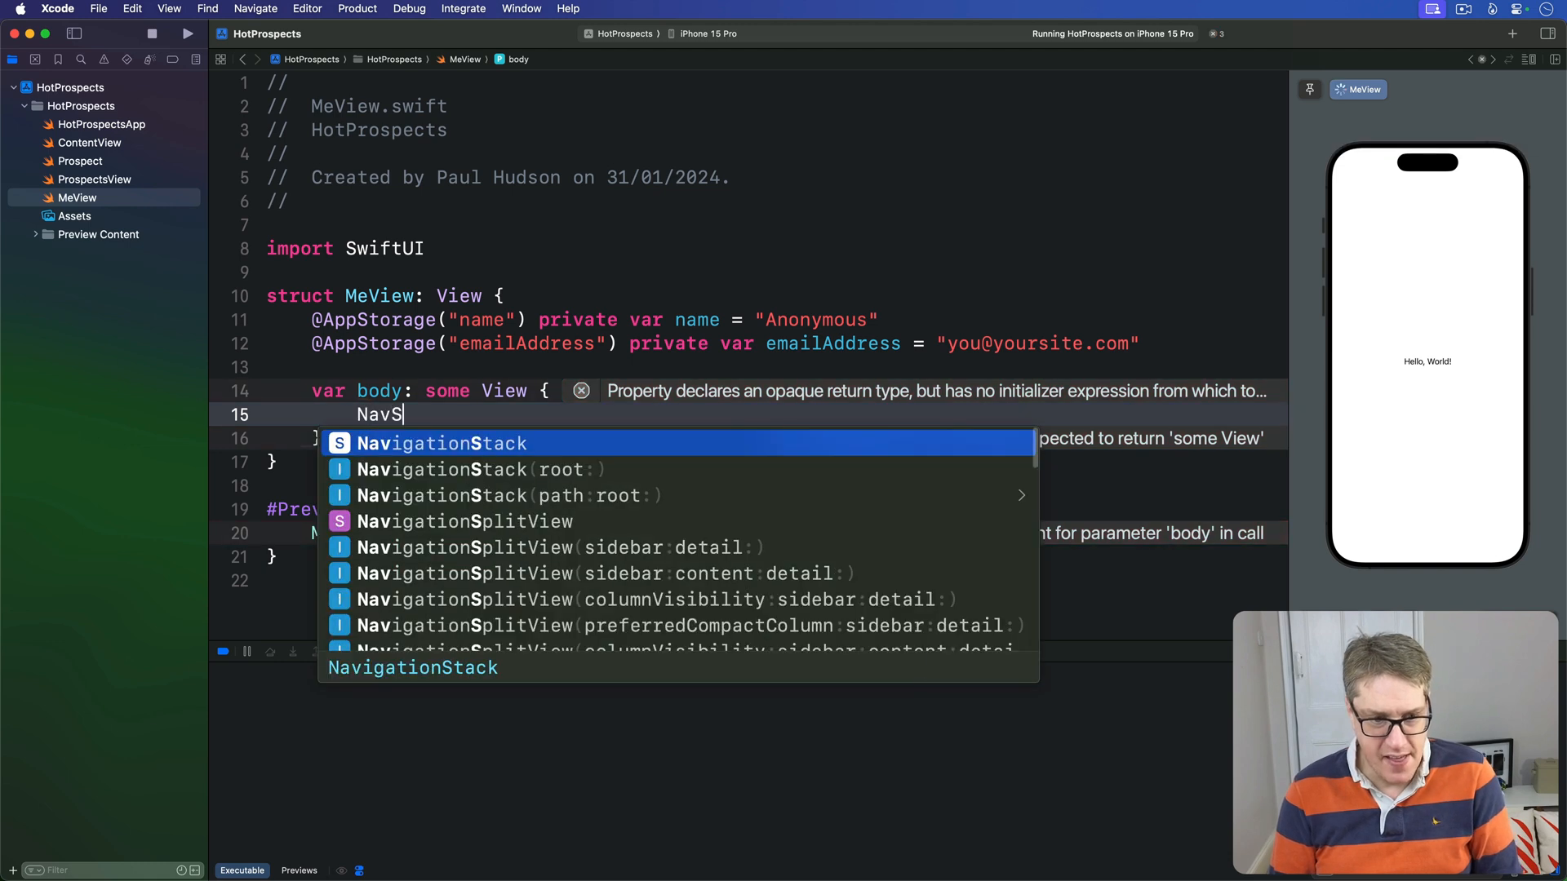
key("Return")
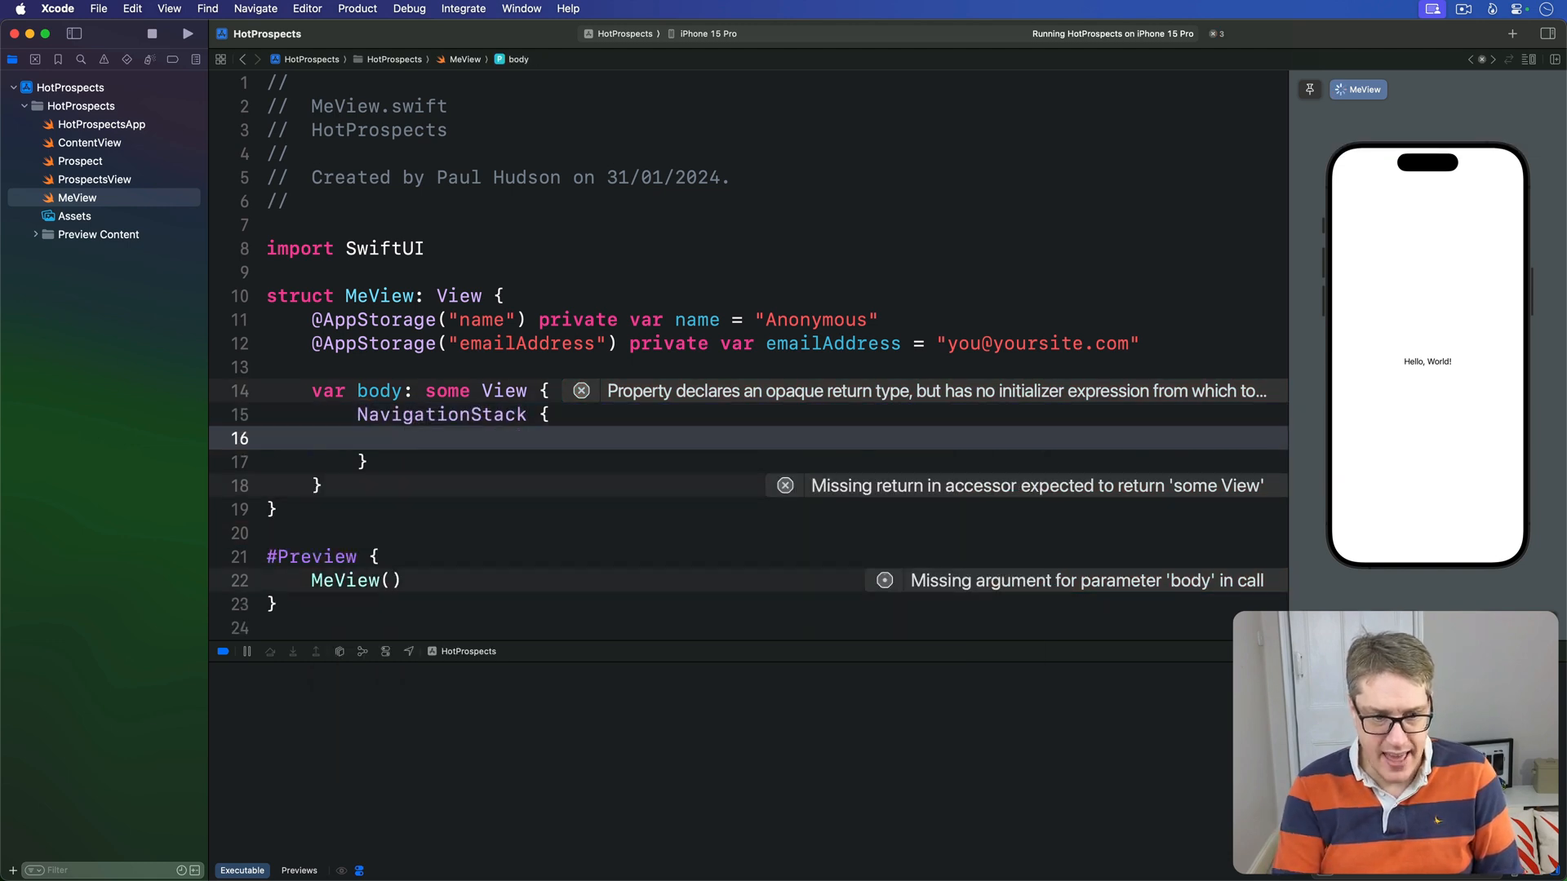
type("Form {")
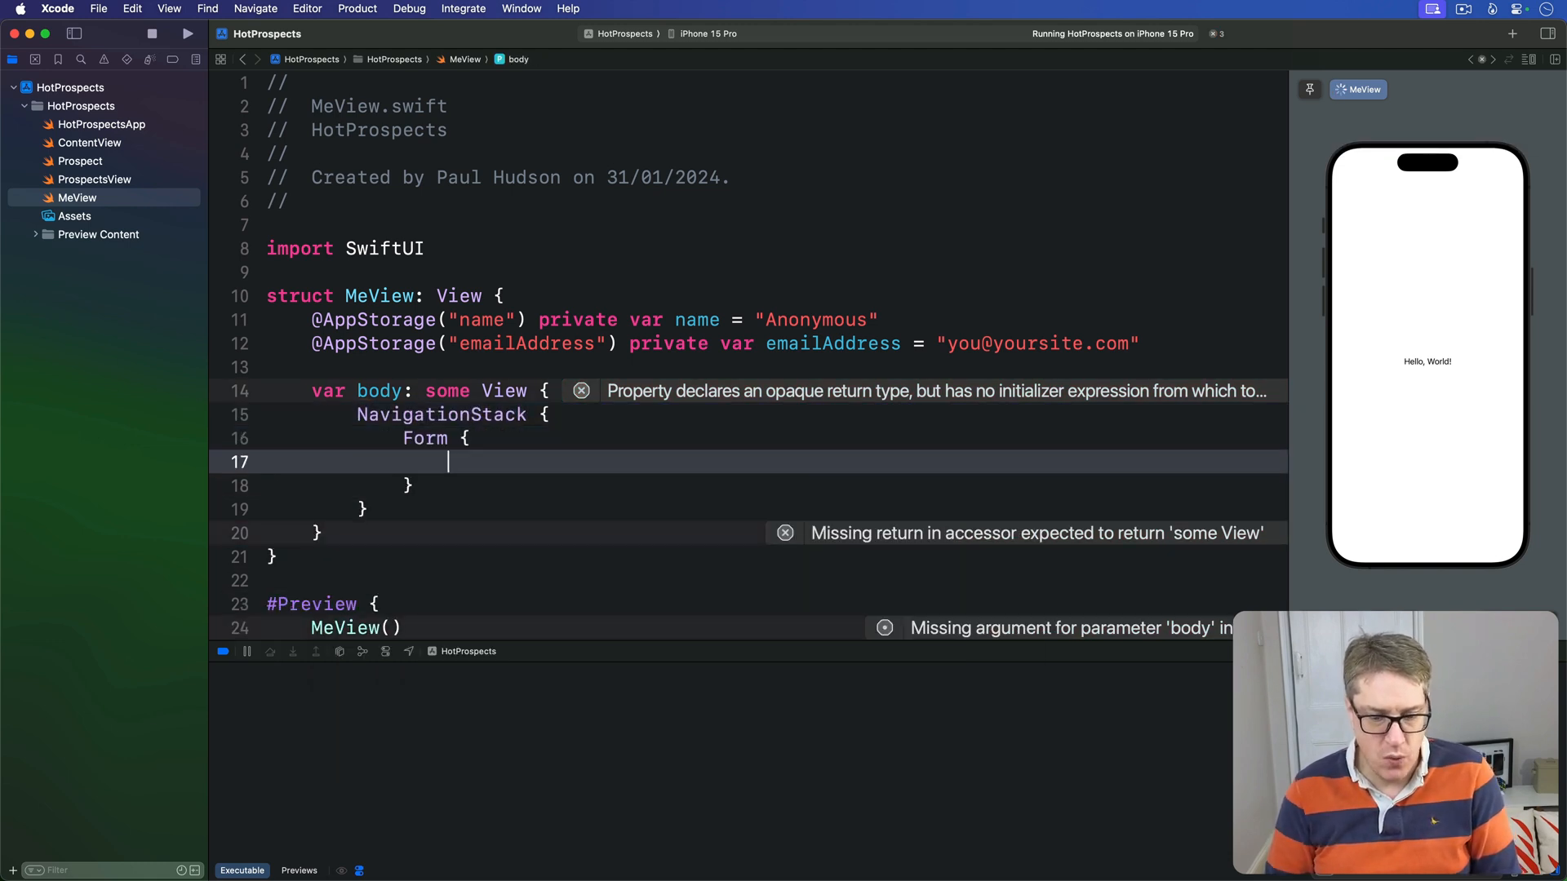
type("Text")
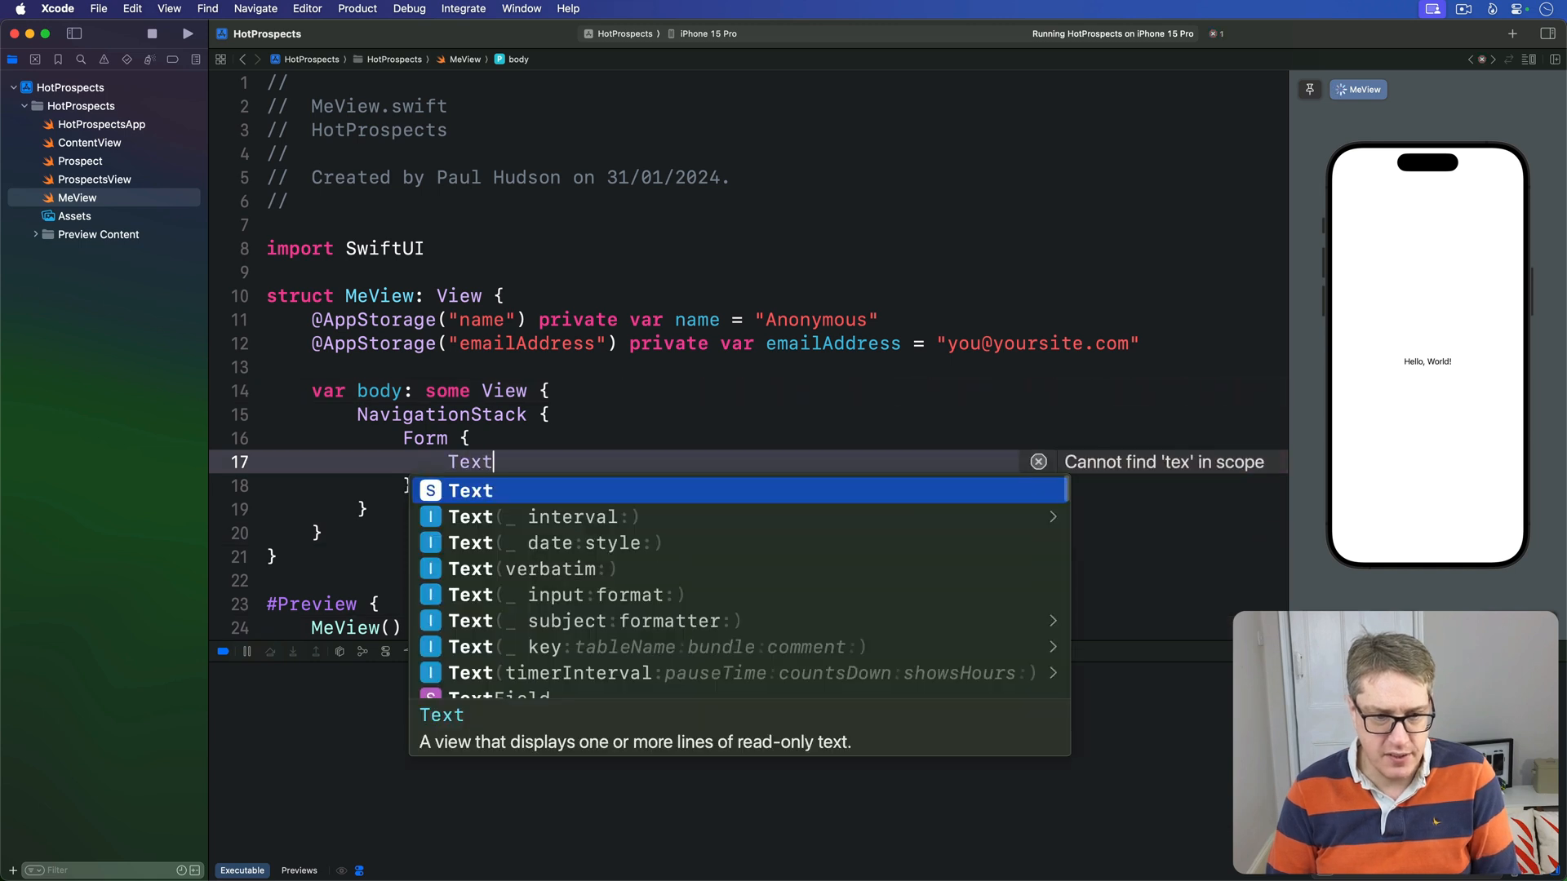
type("TextField(\"Name\"")
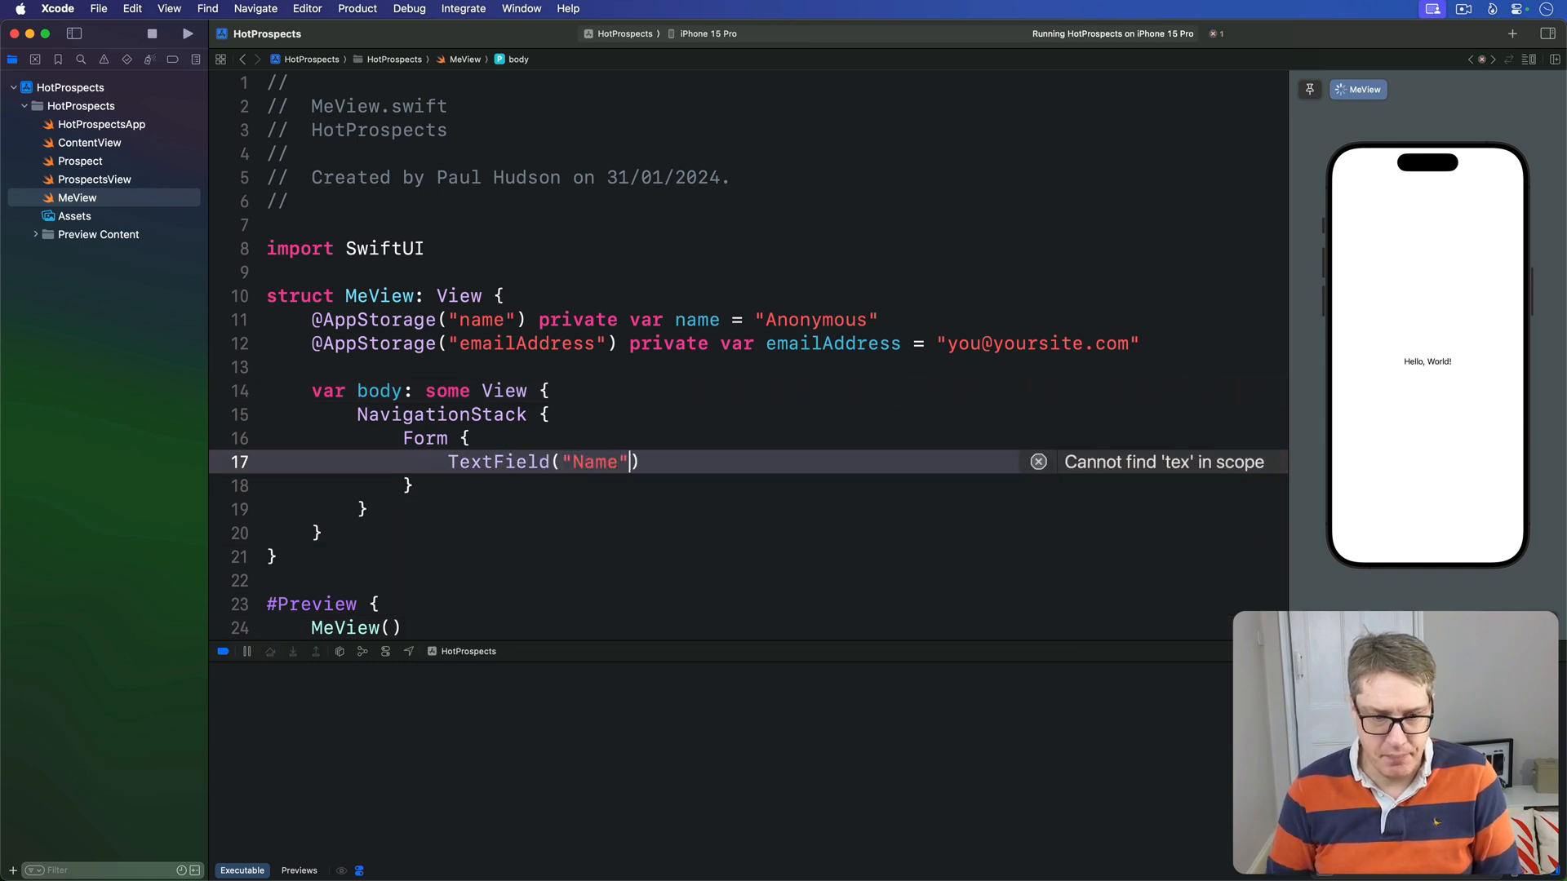
type(", tx")
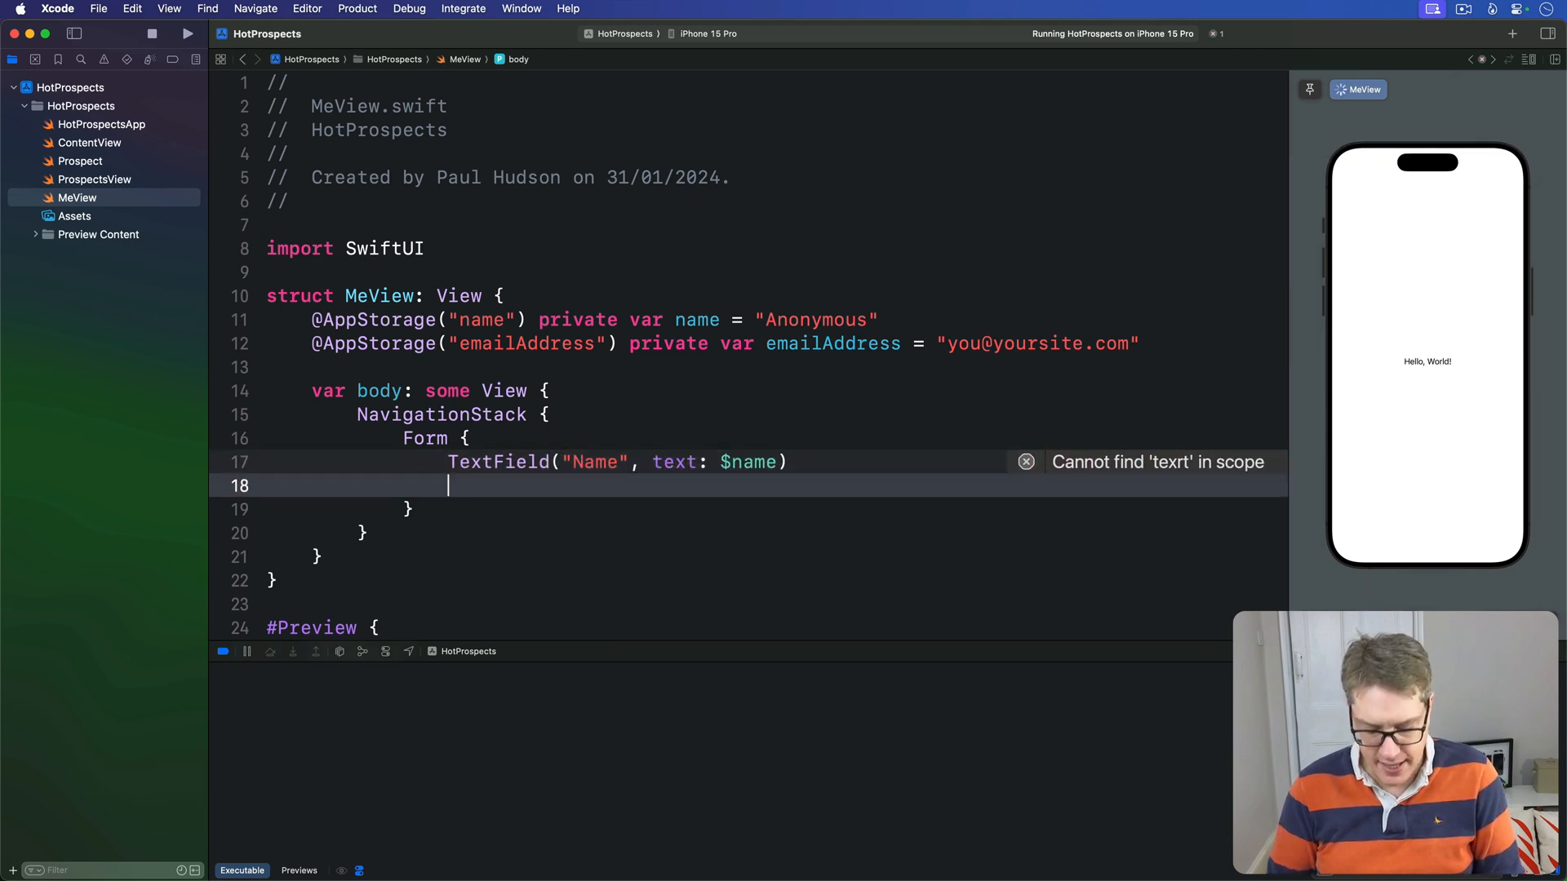
type(".textContentType(.name")
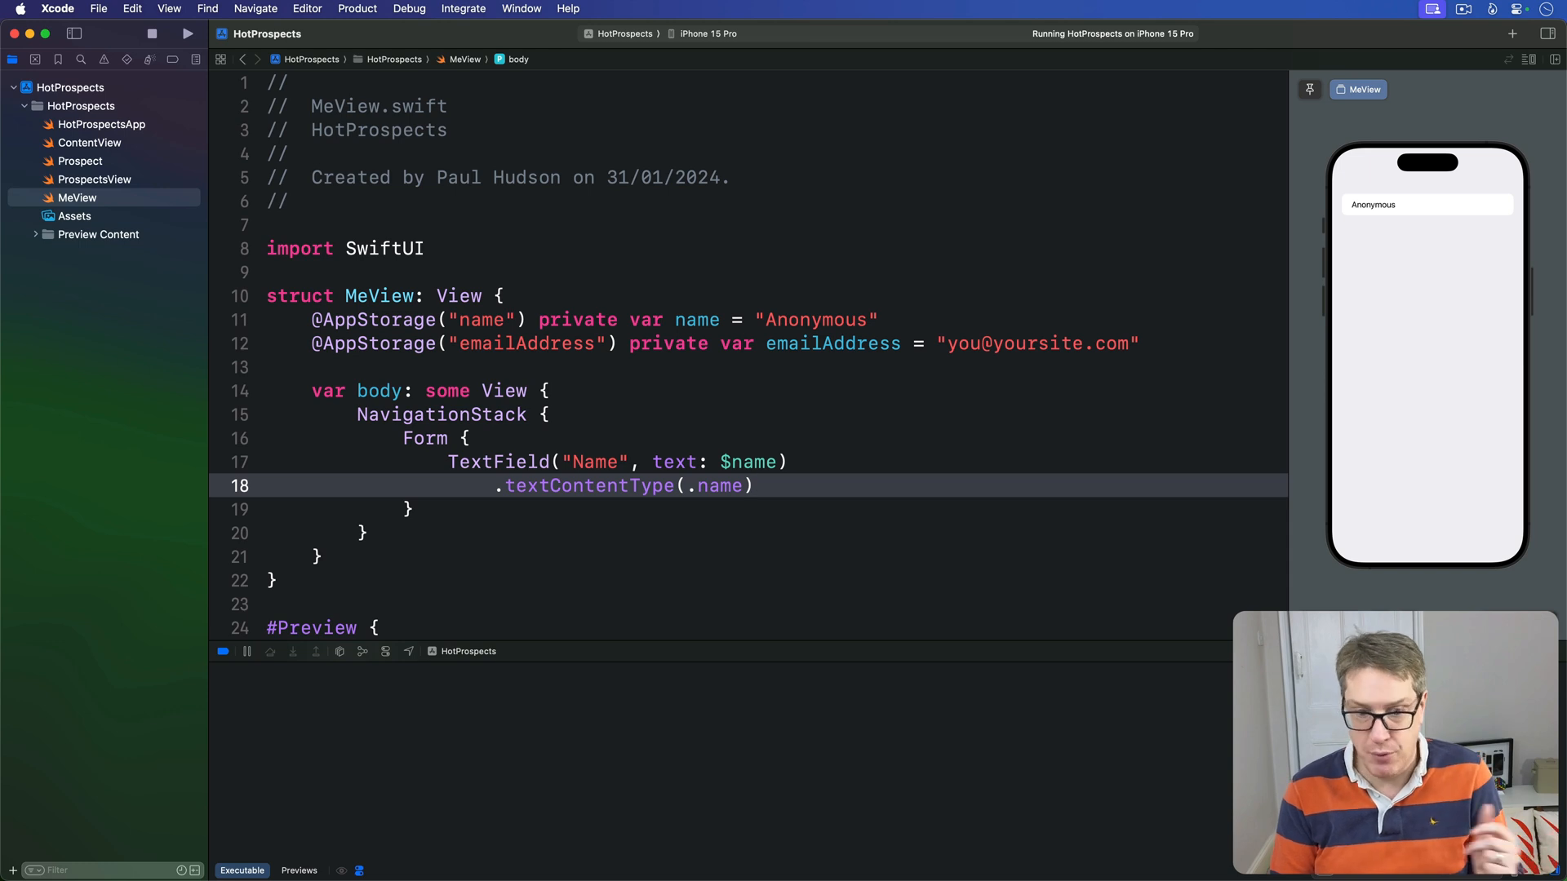
type(".font(.")
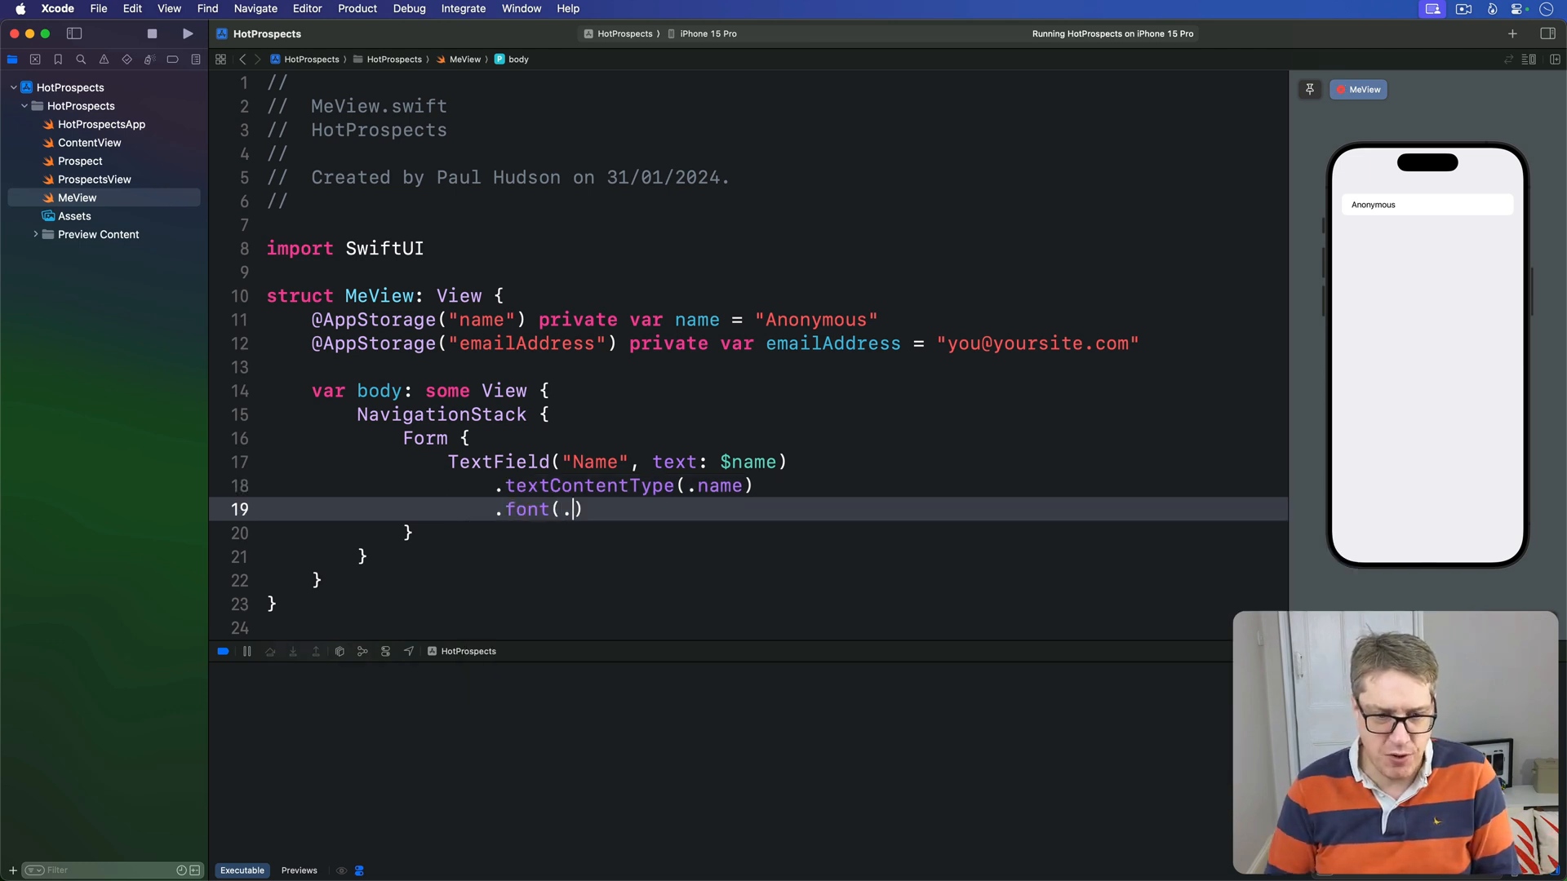
type("title")
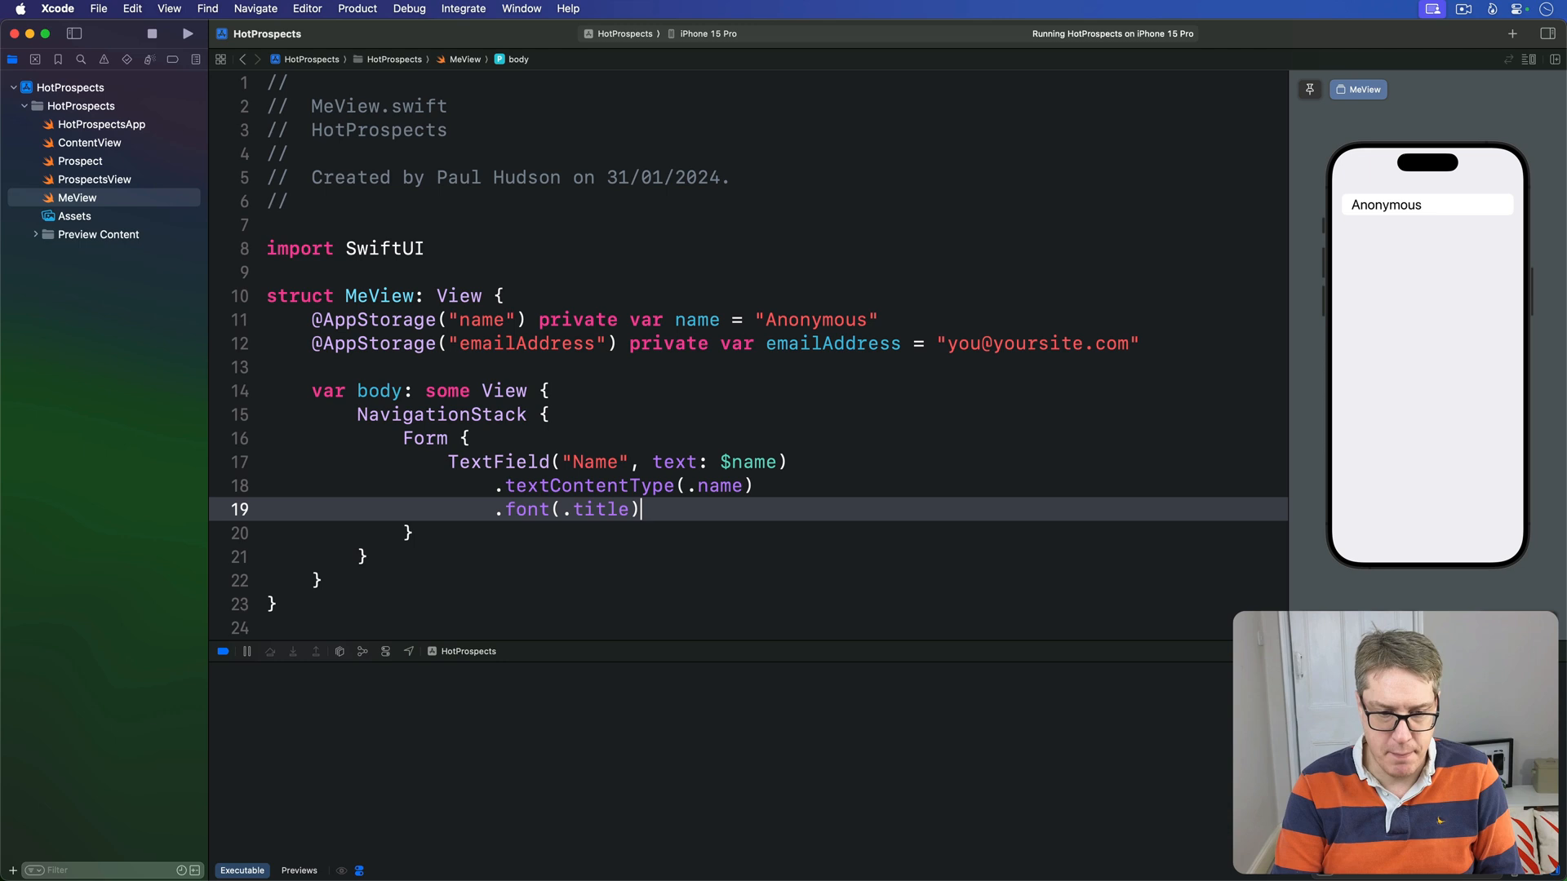
Add an Email address TextField bound to emailAddress with email content type and title font.
type("TextI")
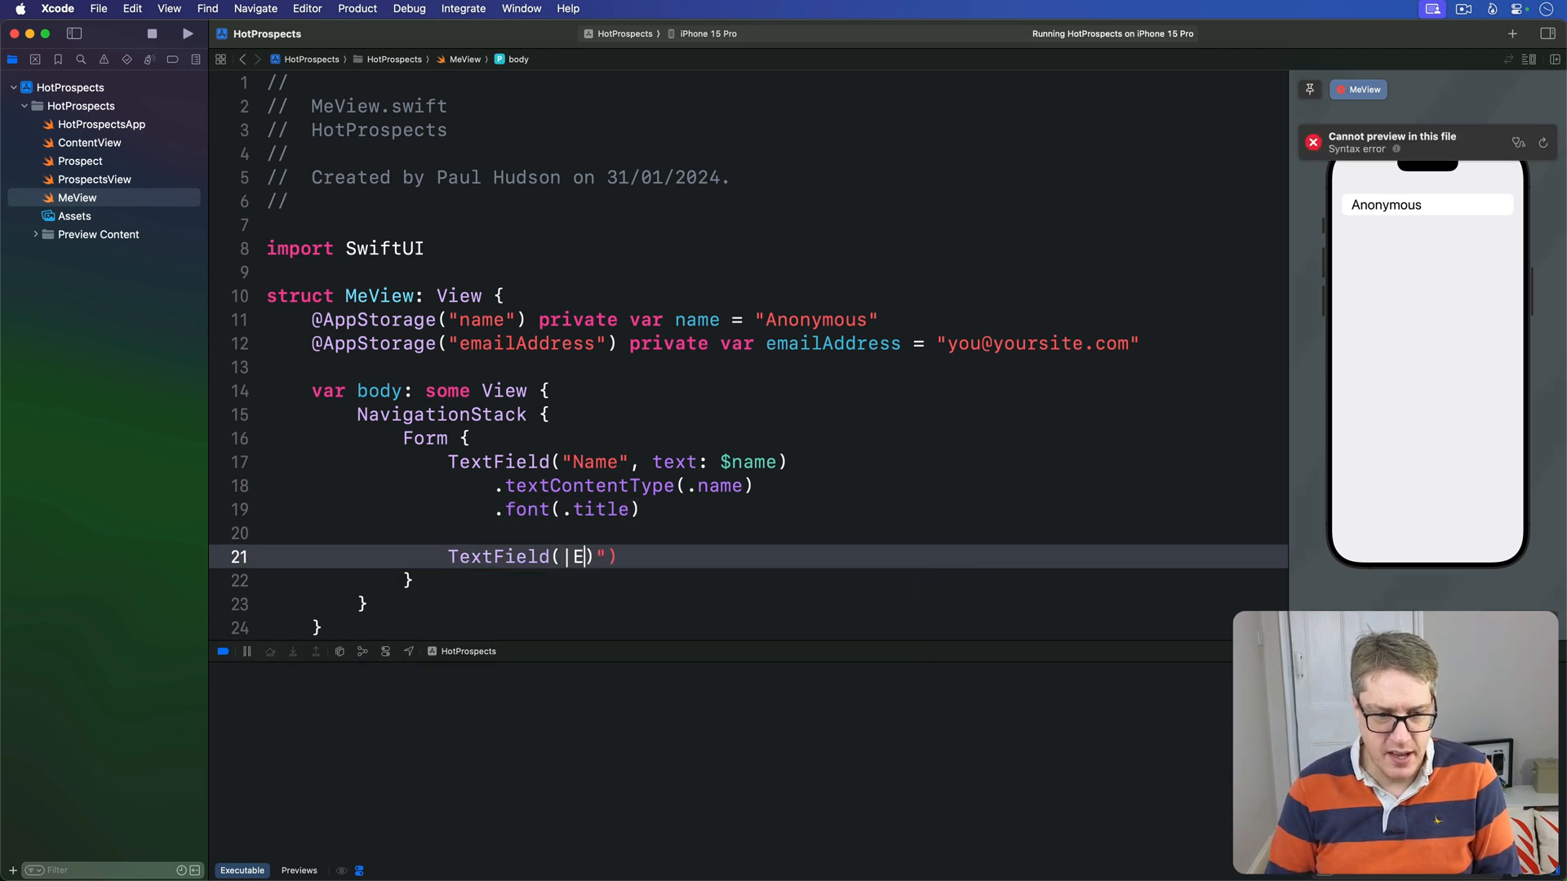
type("mail address\",")
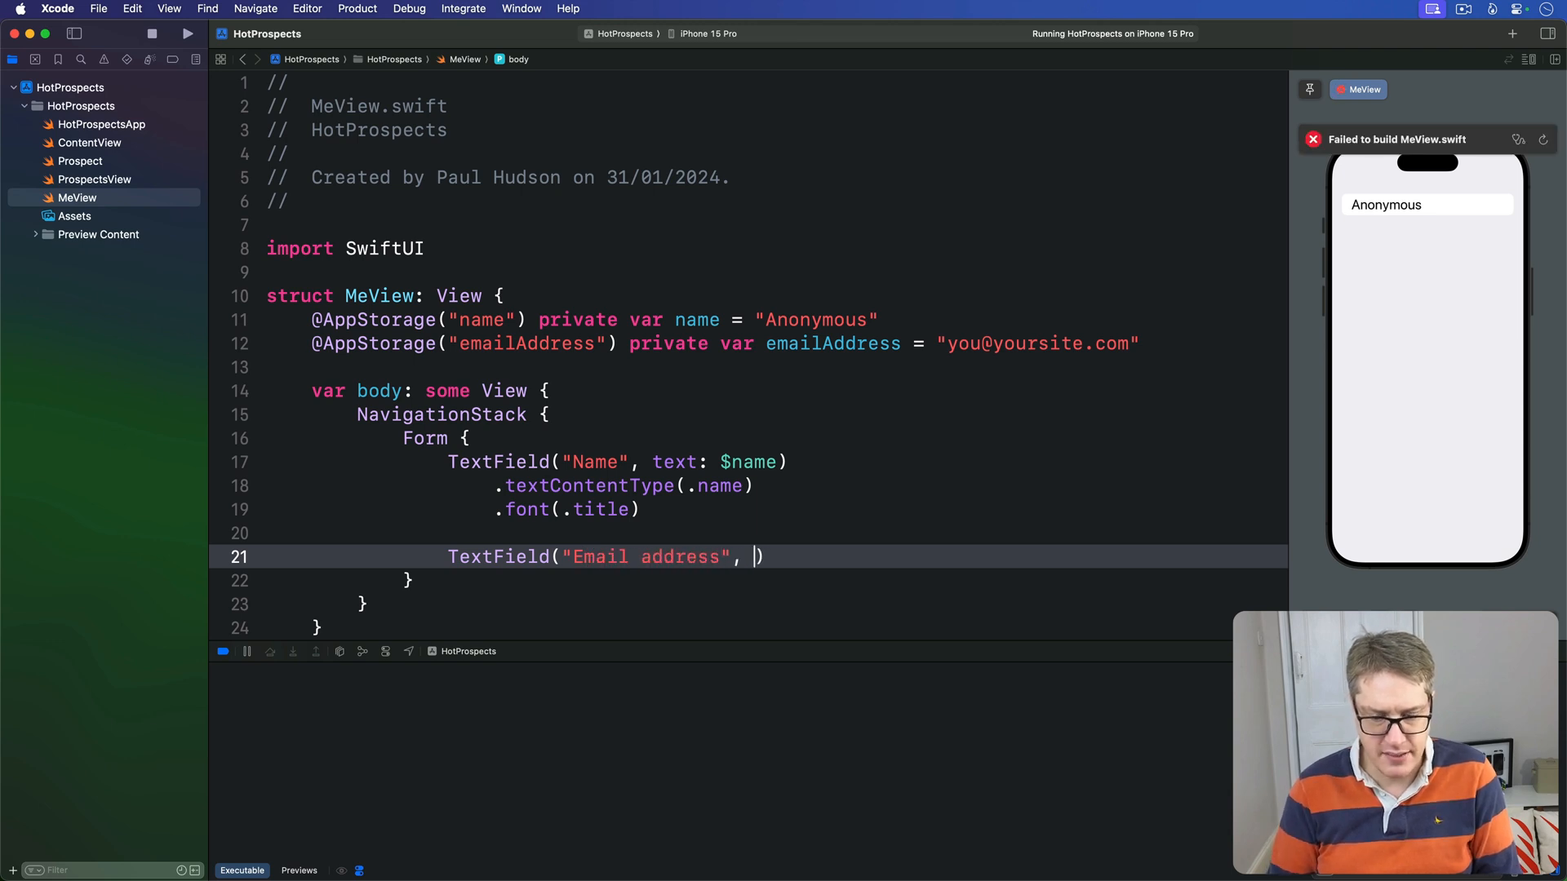
type("text: $emailAddress")
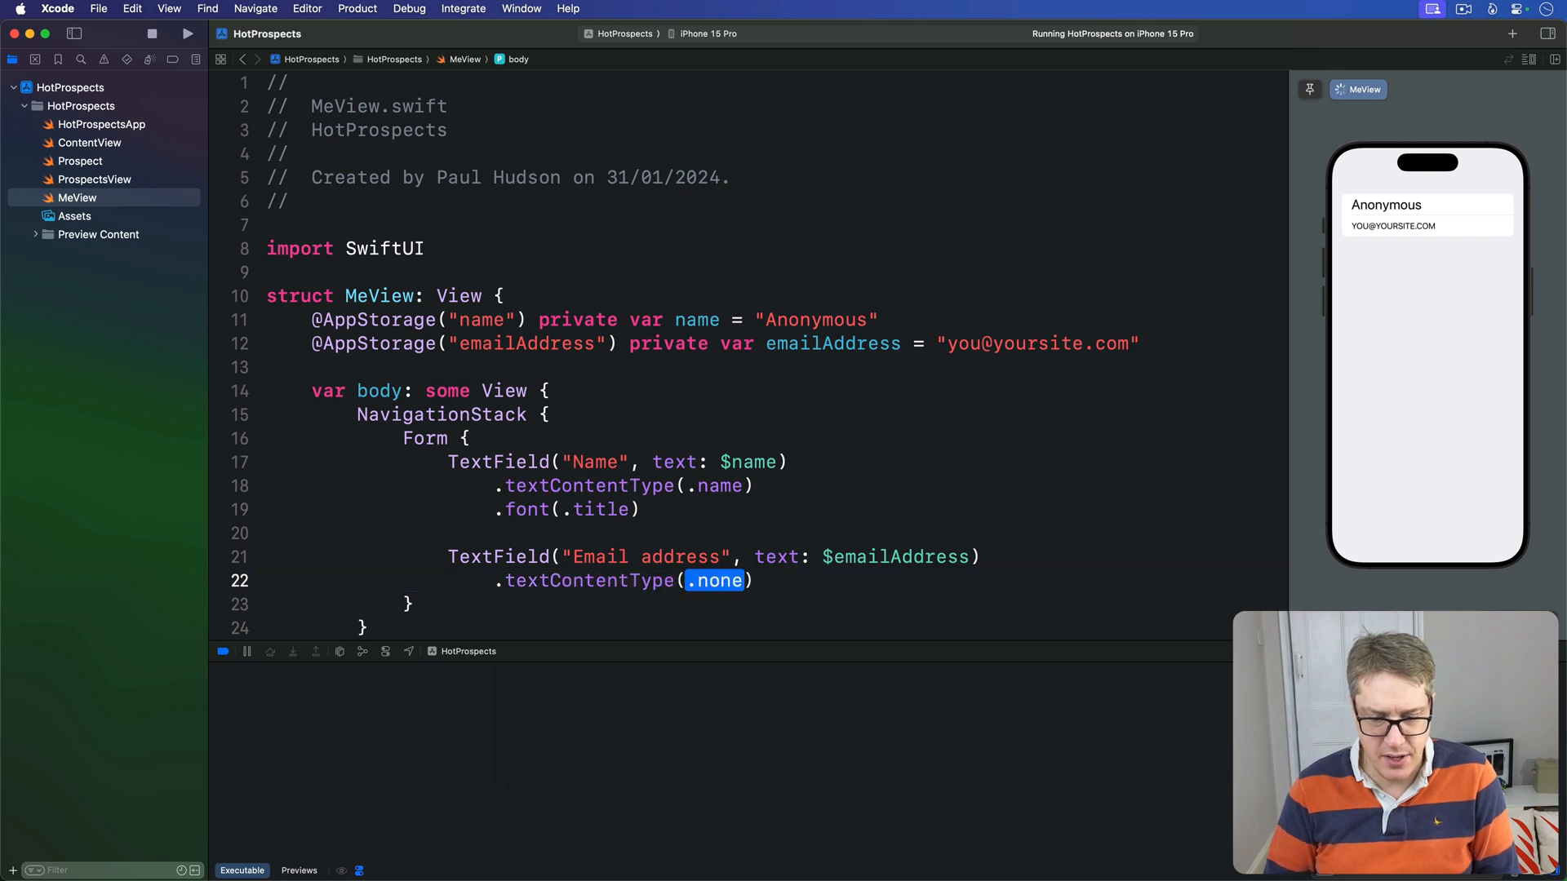
type("emailAddress")
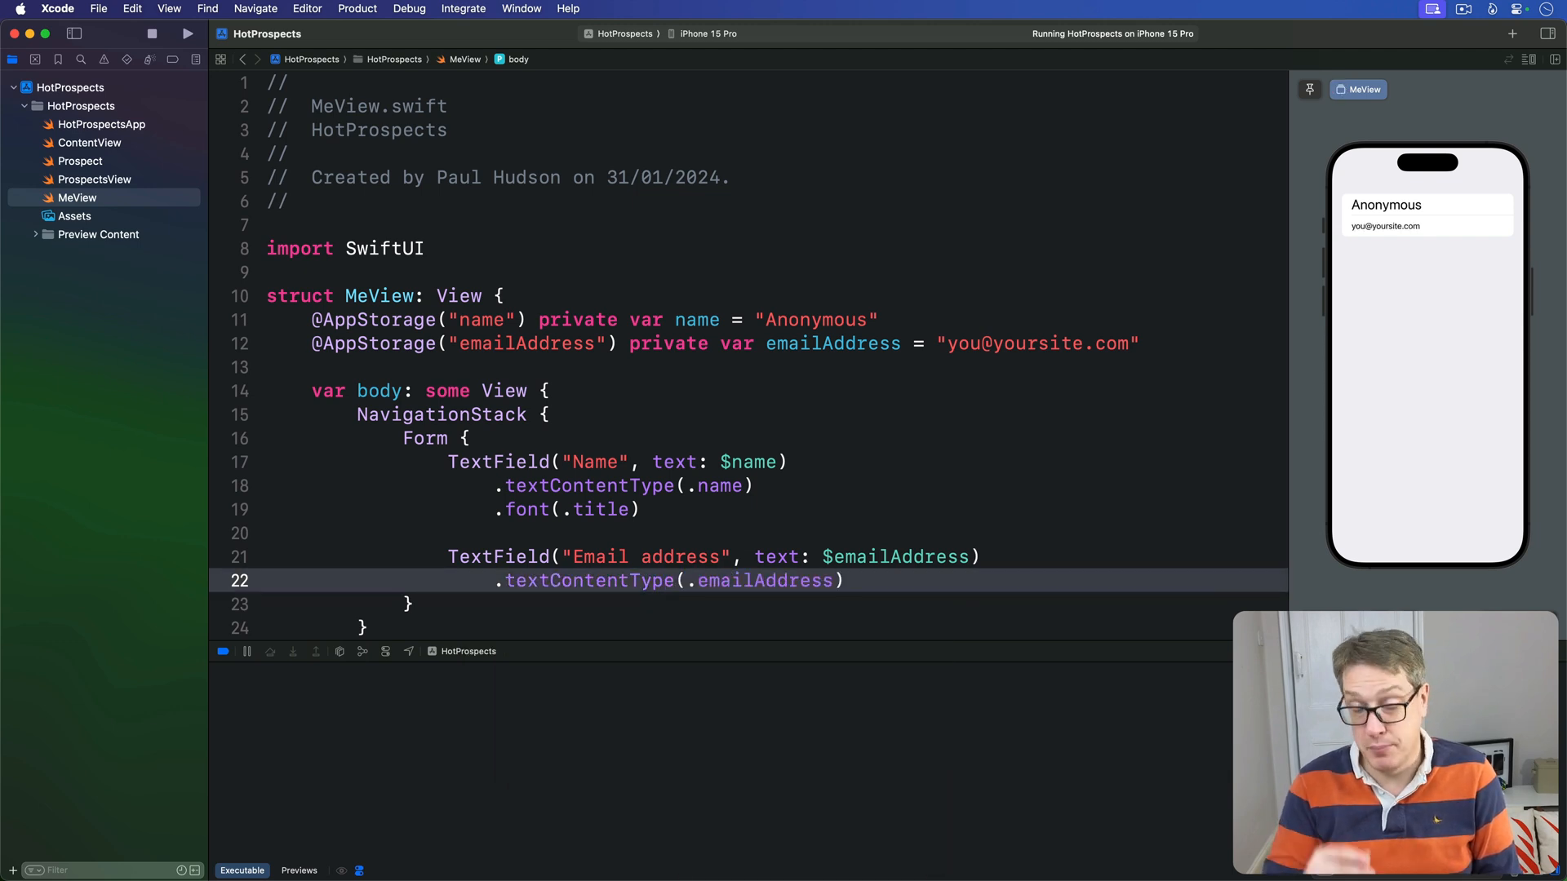
type(".fon")
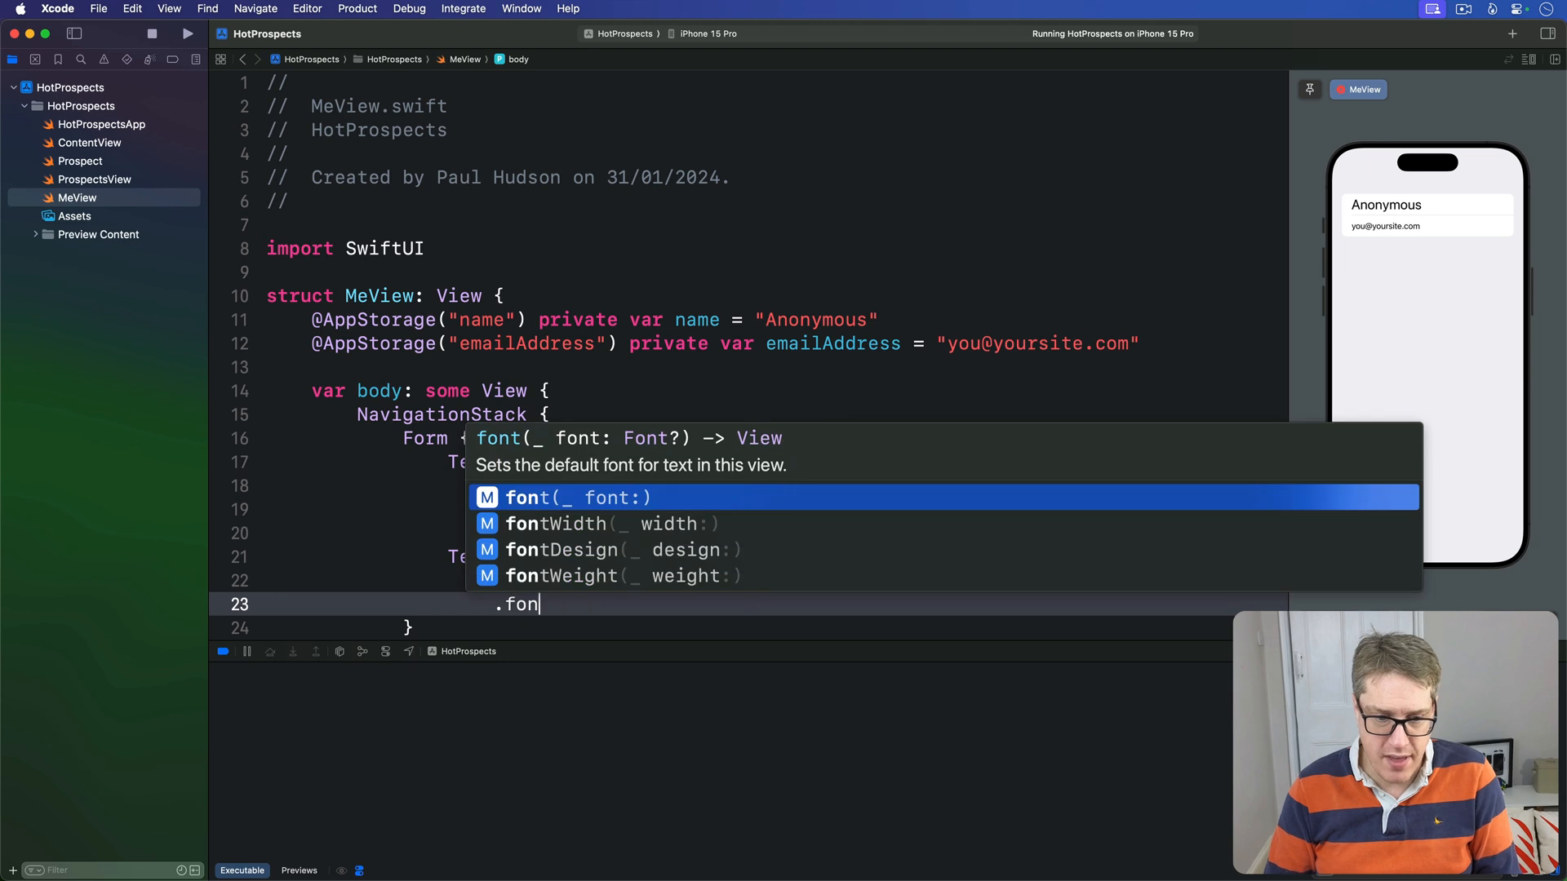
type("t(.title")
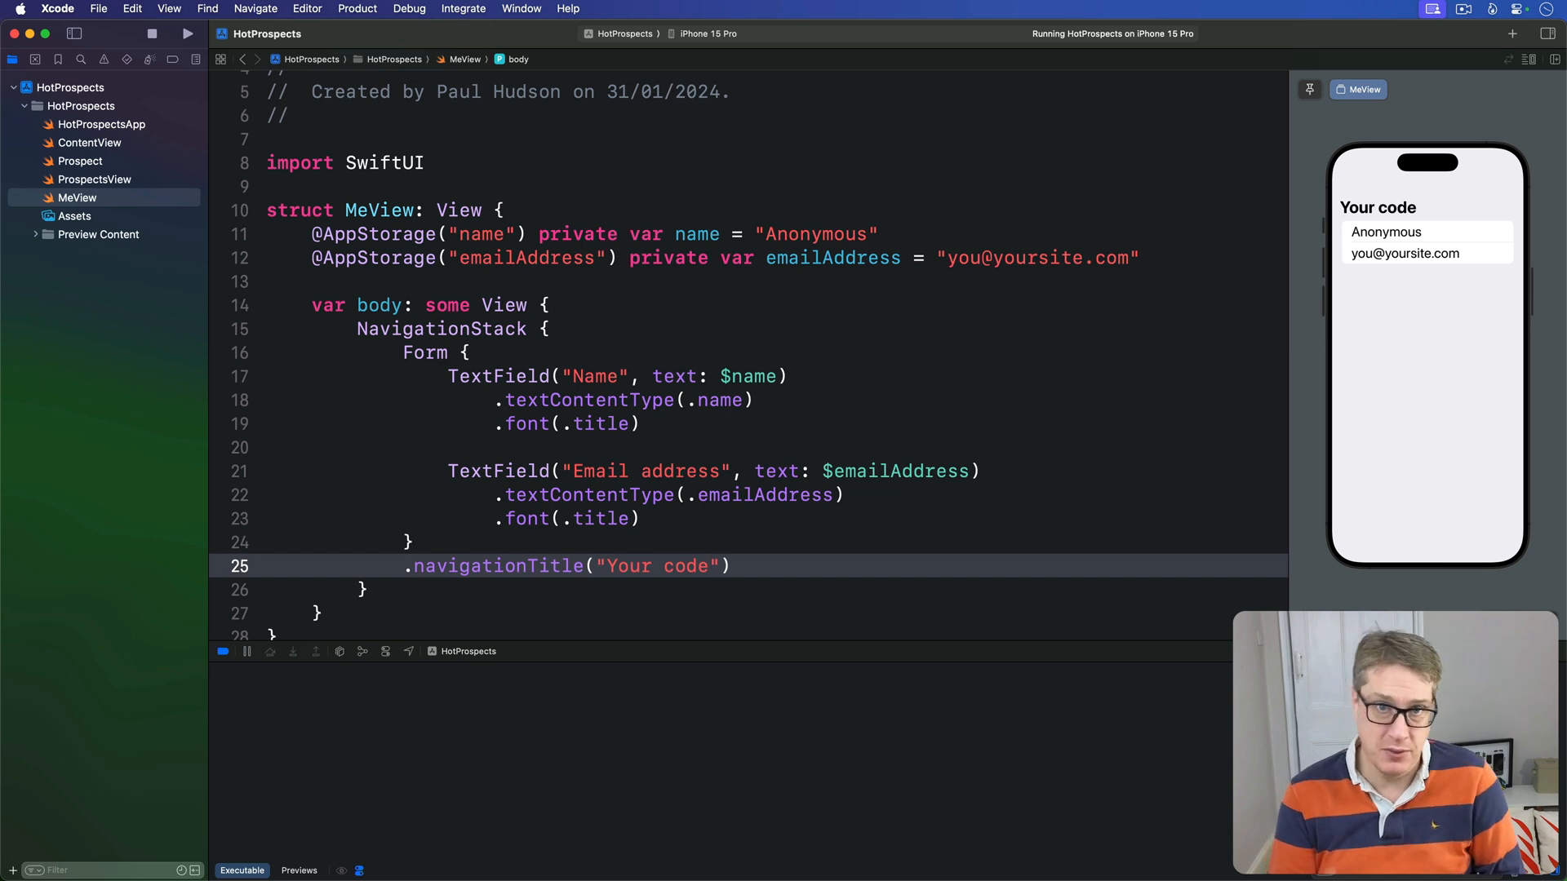
Import CoreImage.CIFilterBuiltins above the SwiftUI import.
left_click(435, 137)
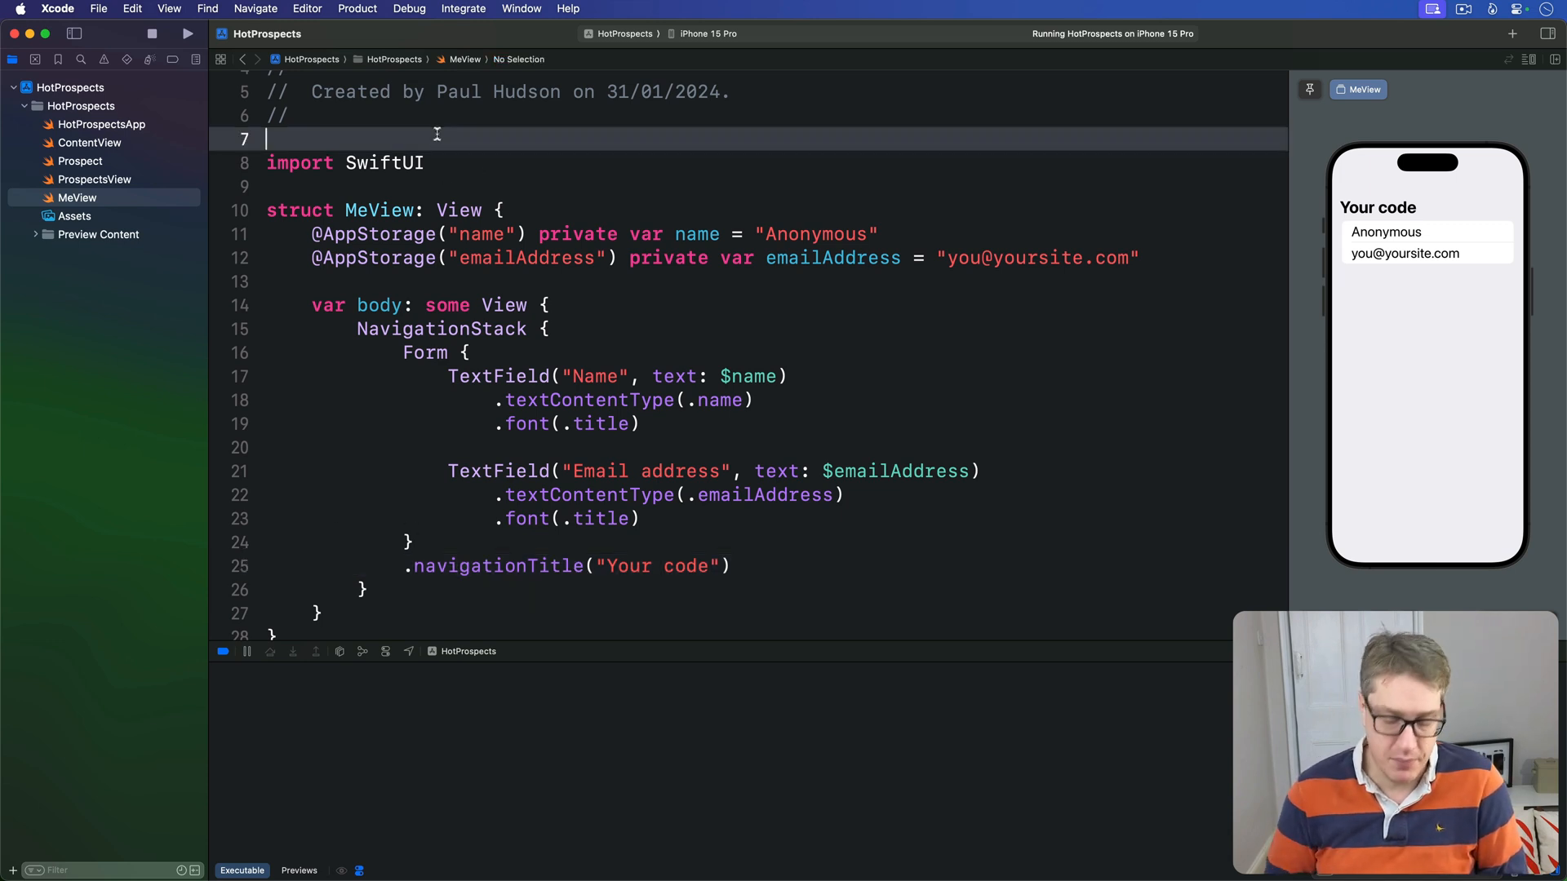
type("import Co")
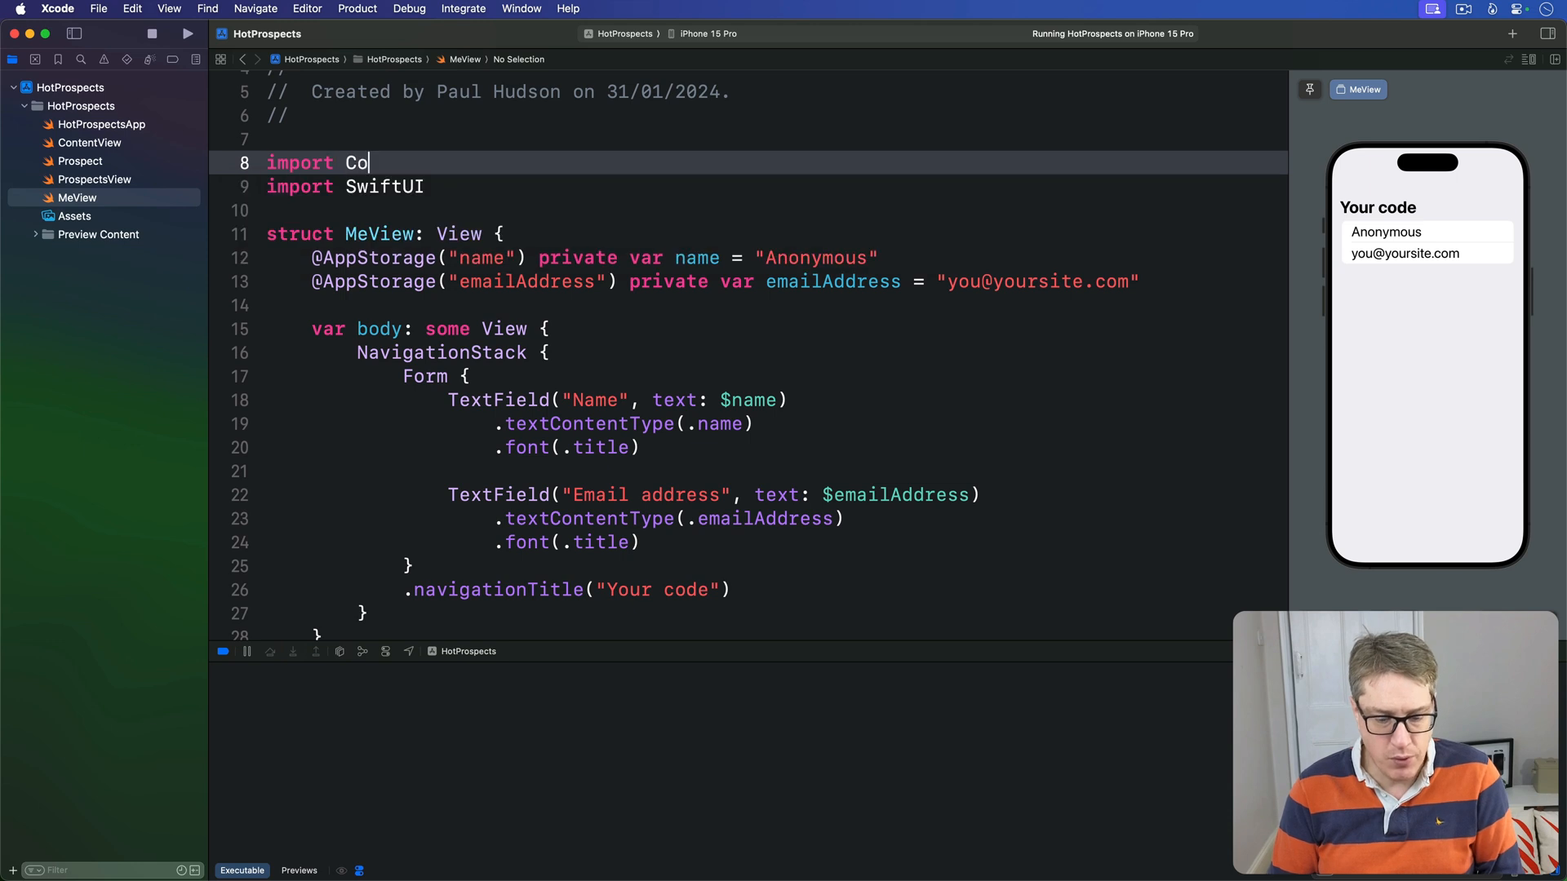
type("reImage.CIFilterBuiltins")
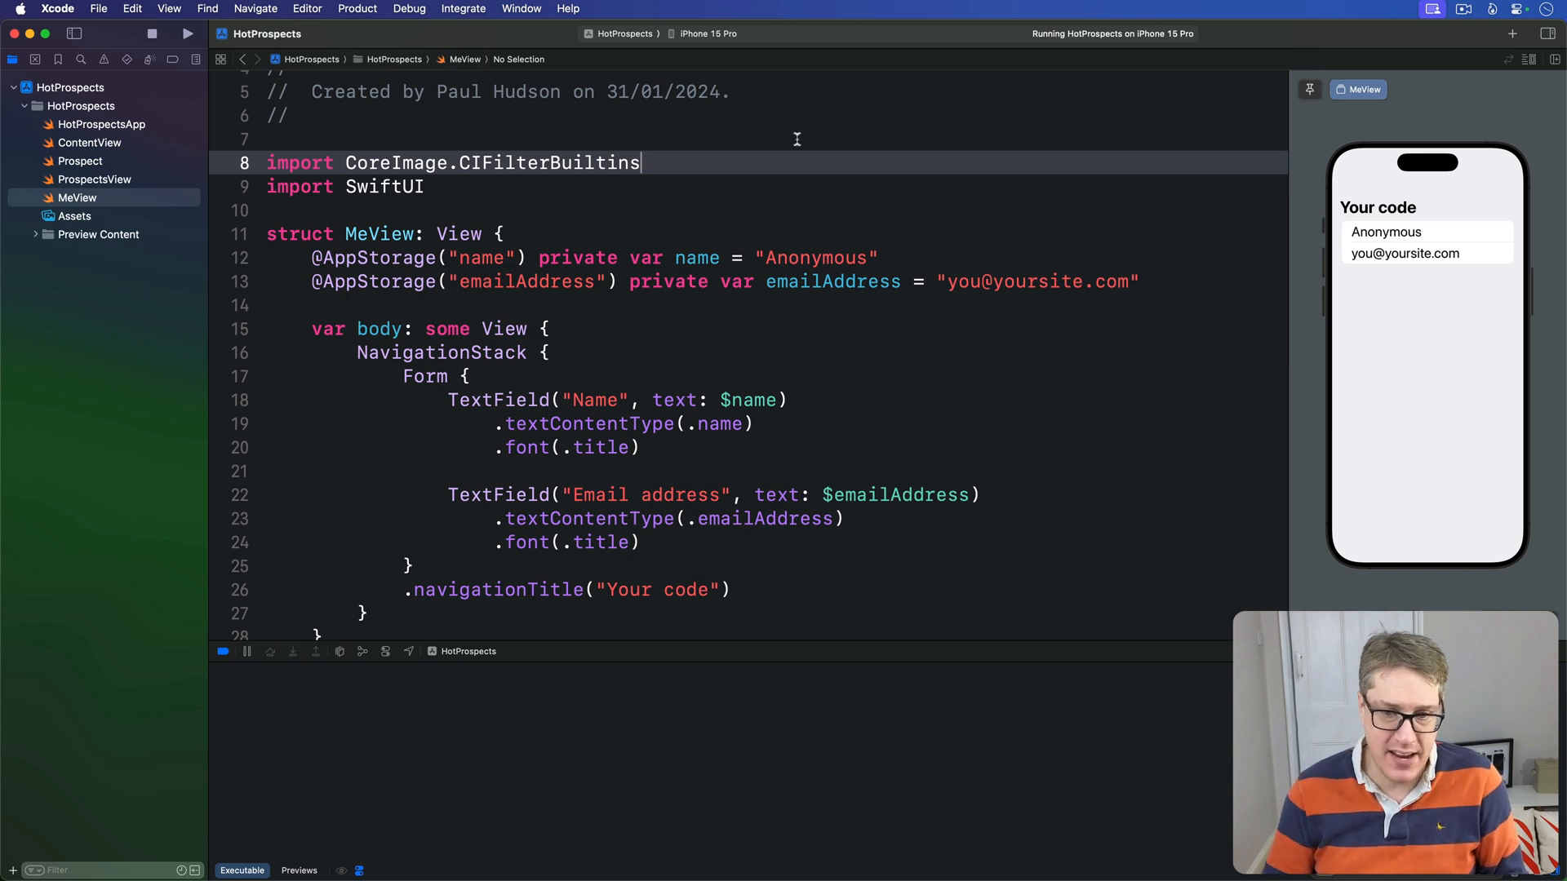
Declare a CIContext and a CIFilter.qrCodeGenerator() filter in MeView.
type("let")
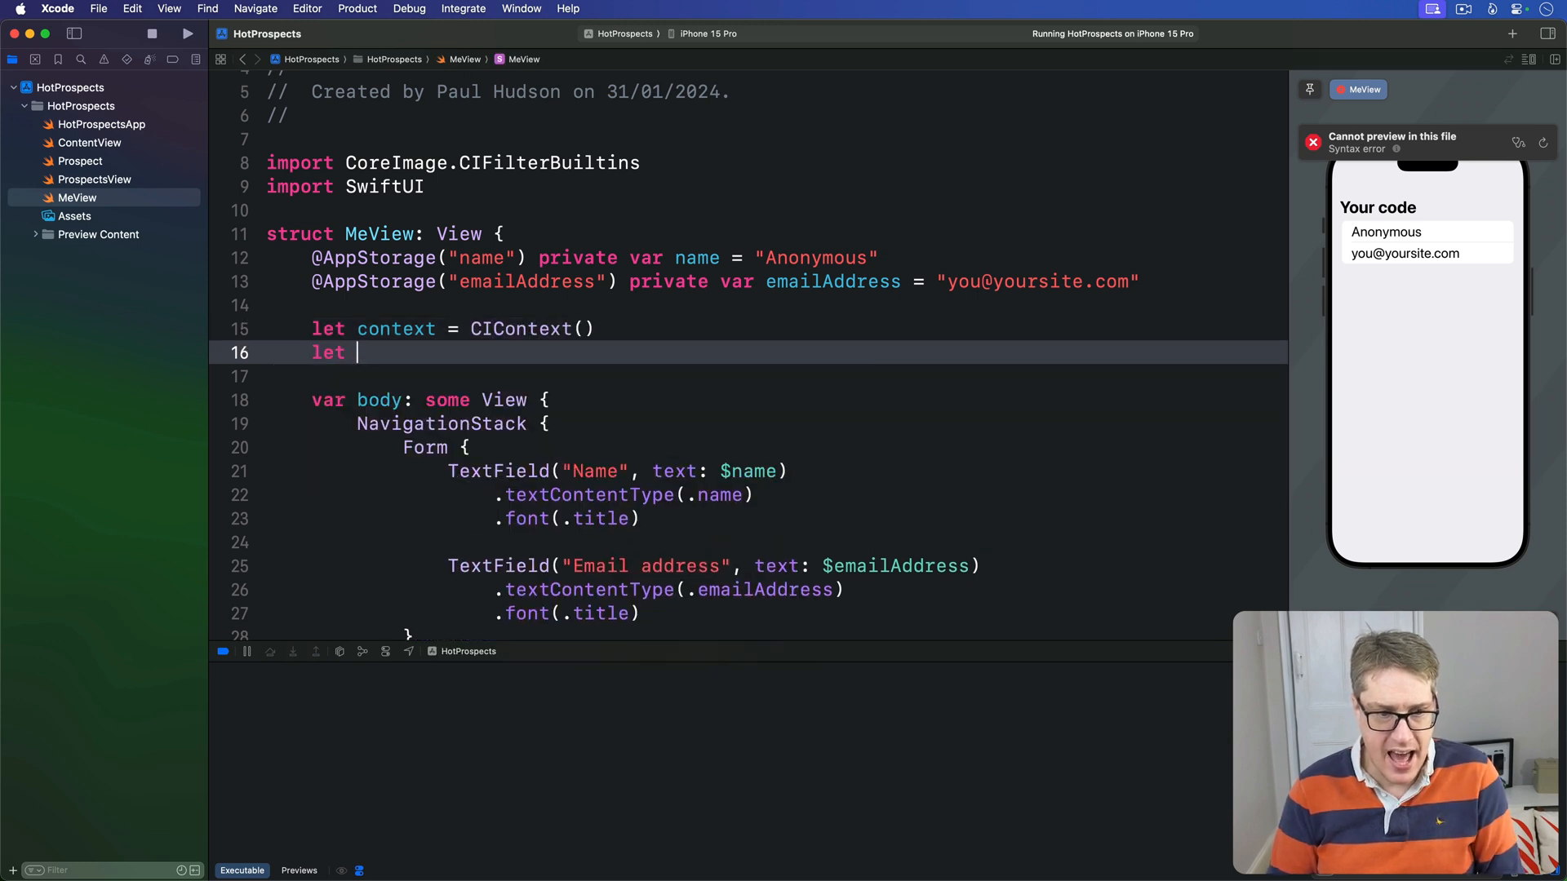
type("filter = CIFilter")
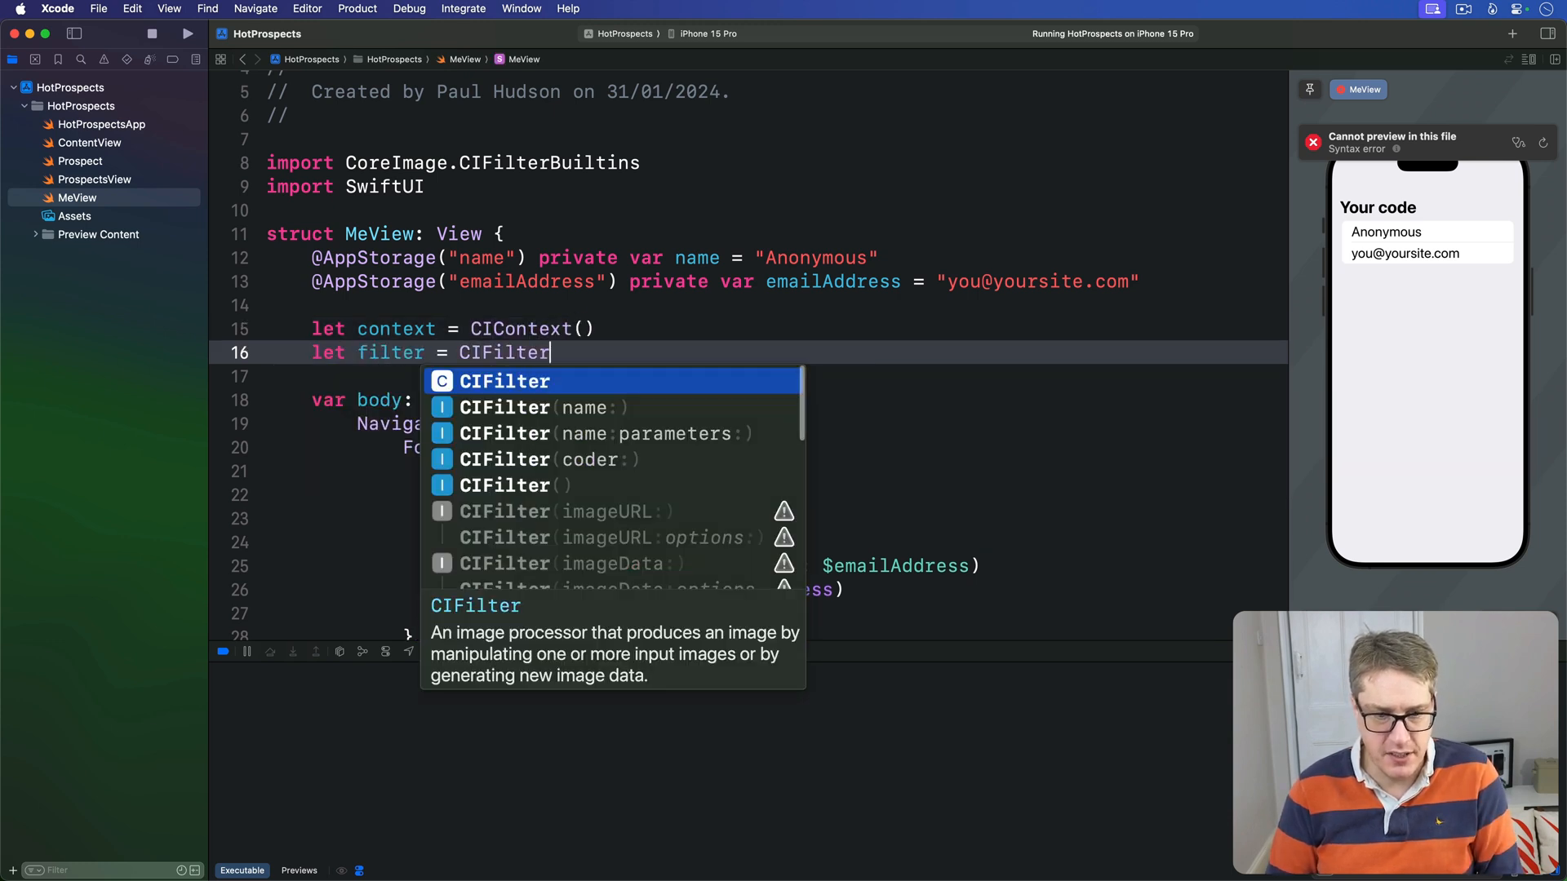
type(".qrCodeGenerator()")
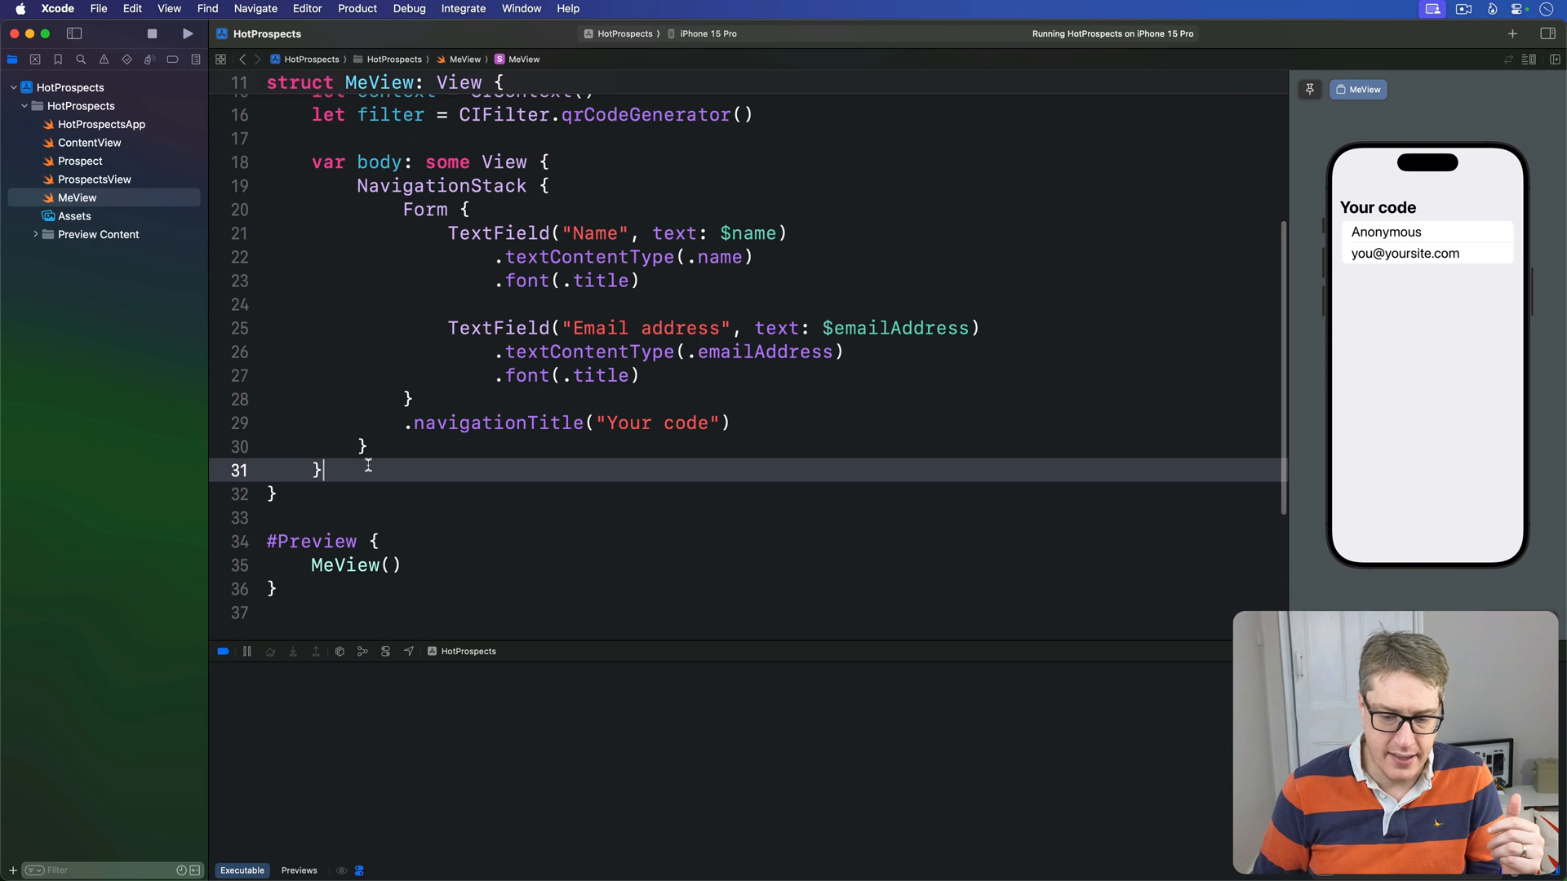
Start generateQRCode(from:) returning UIImage and set the filter's message from the string data.
type("func generateQRC")
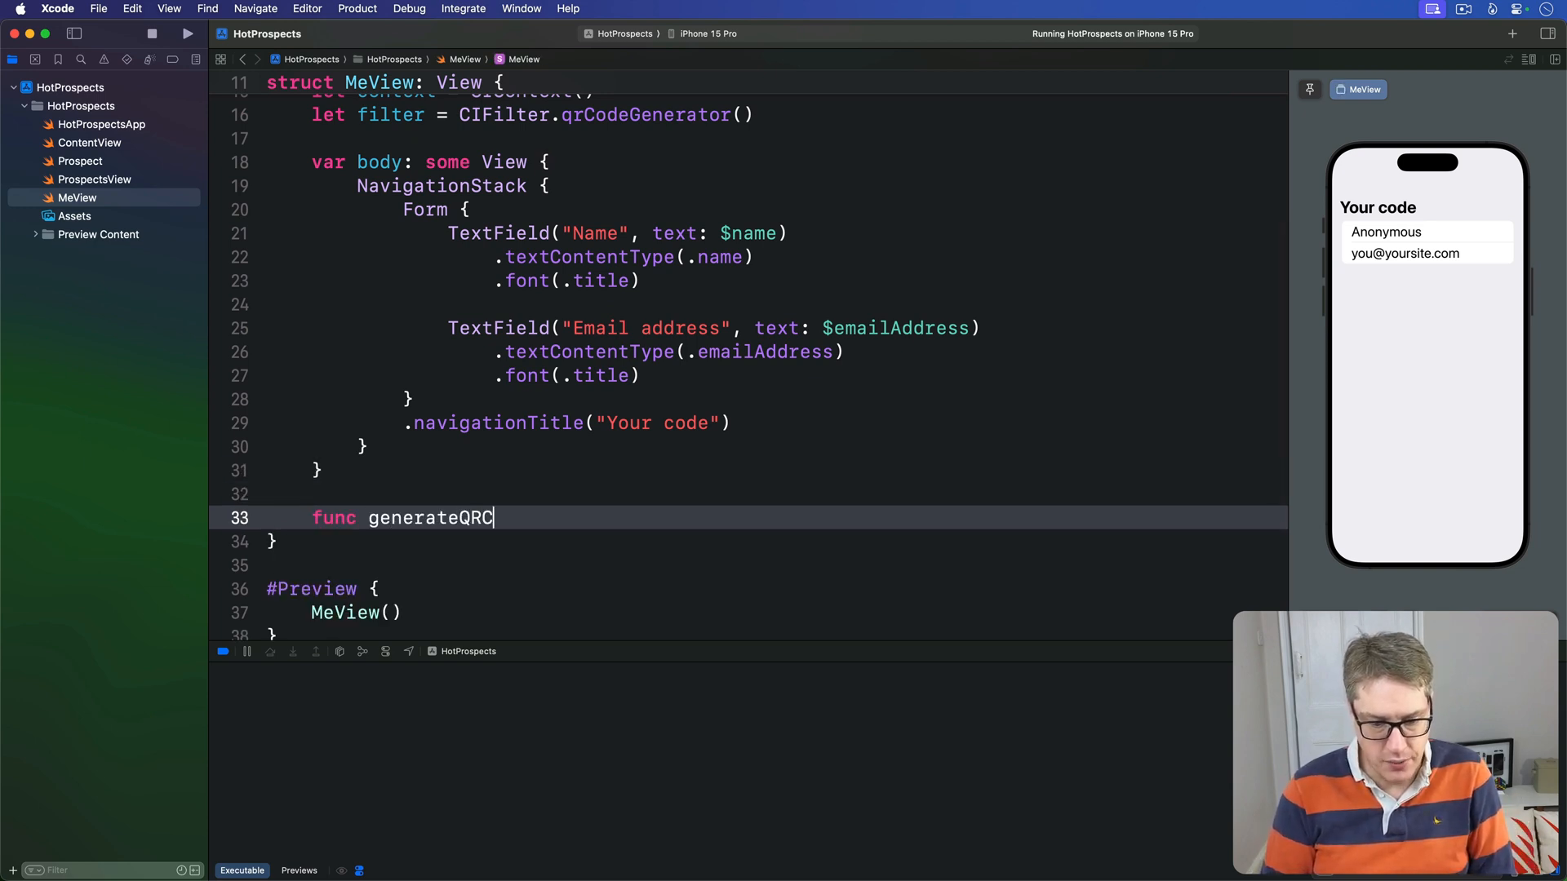
type("ode(from string: String) ->")
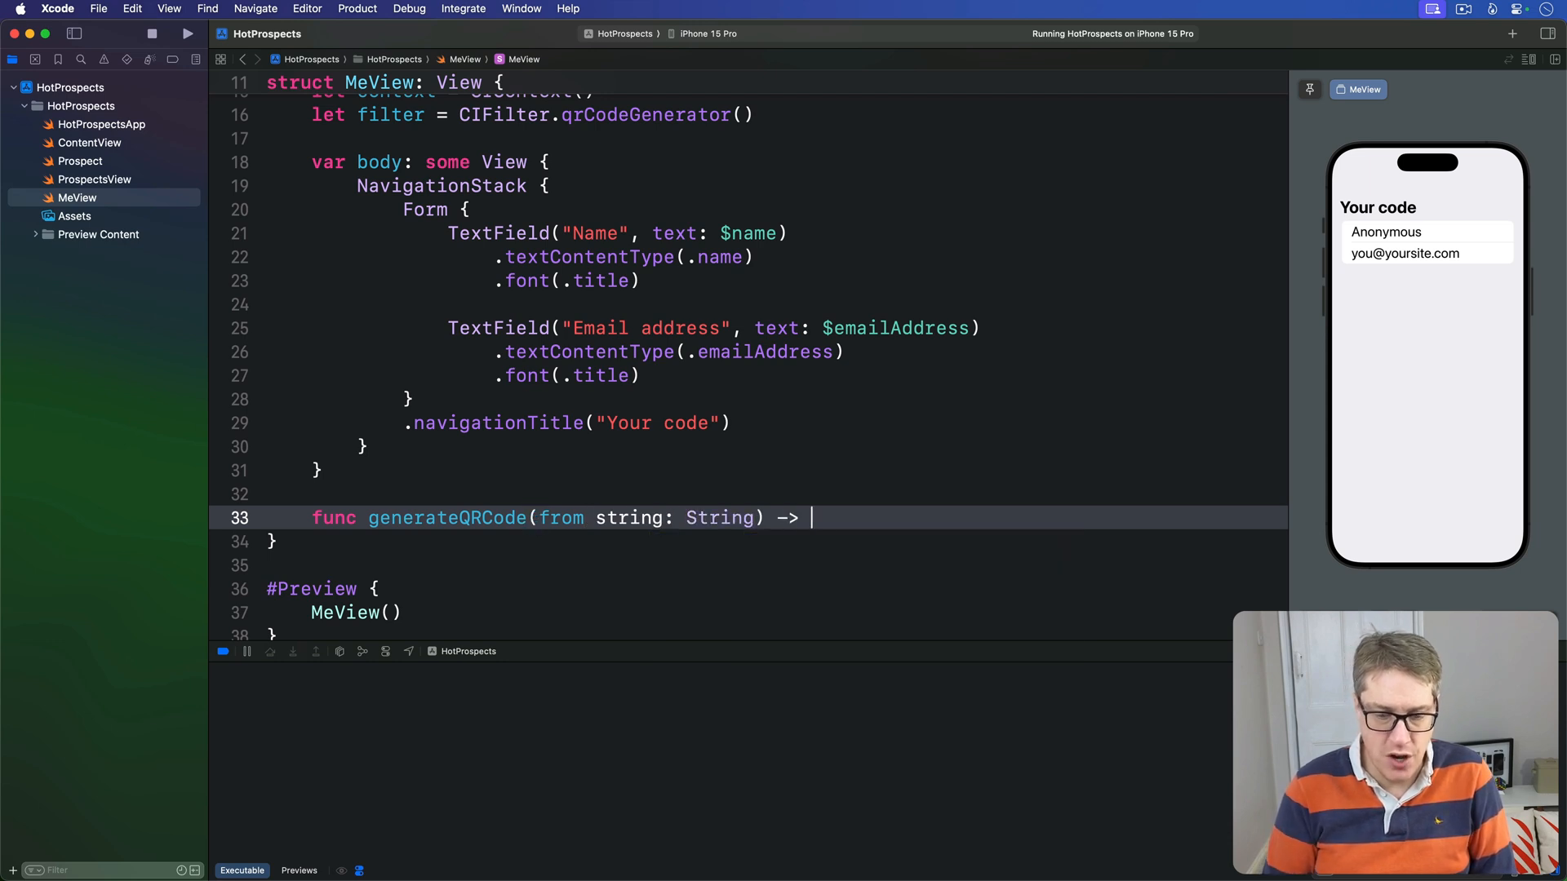
type("UIImage {")
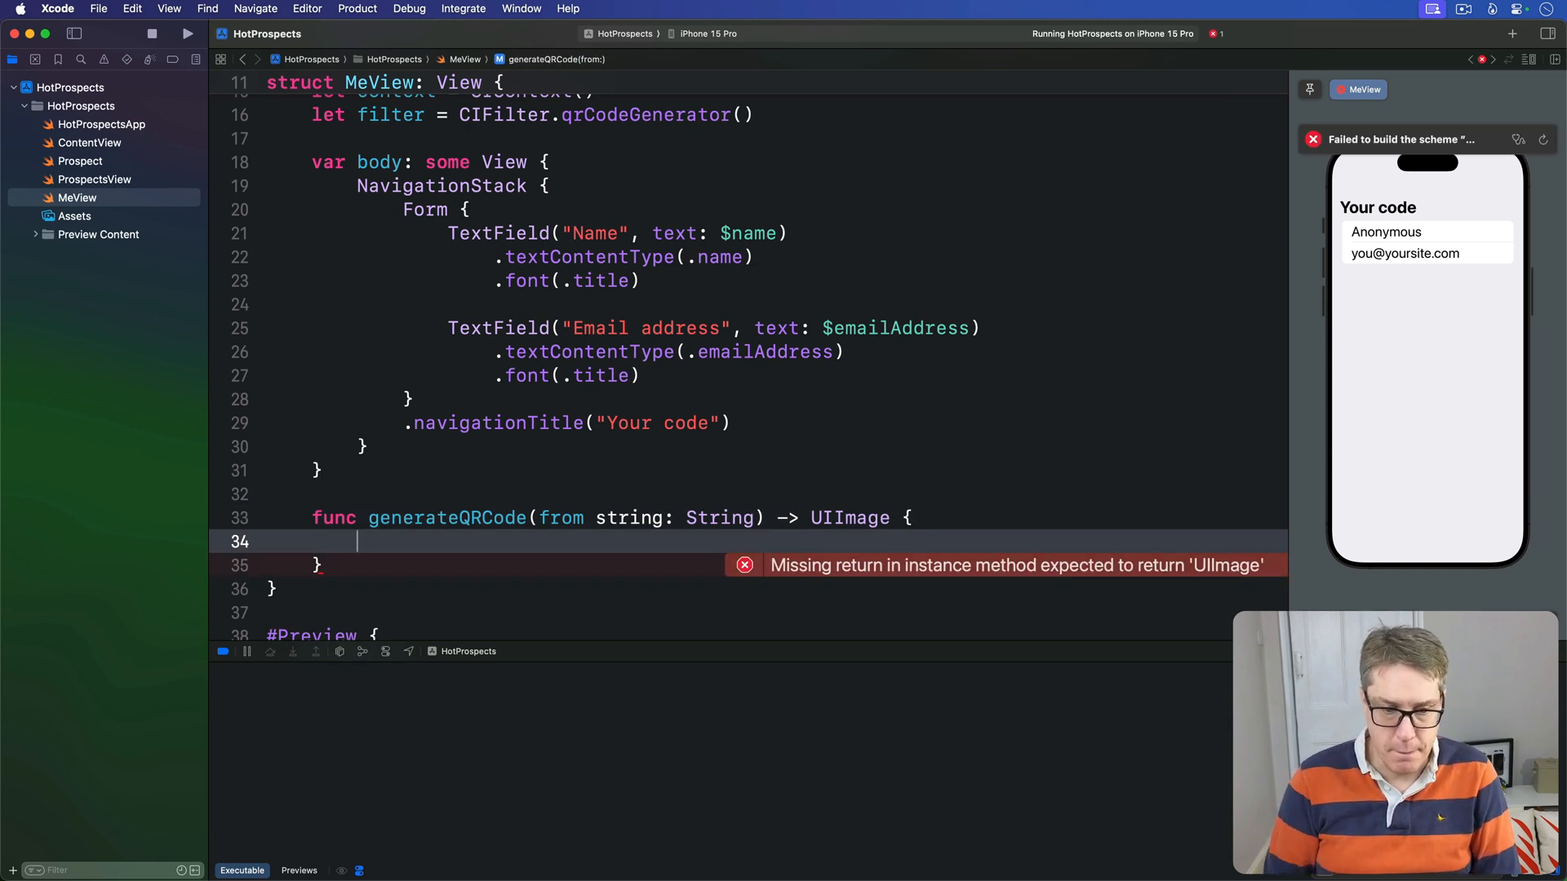
type("filt")
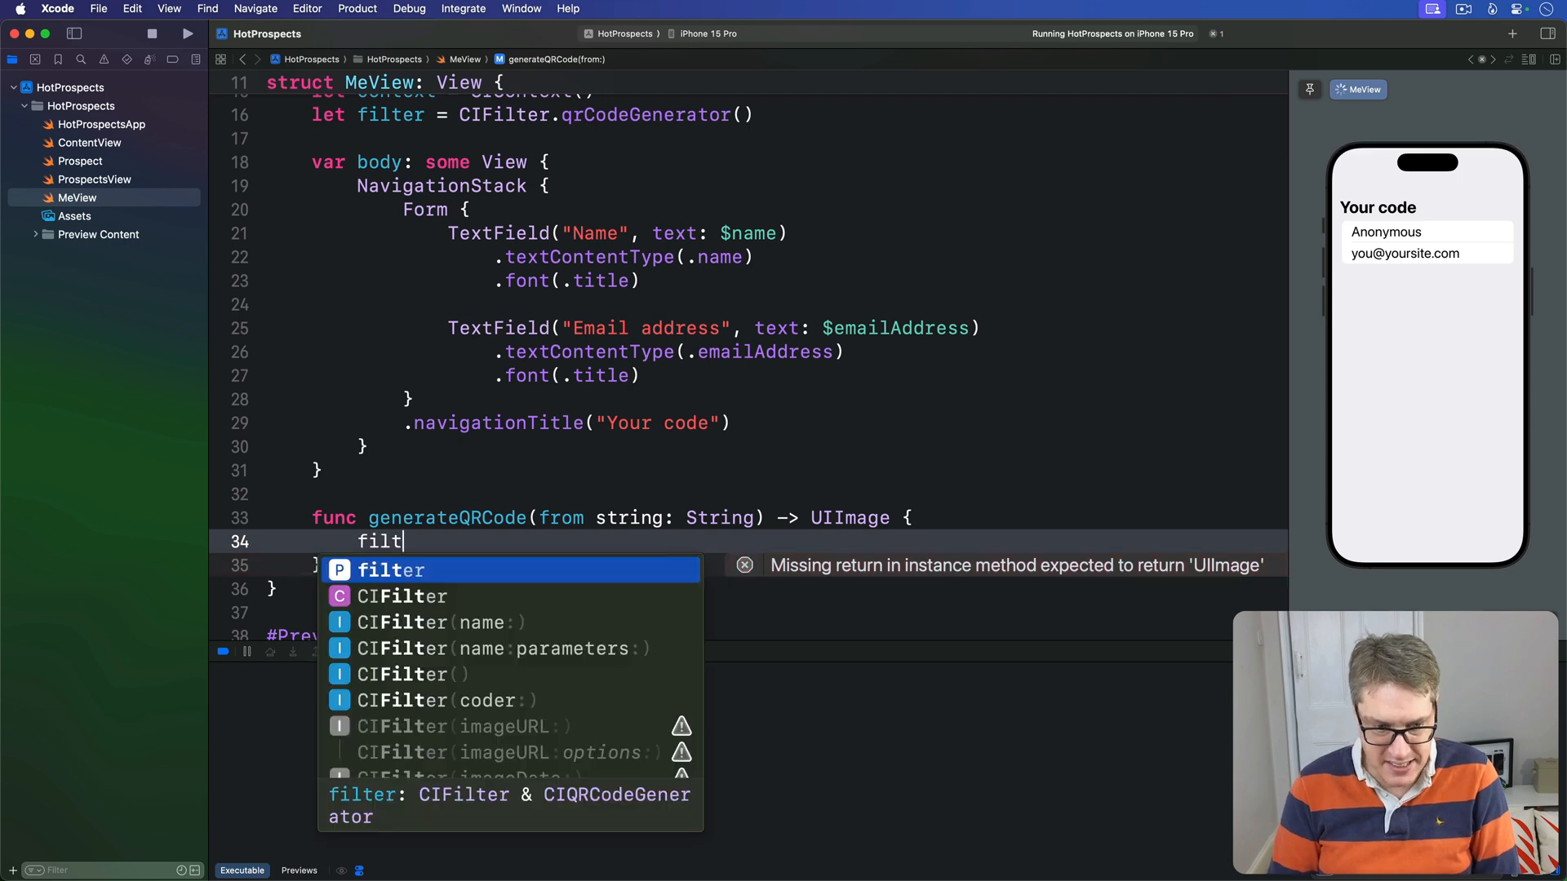
type(".message = Data(string.utf8")
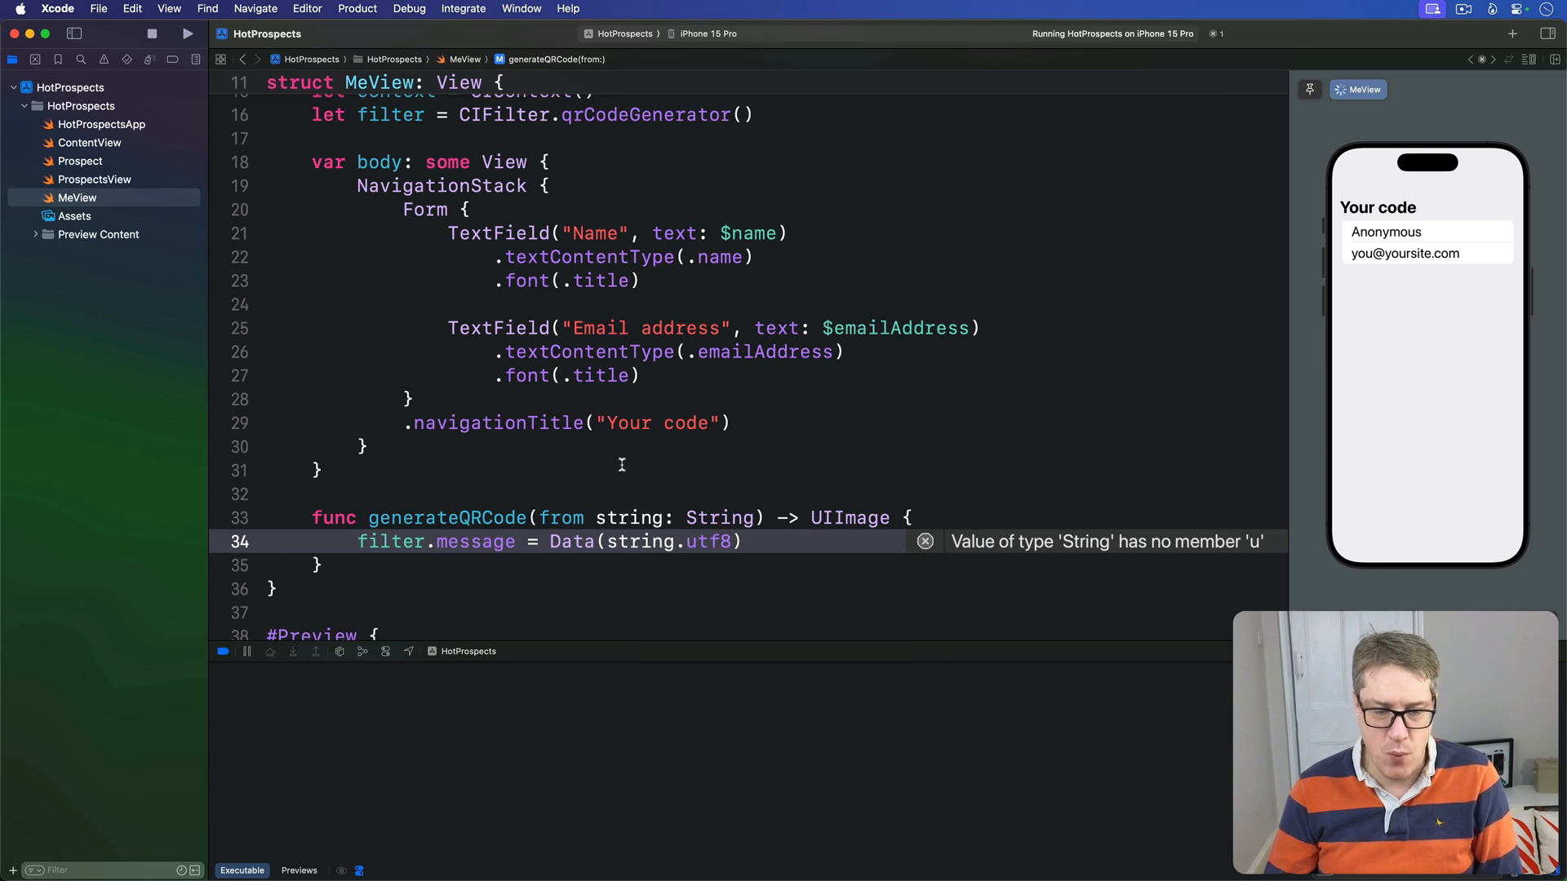
double_click(630, 517)
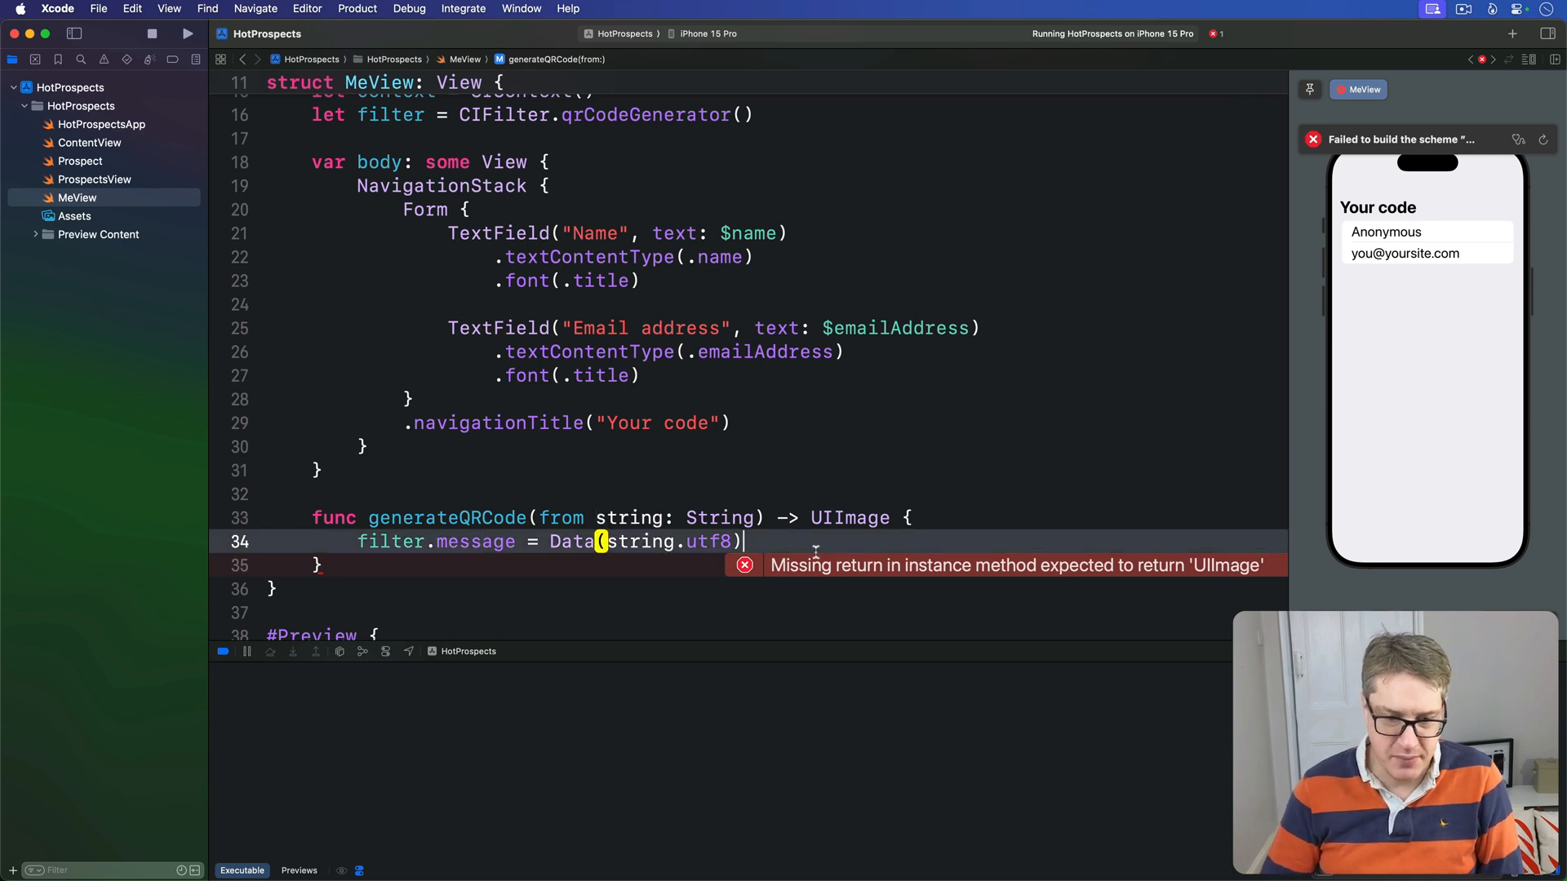
Unwrap outputImage, create a CGImage via the context and return it as a UIImage.
type("if let outputImage = filter.o")
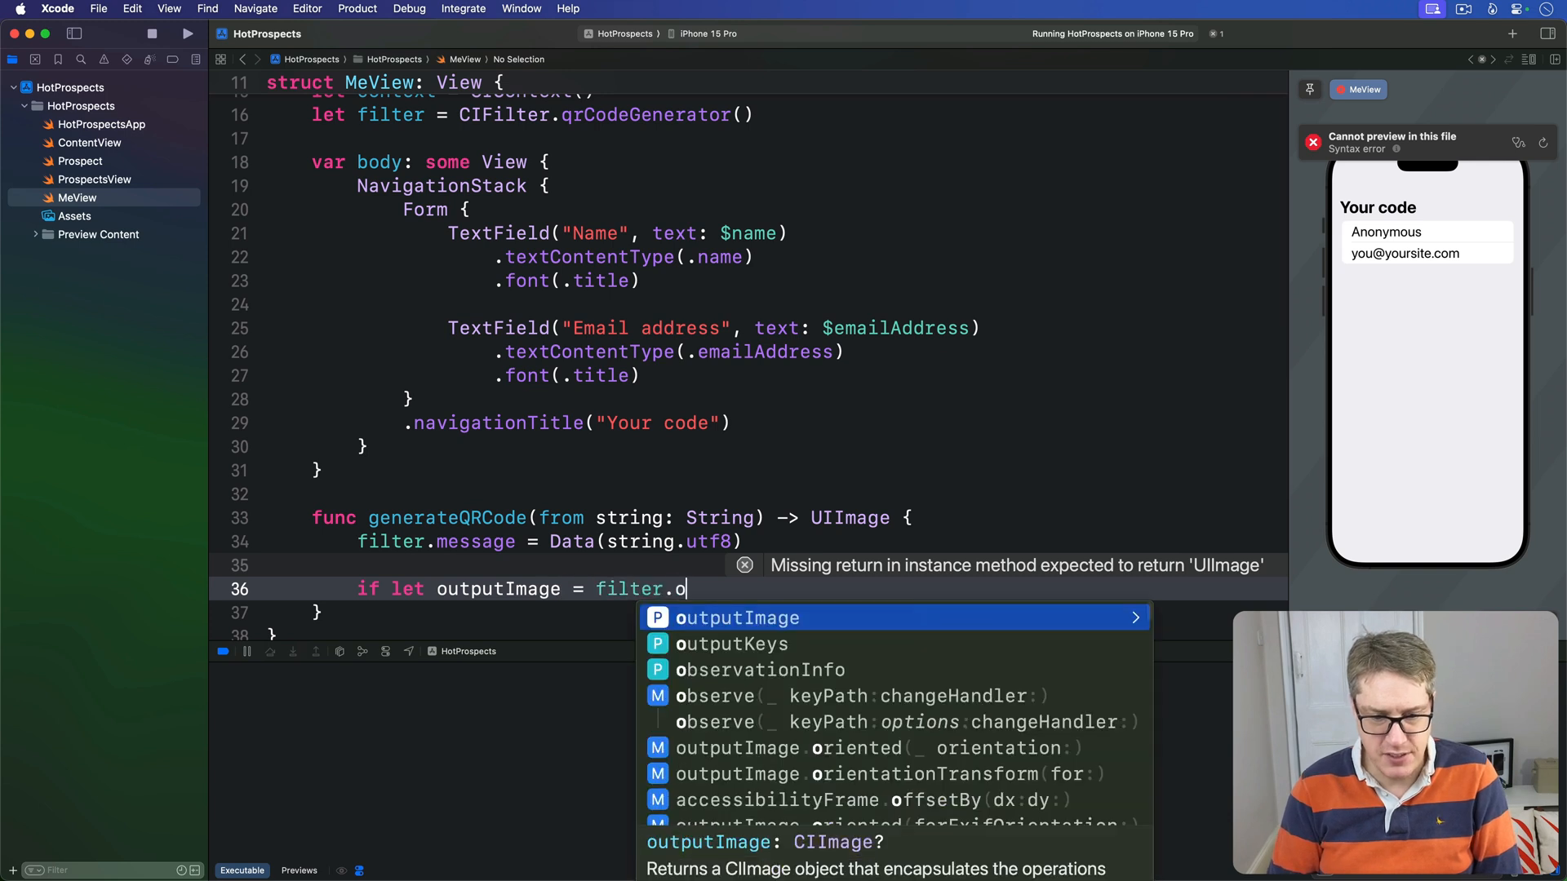
key("Return")
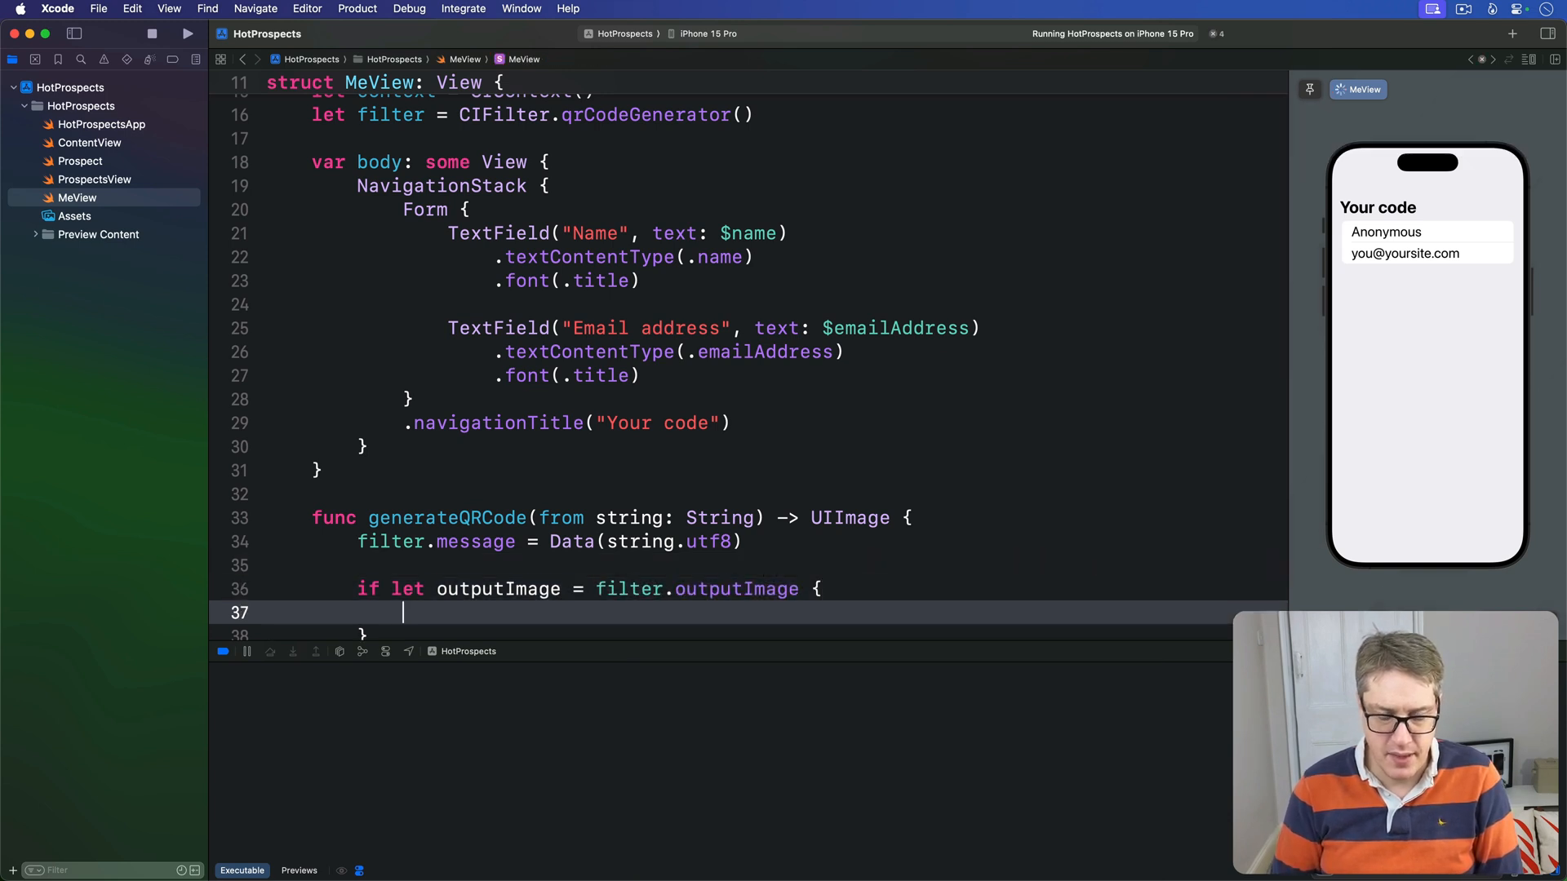
type("if let cfg")
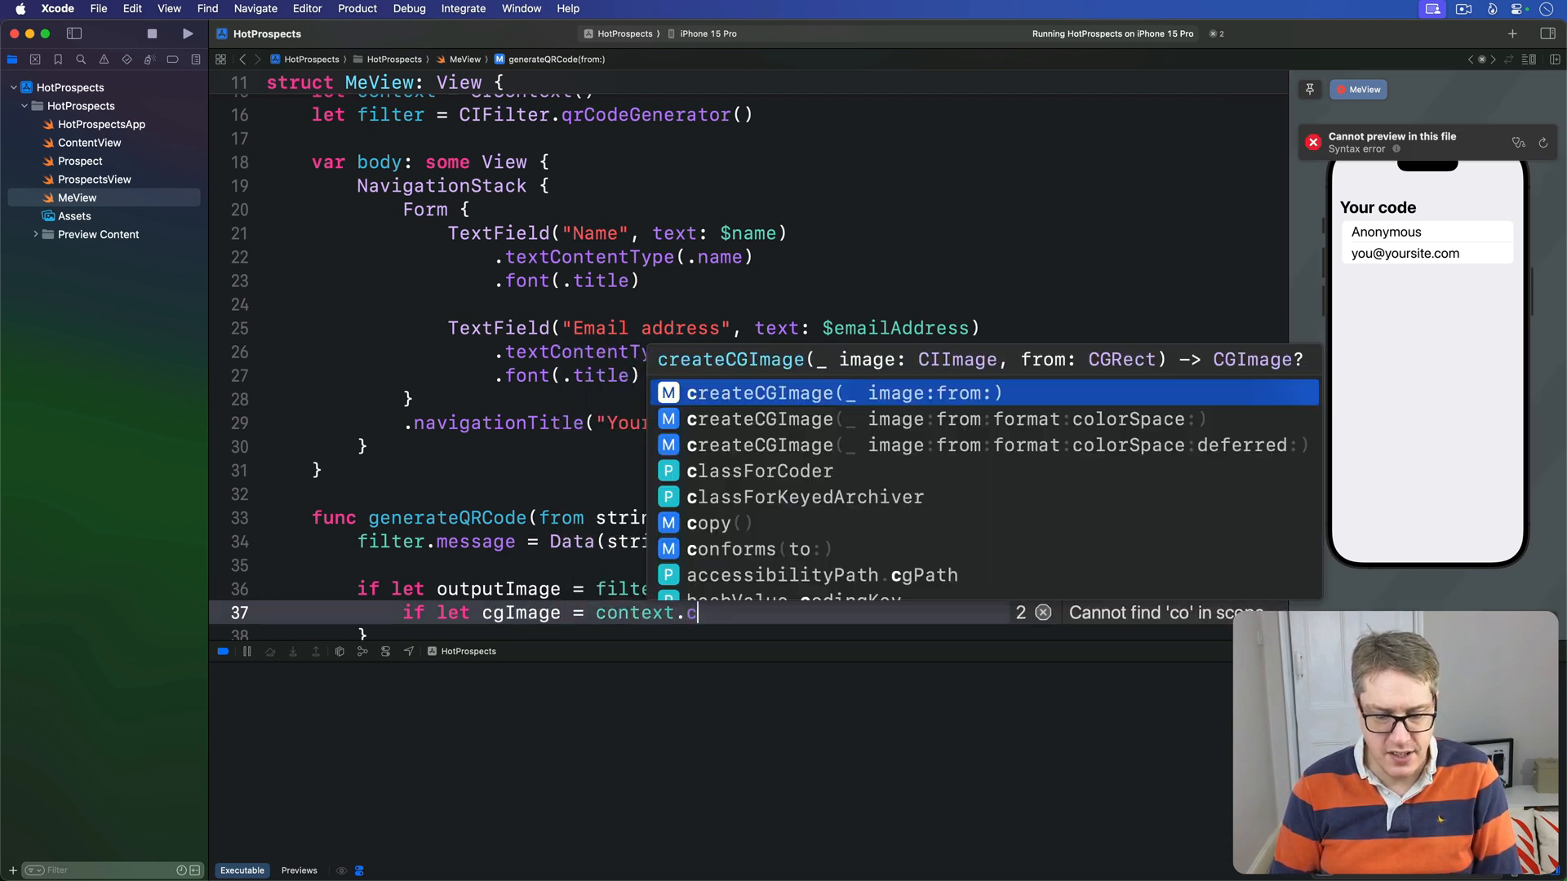
type("reateCGImage(image: CIImage, from: CGRect")
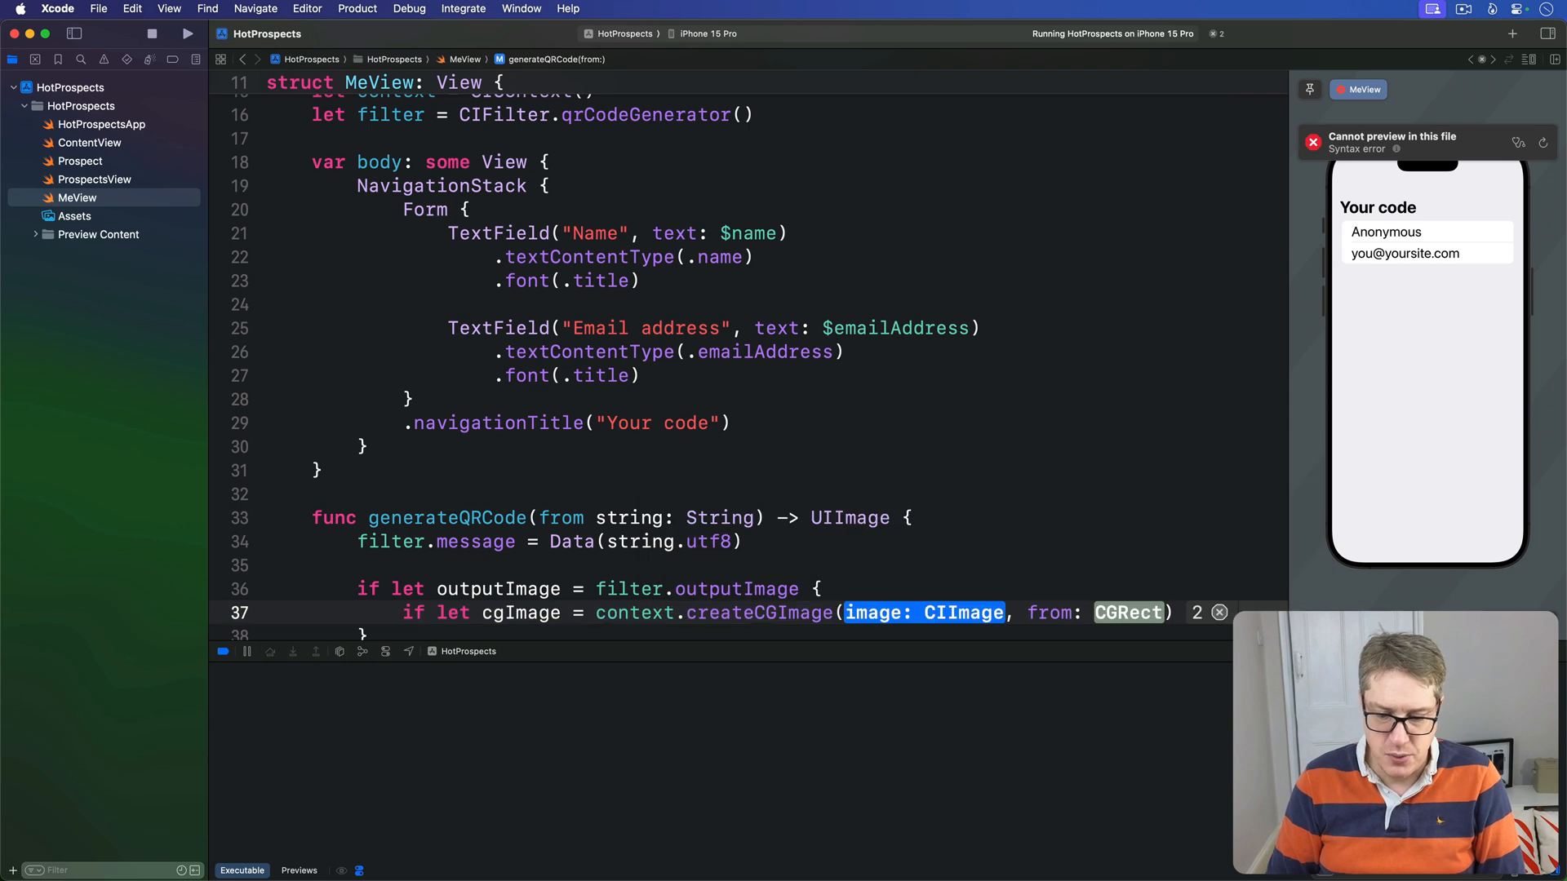
type("output")
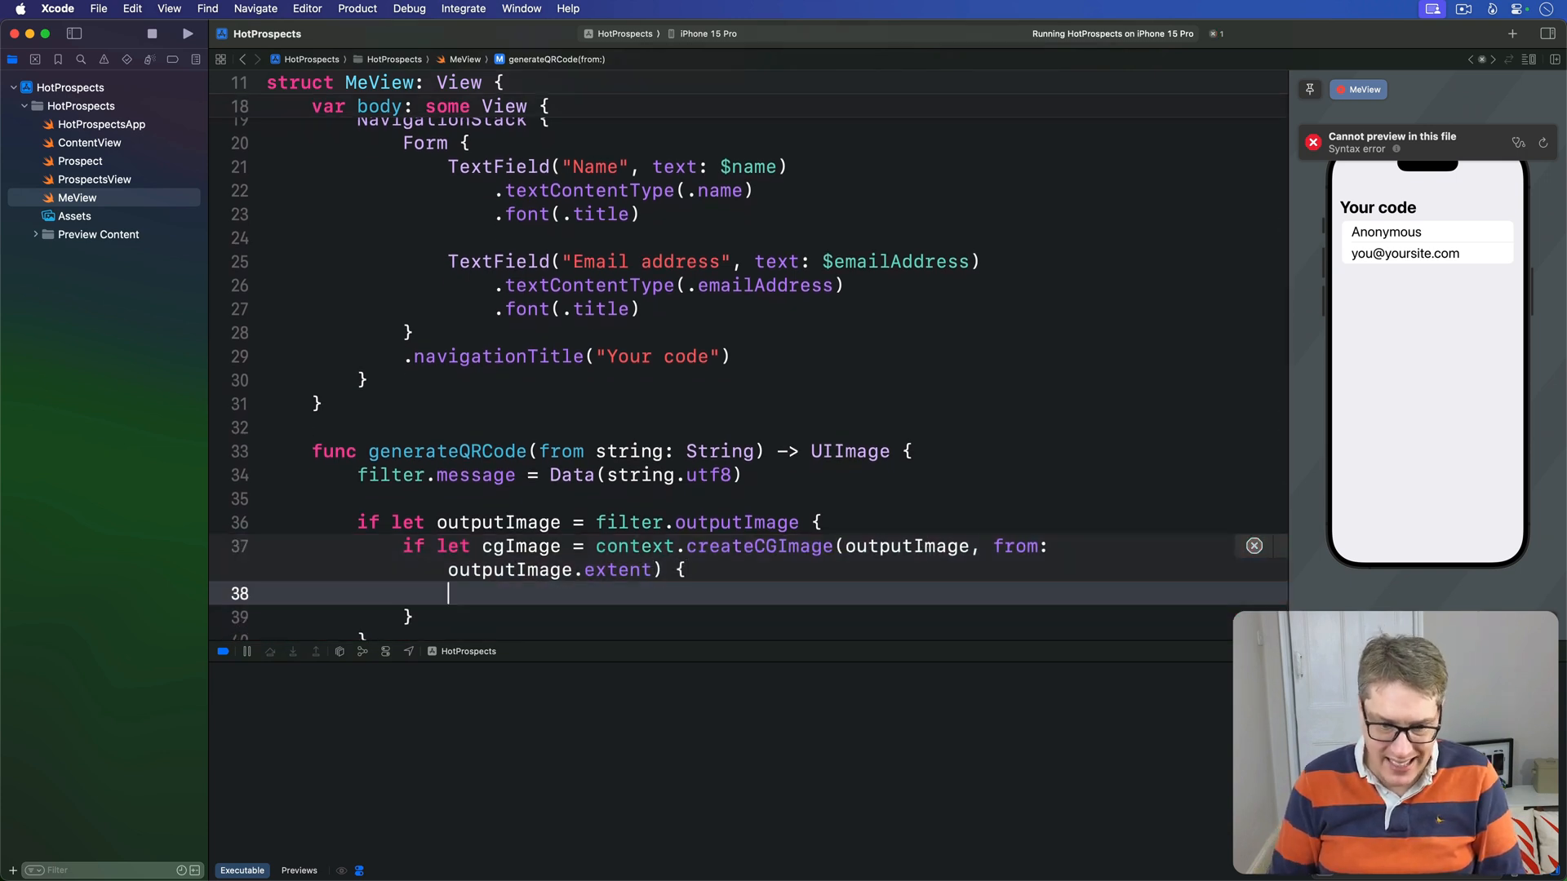
type("return UI")
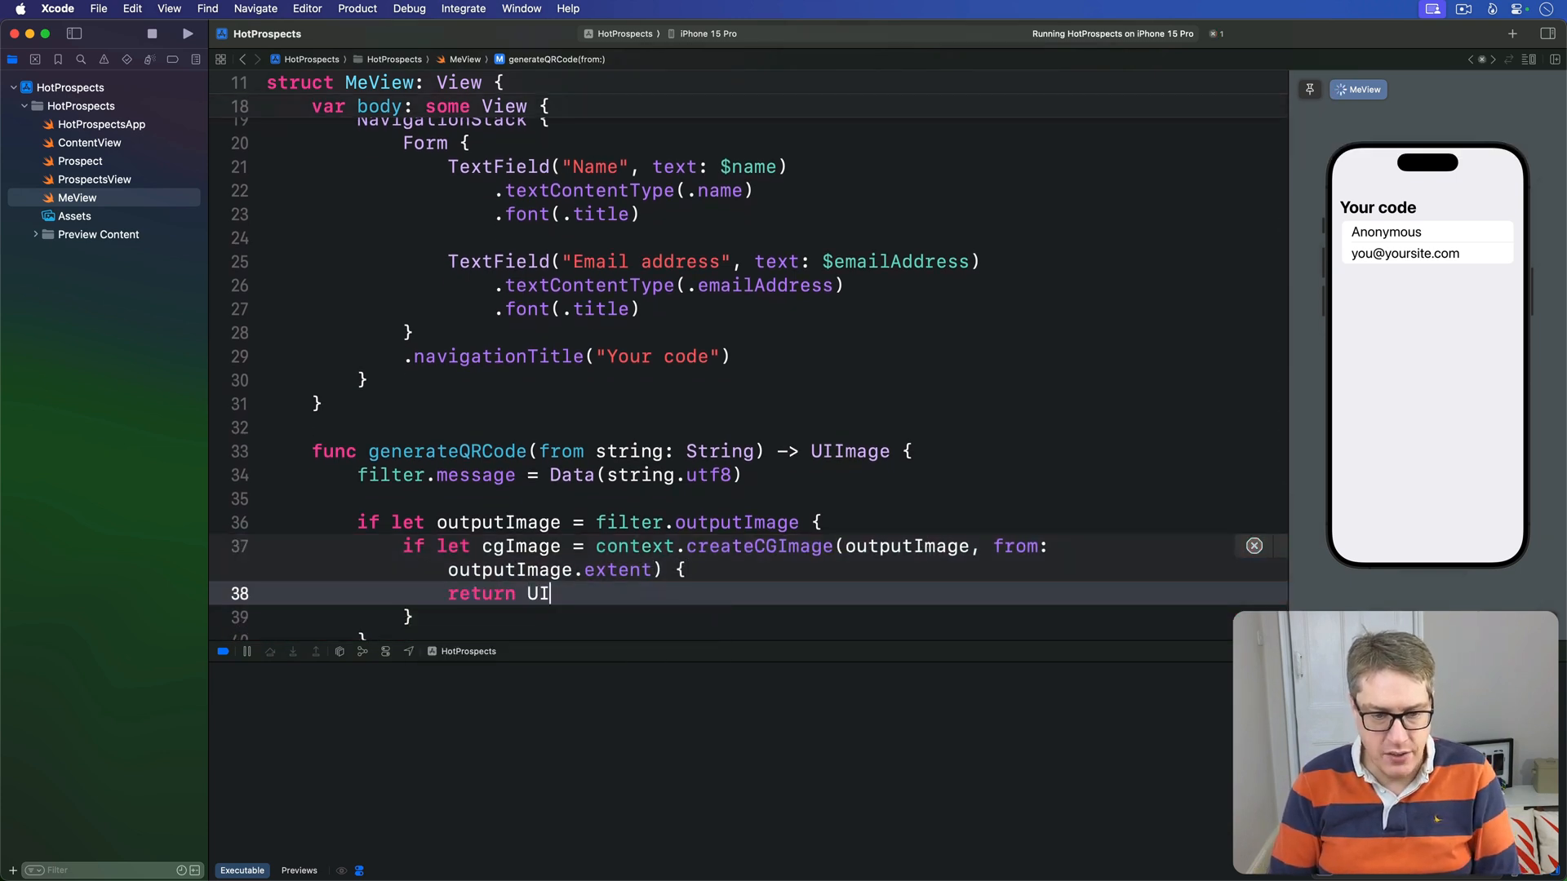
type("Image(cgImage: CGImage")
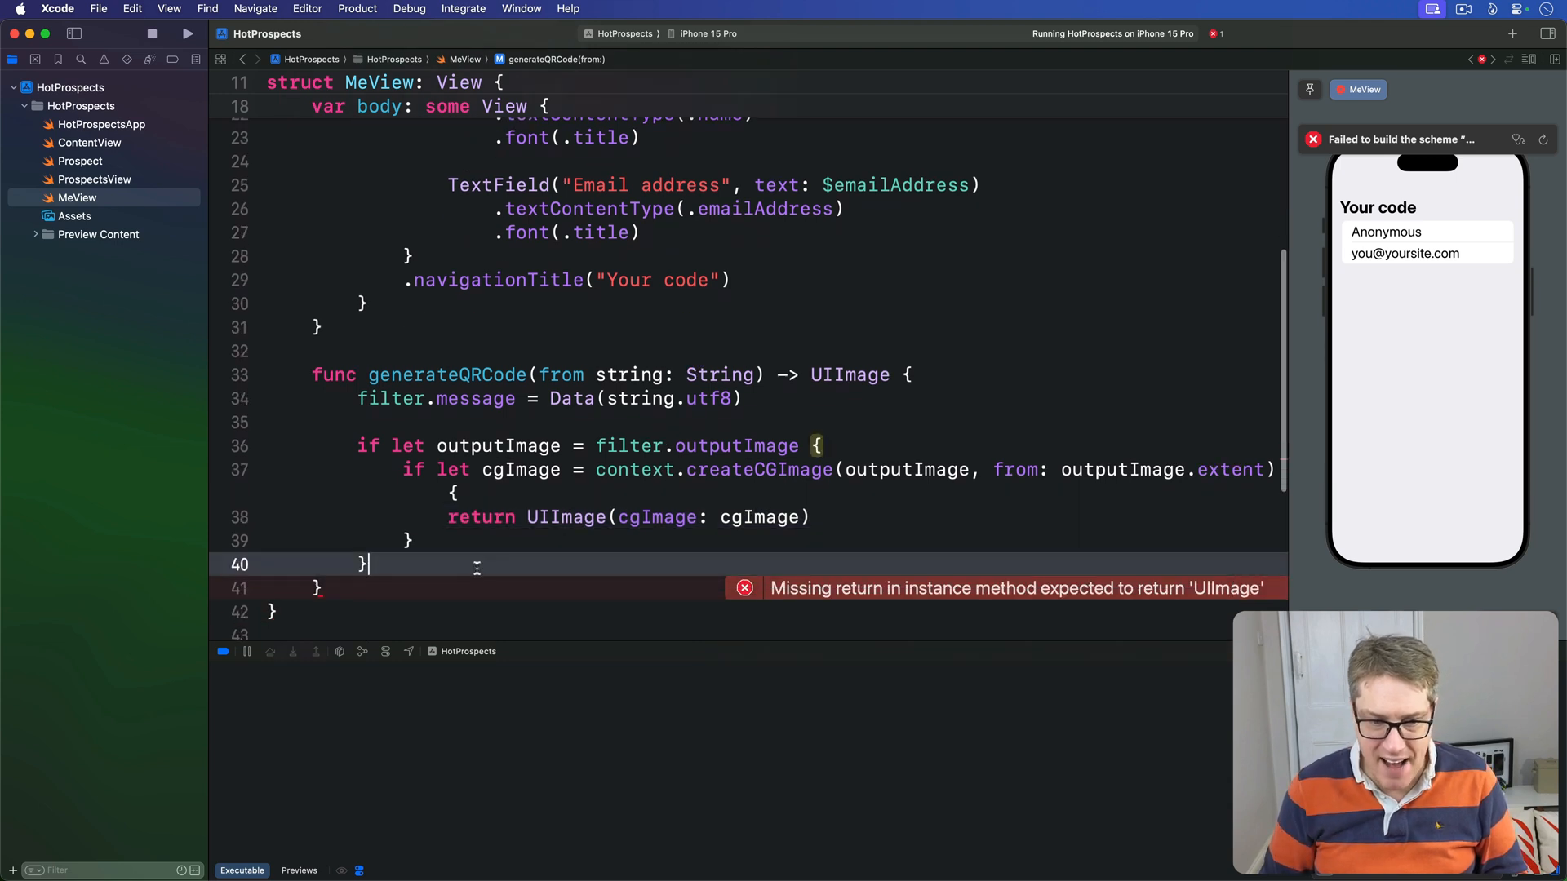
Return UIImage(systemName: "xmark.circle") as the fallback when no QR code is produced.
key("enter")
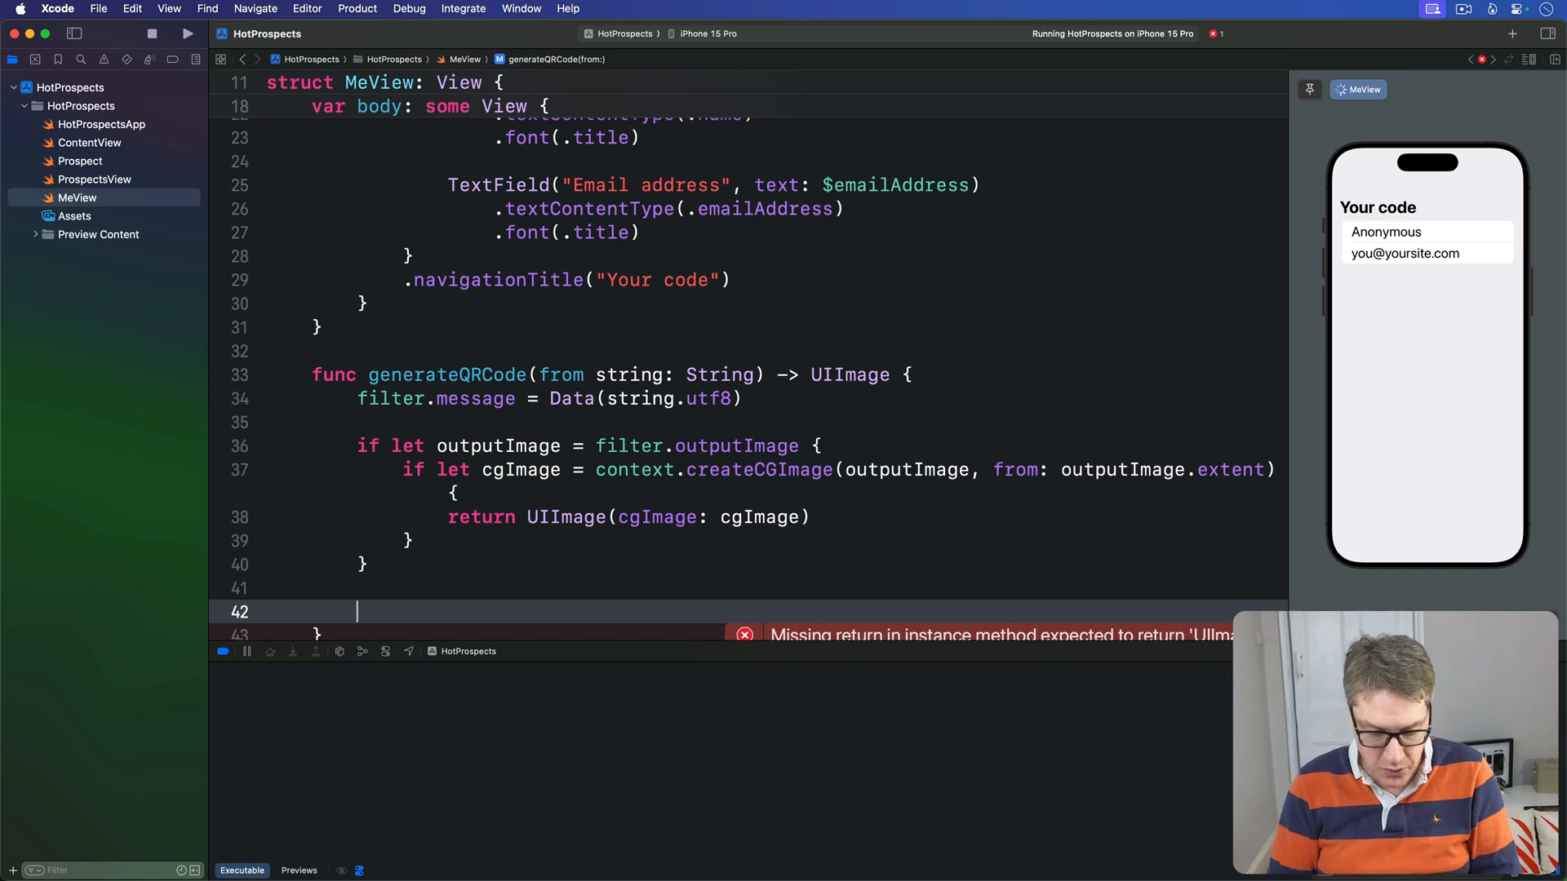
type("return UIImage(systemName: \"")
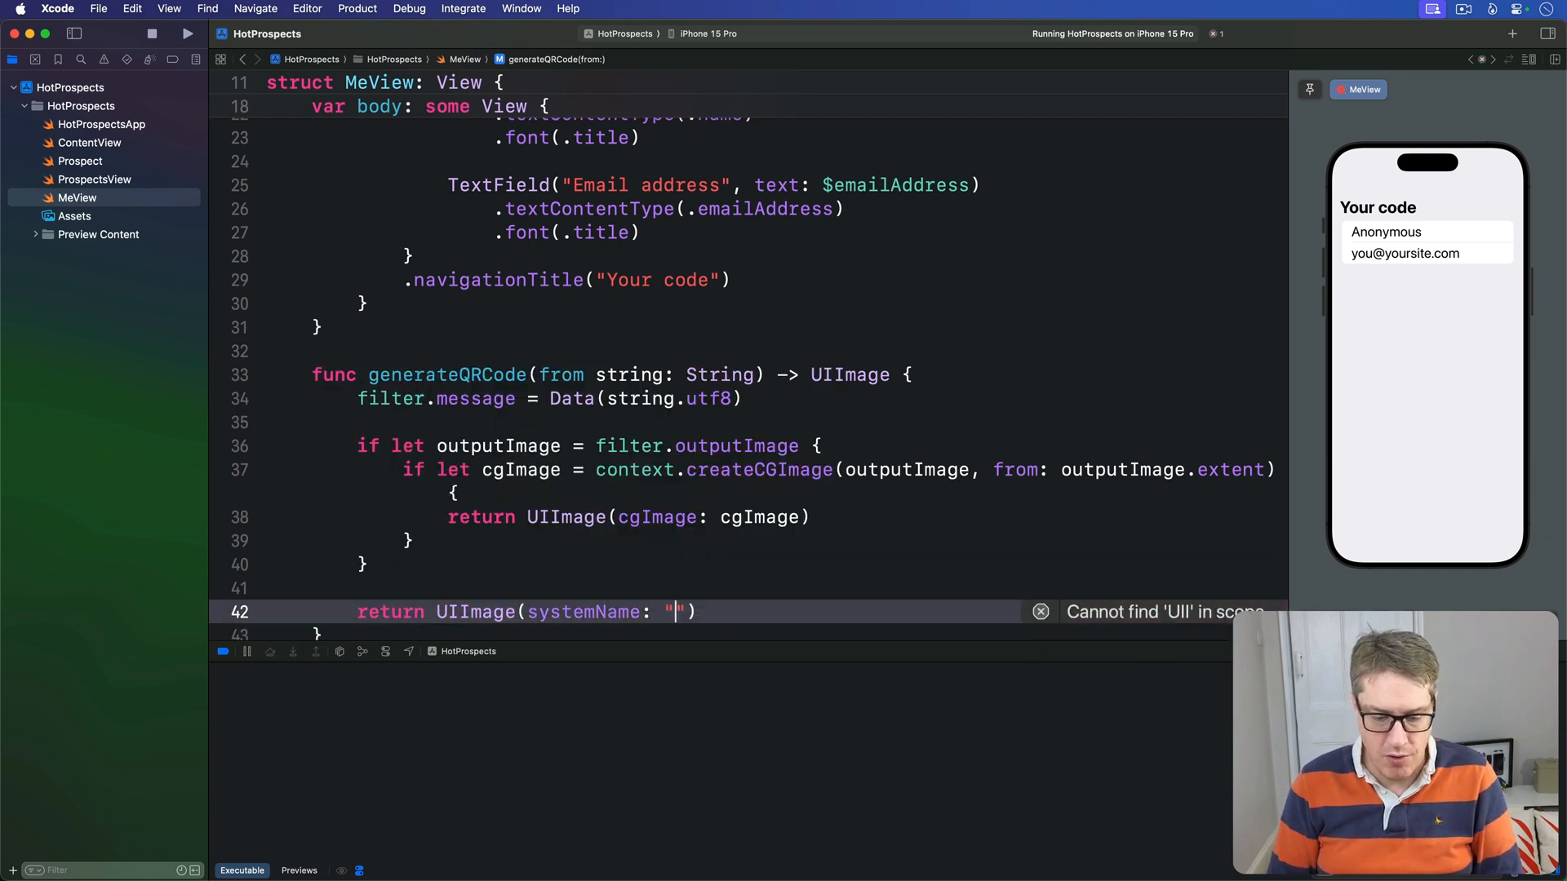
type("xmark.circle")
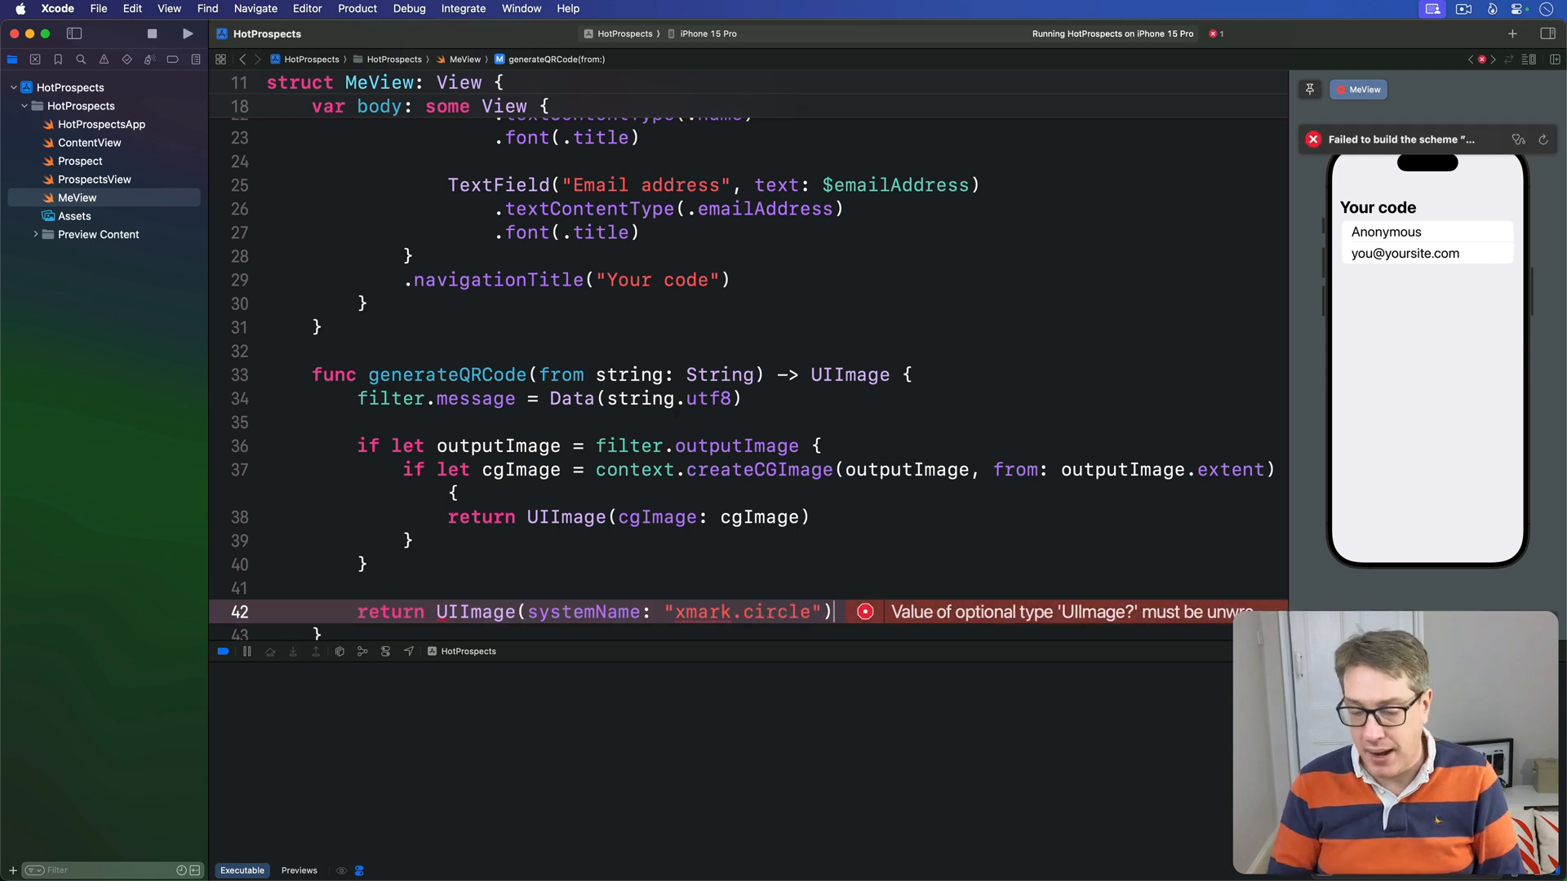
Append ?? UIImage() to the fallback return so the optional error is resolved.
type("?? UIU")
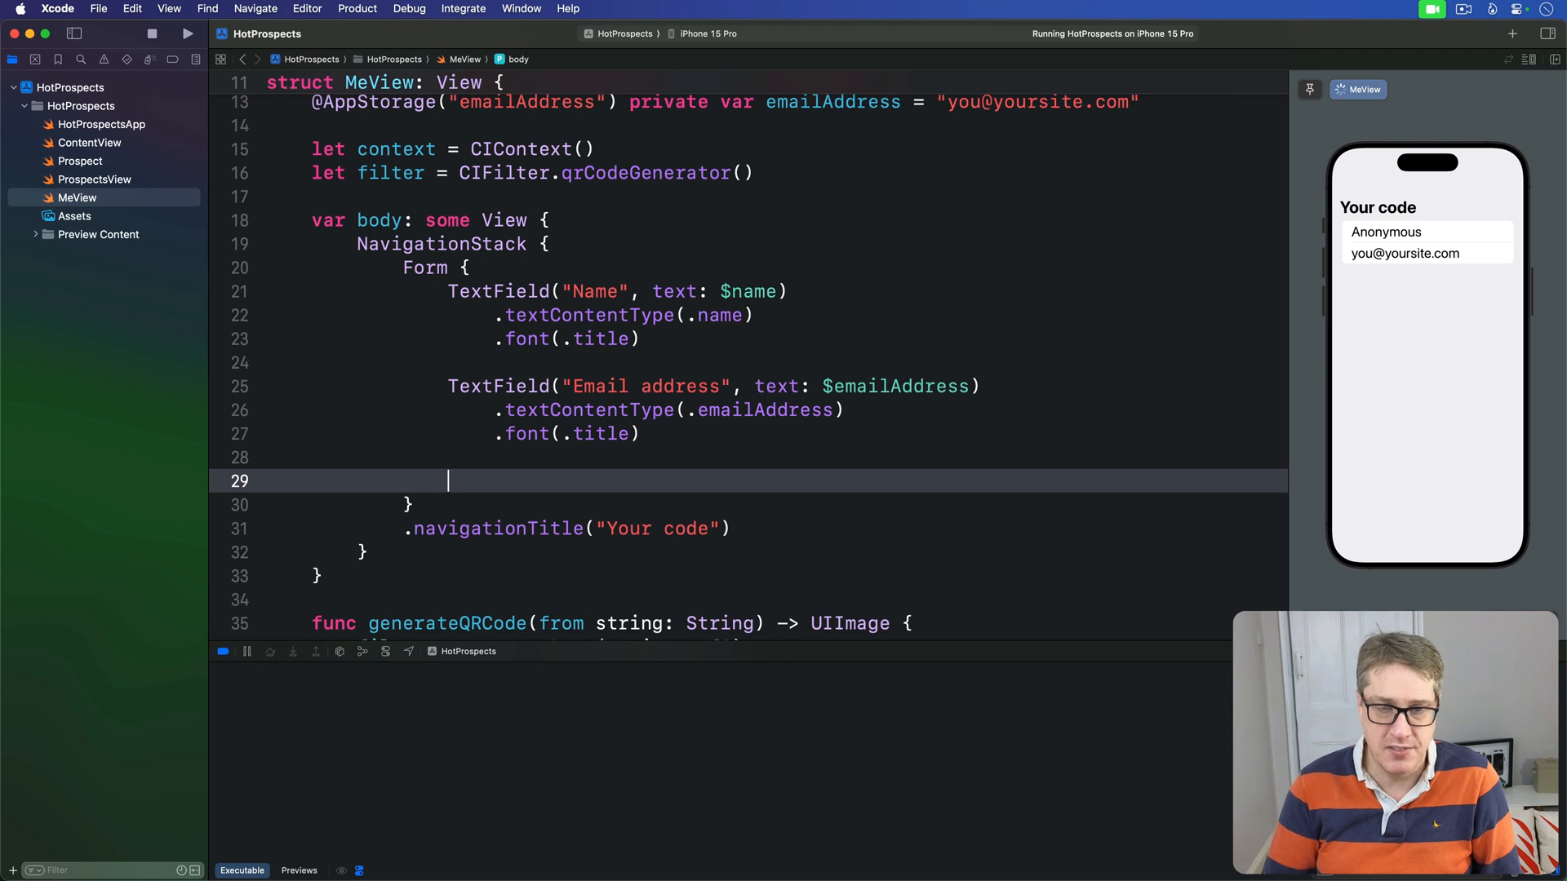
Add an Image from generateQRCode using "\(name)\n\(emailAddress)" as the string.
type("Ima")
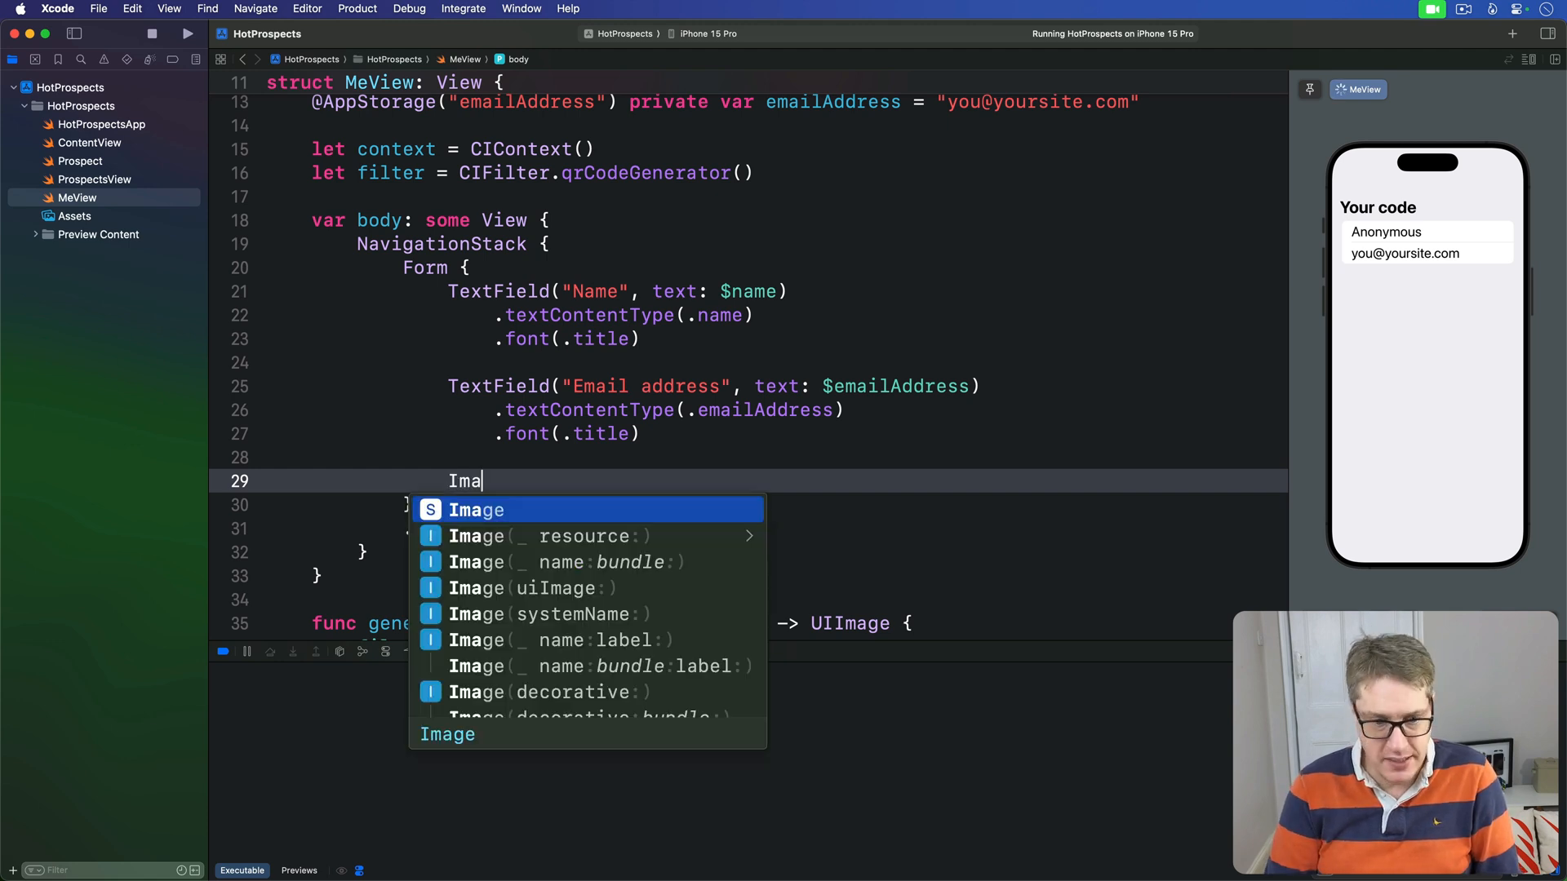
left_click(535, 588)
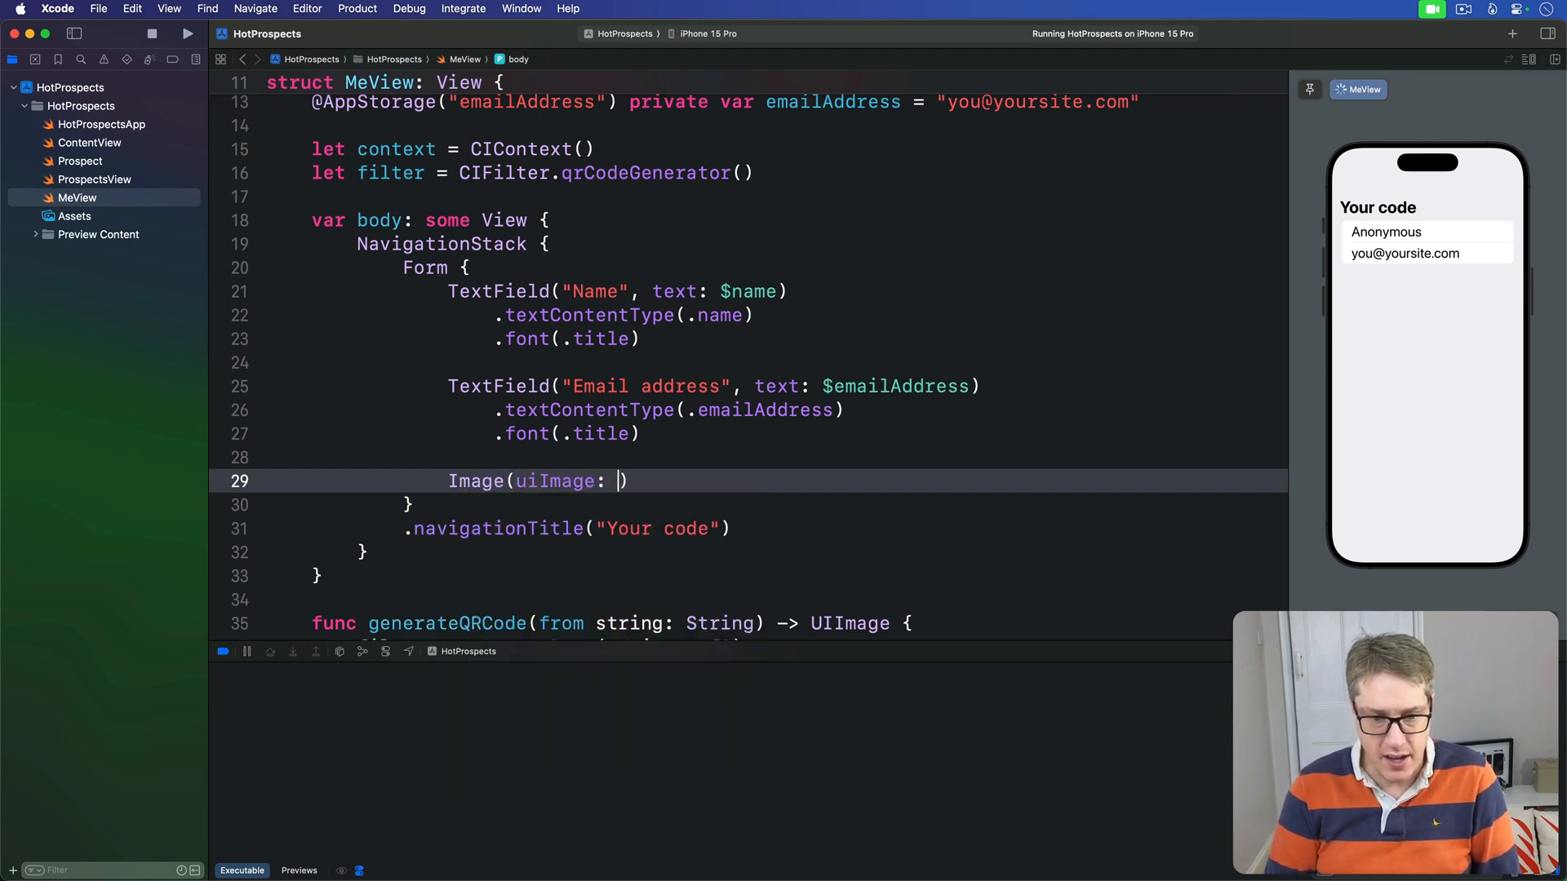
type("generateQRCode(from: String")
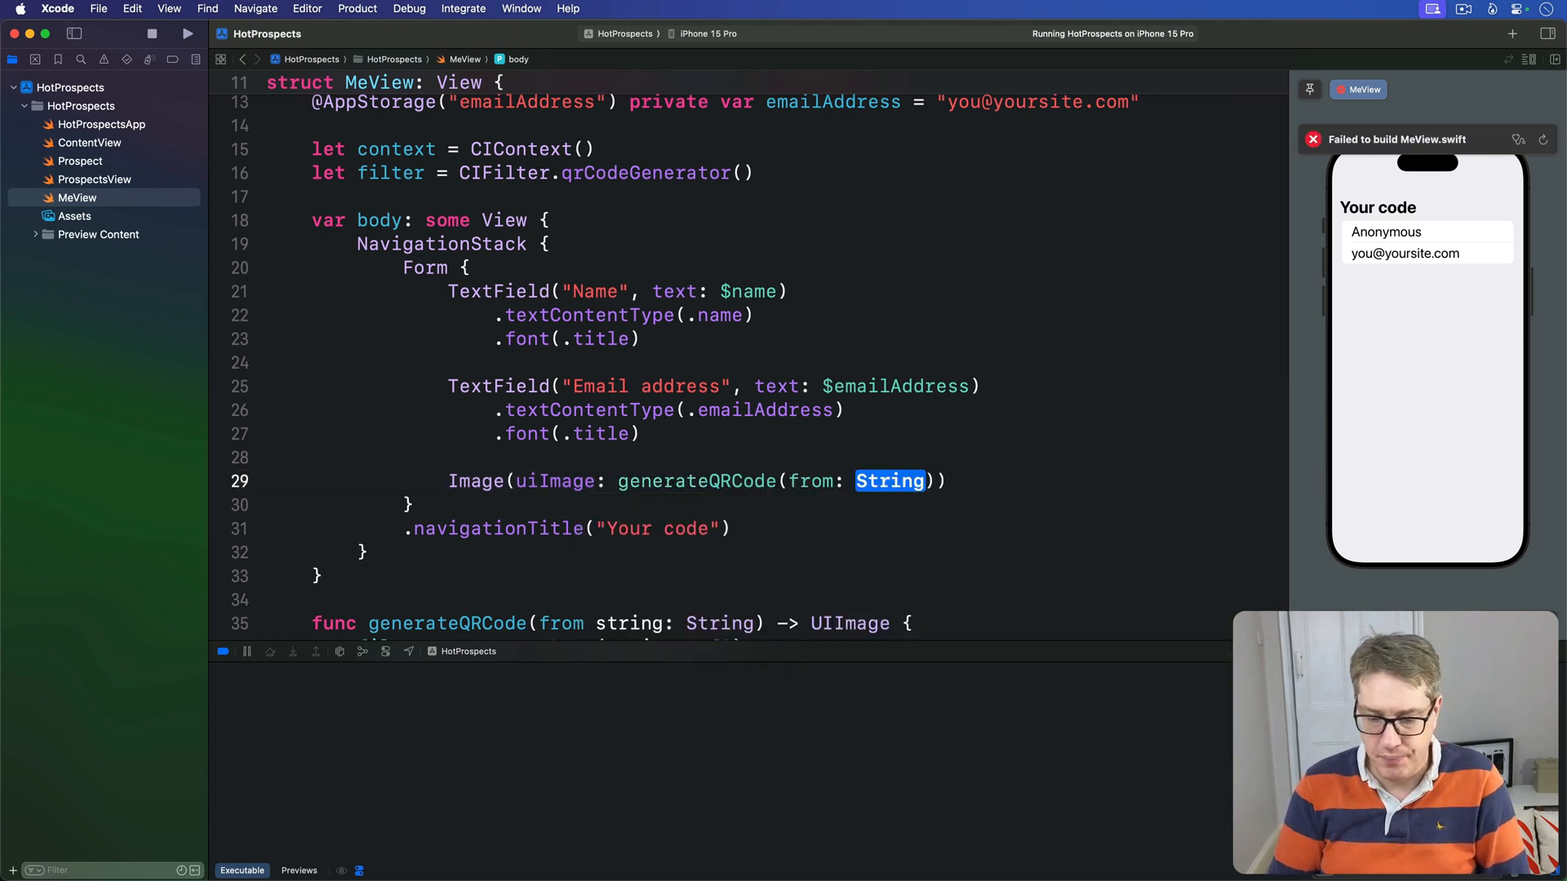
type("\"\"")
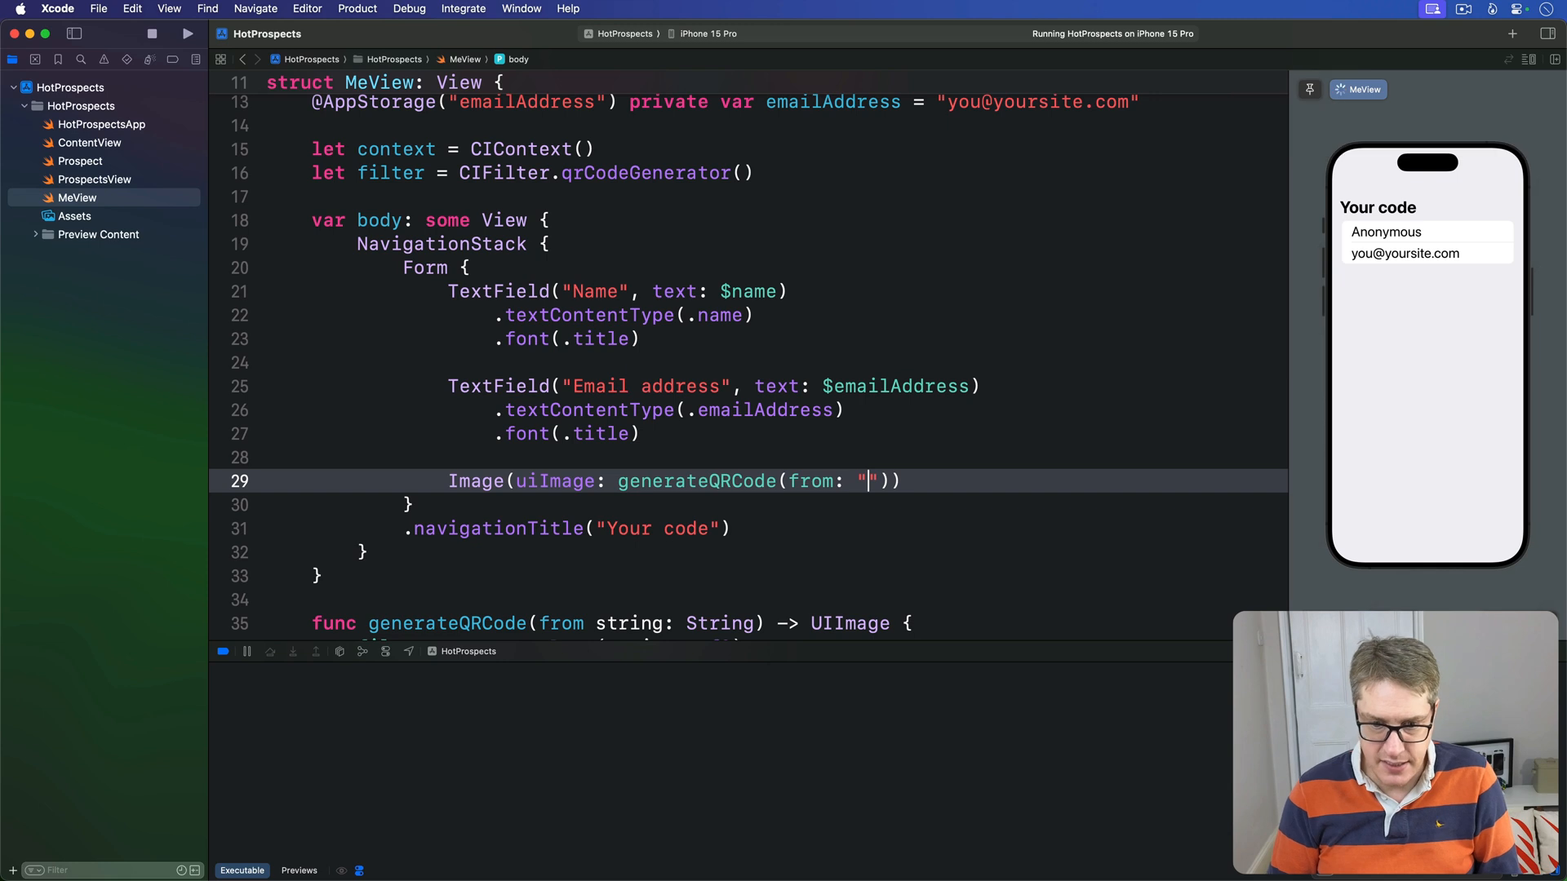
type("\\(name)")
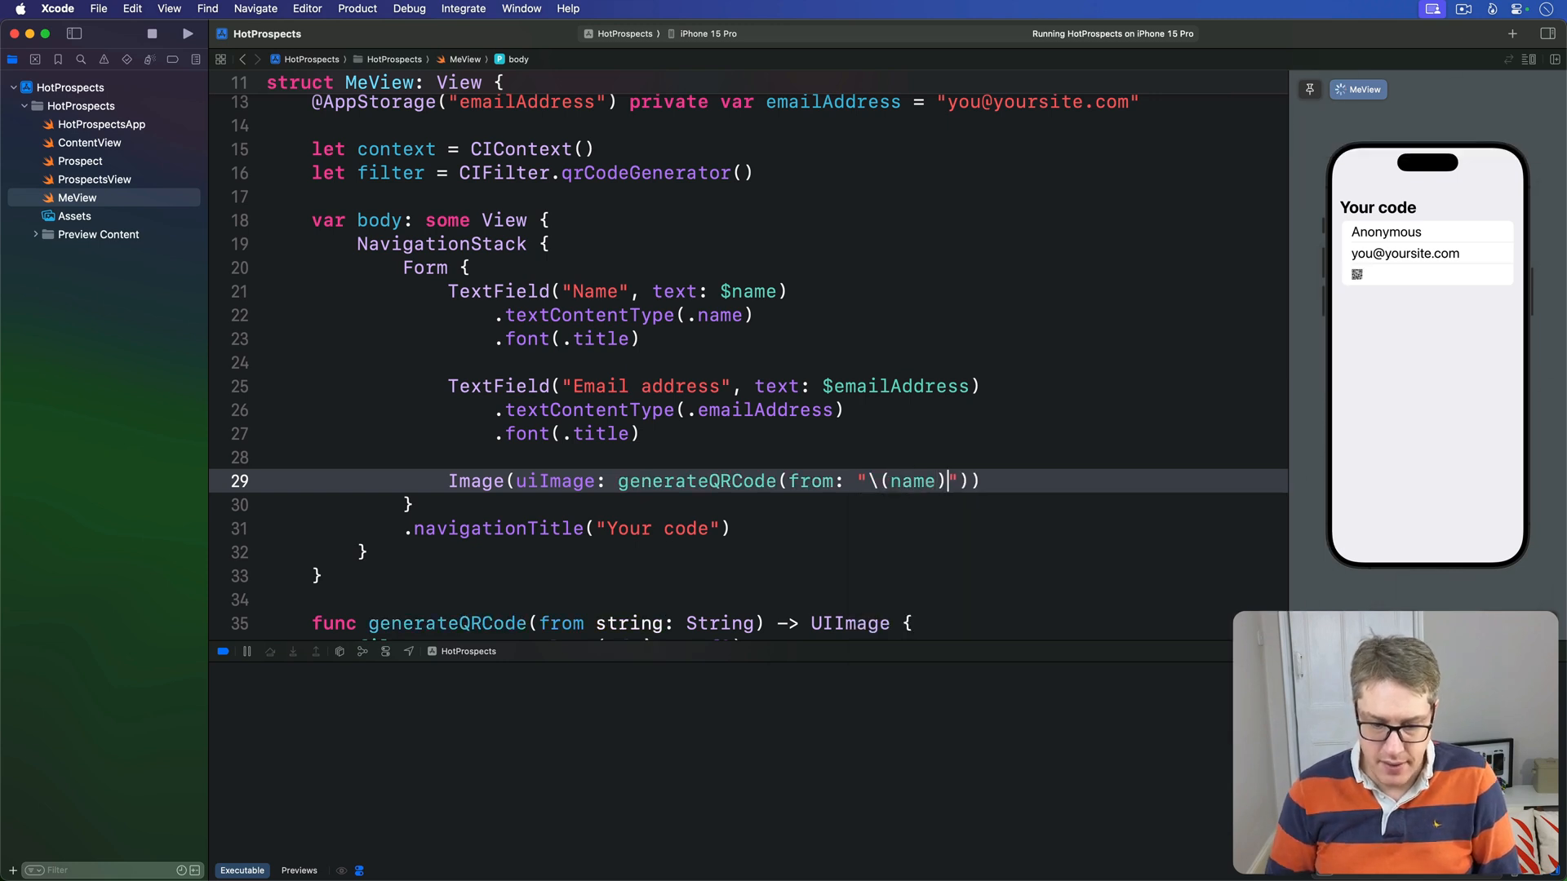
type("\\n")
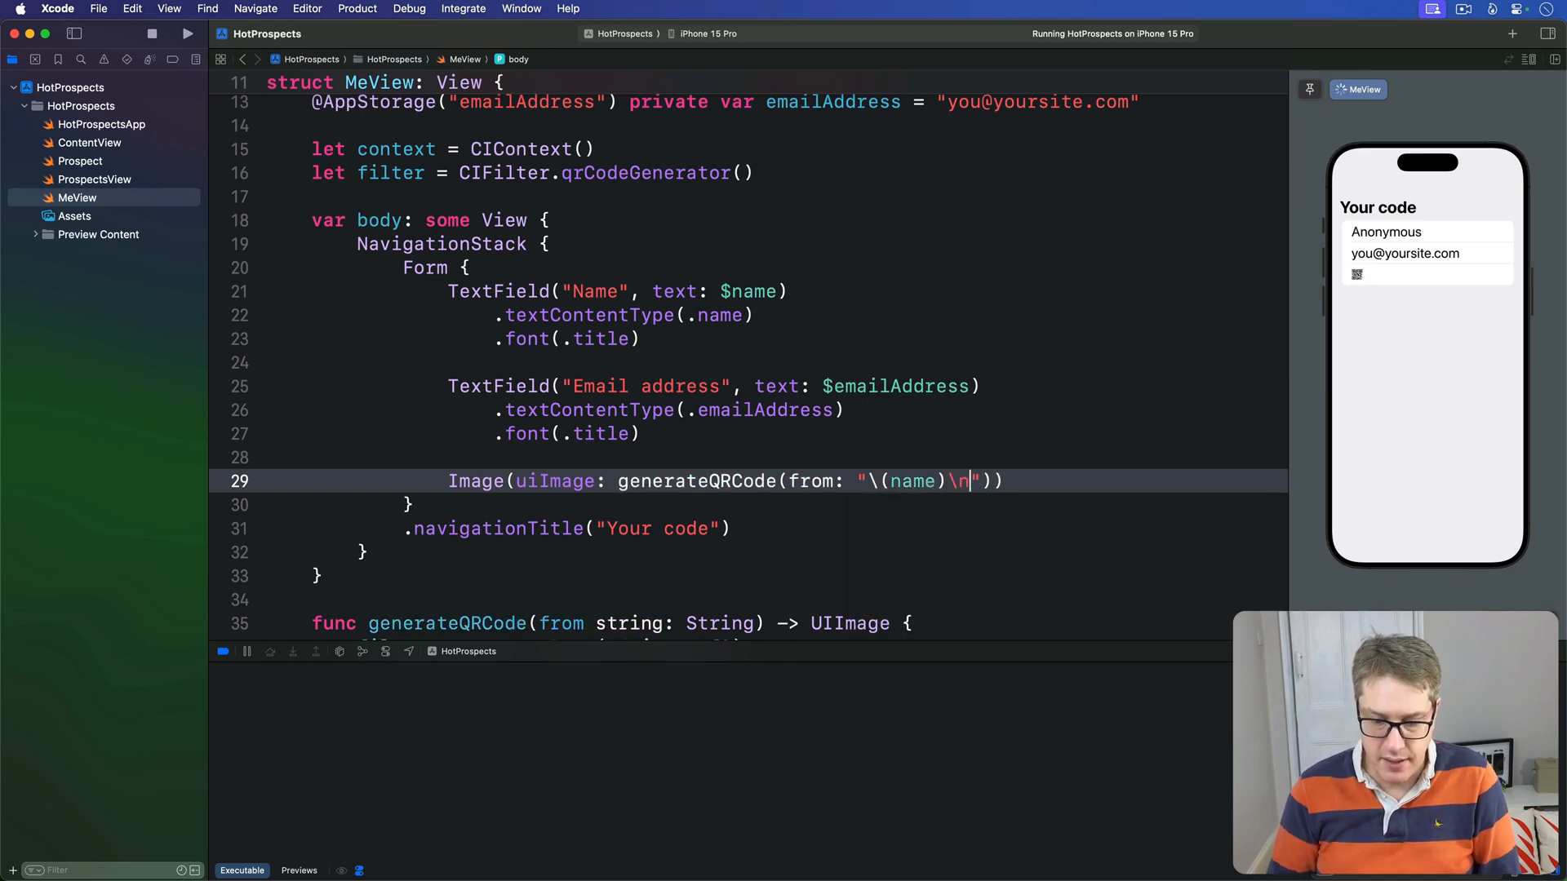
type("\\(emailAddress)")
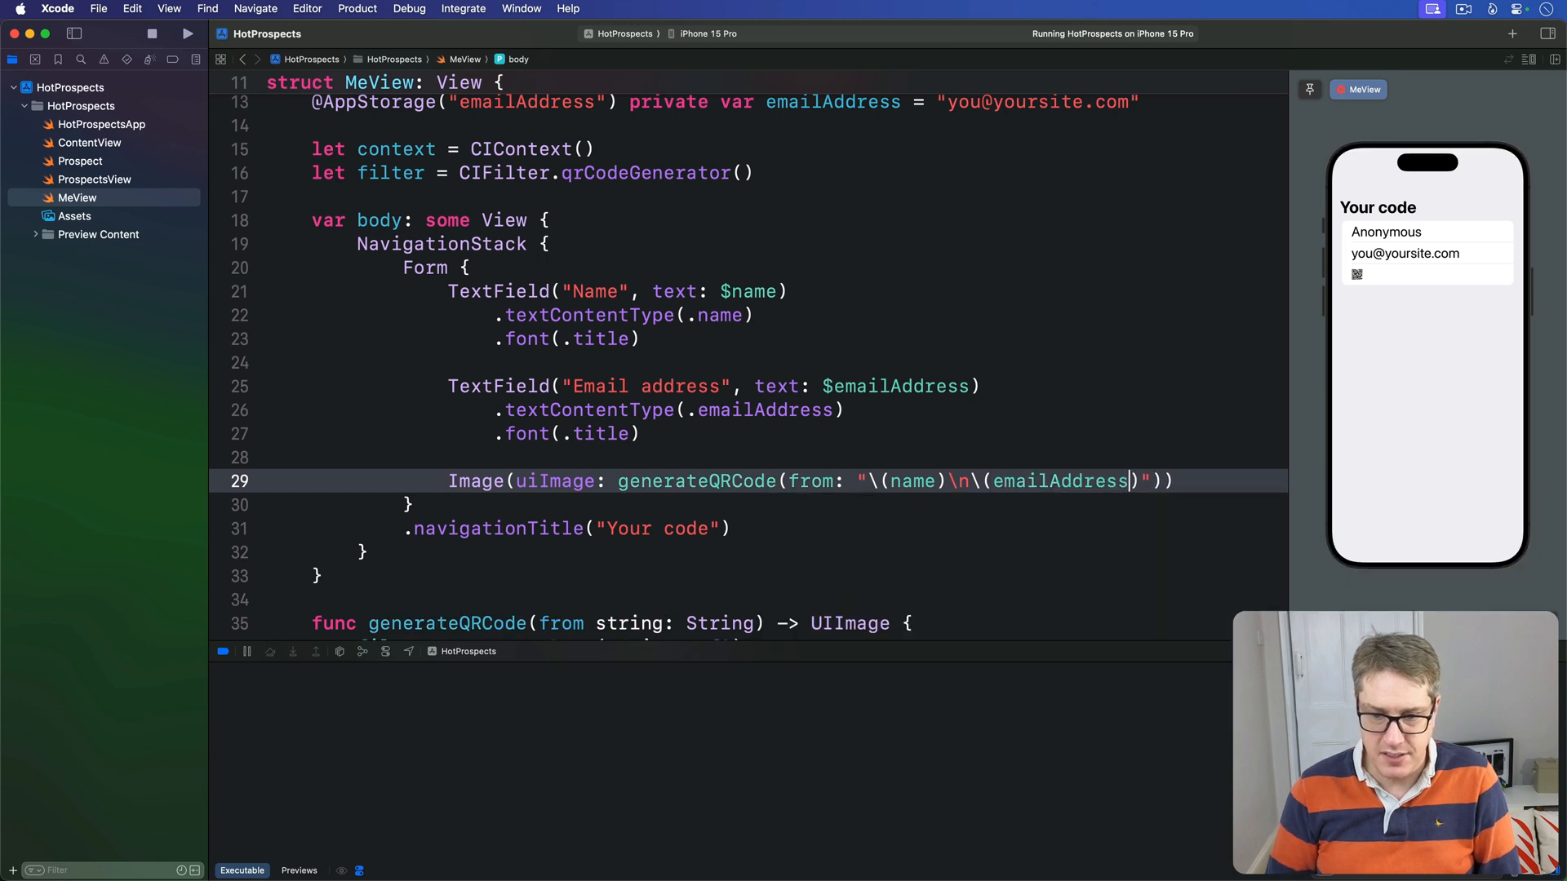
Make the QR image resizable, scaled to fit in a 200×200 frame, and relaunch the app.
type(".r")
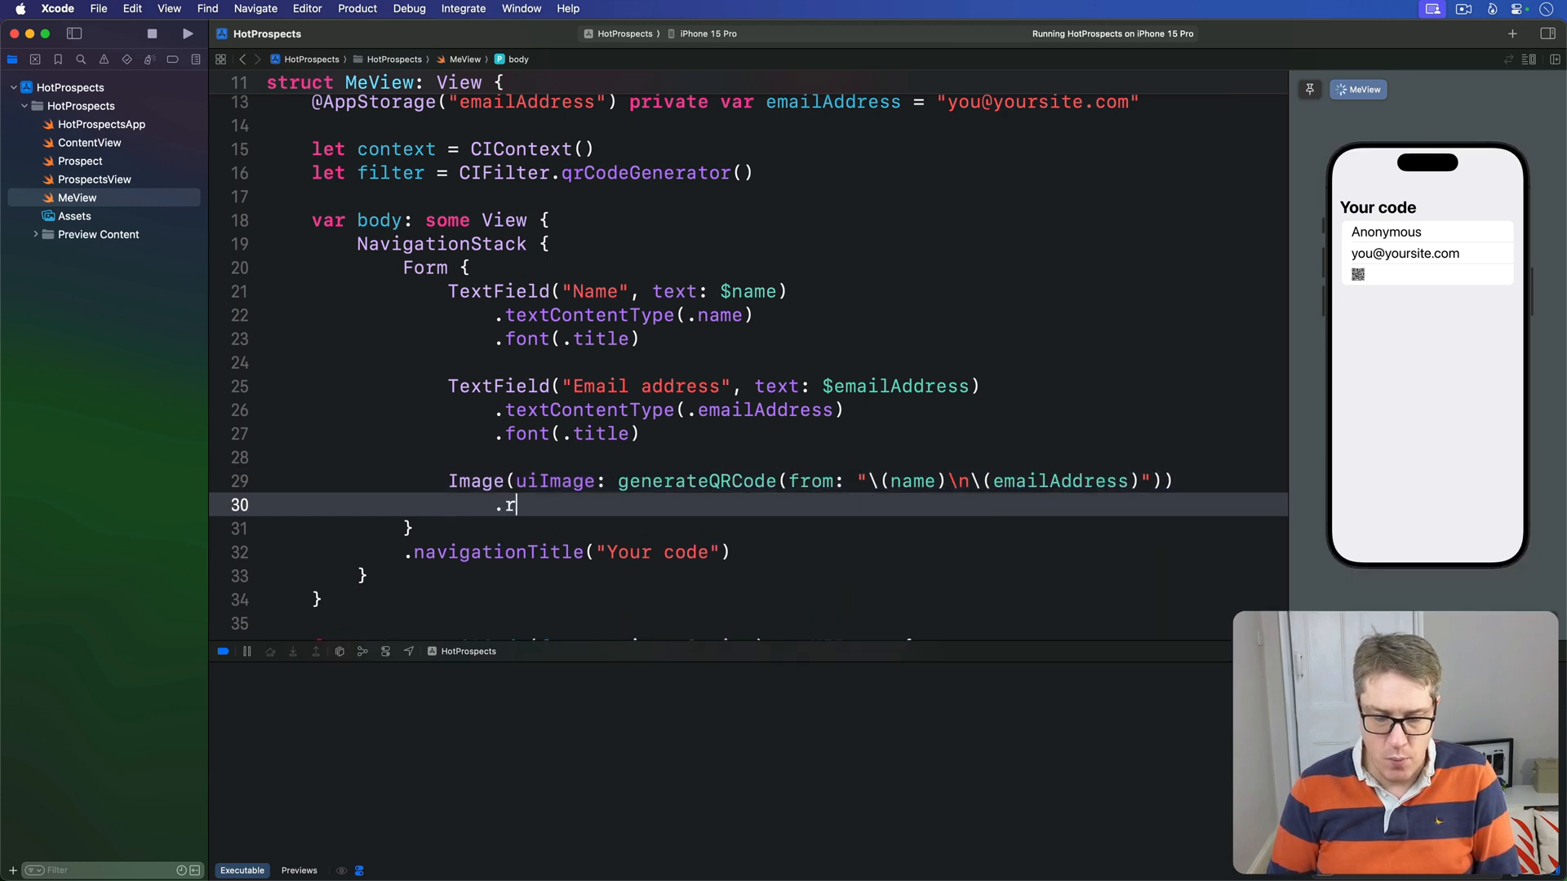
type("esizable(")
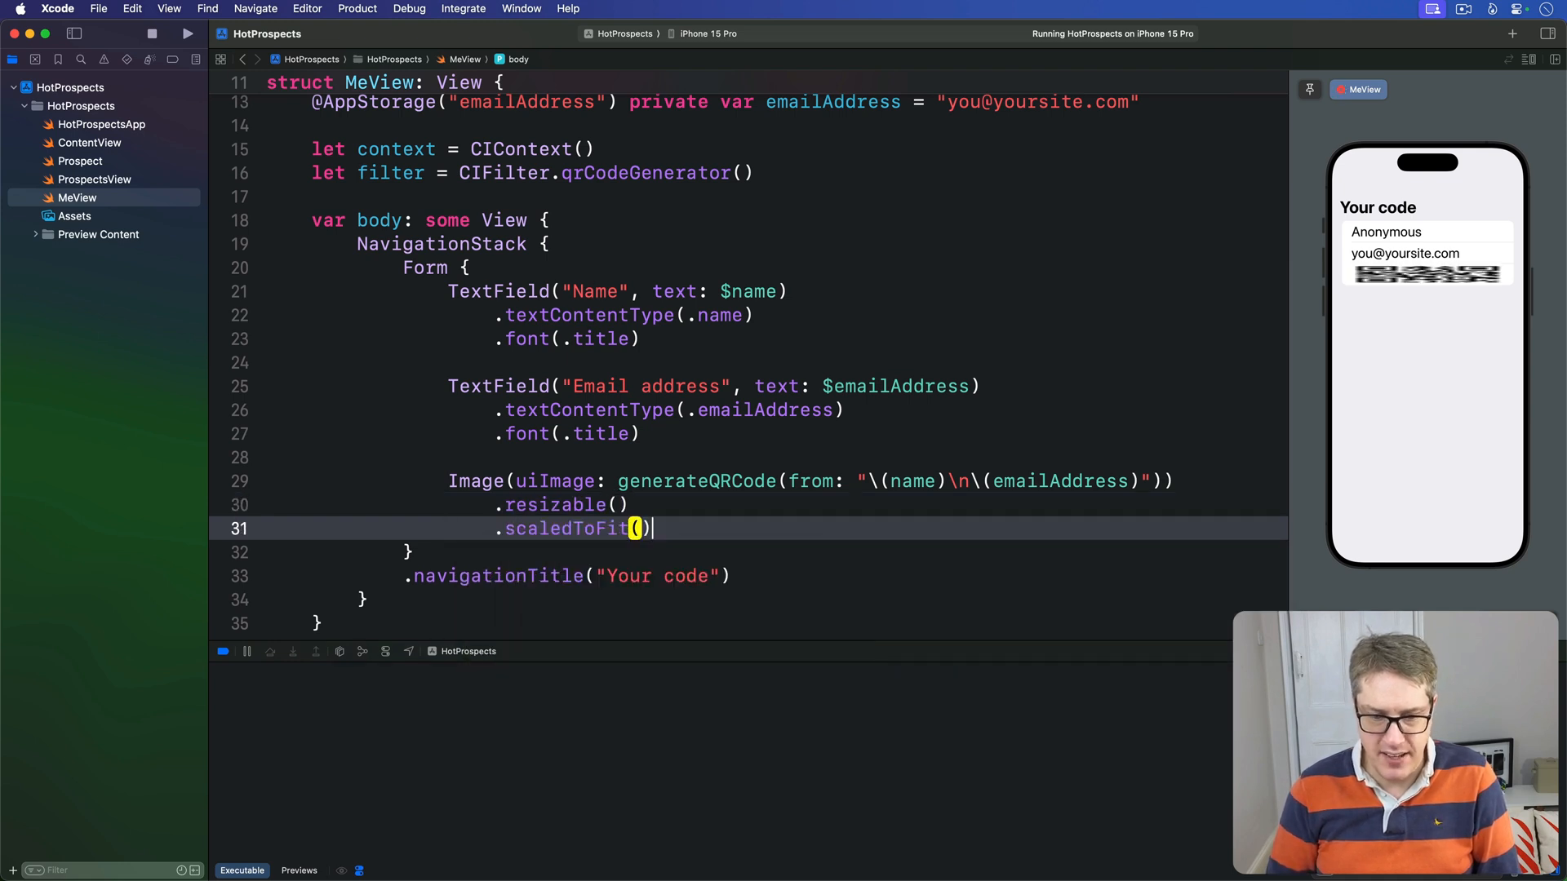
type(".frame(width: 200, height:")
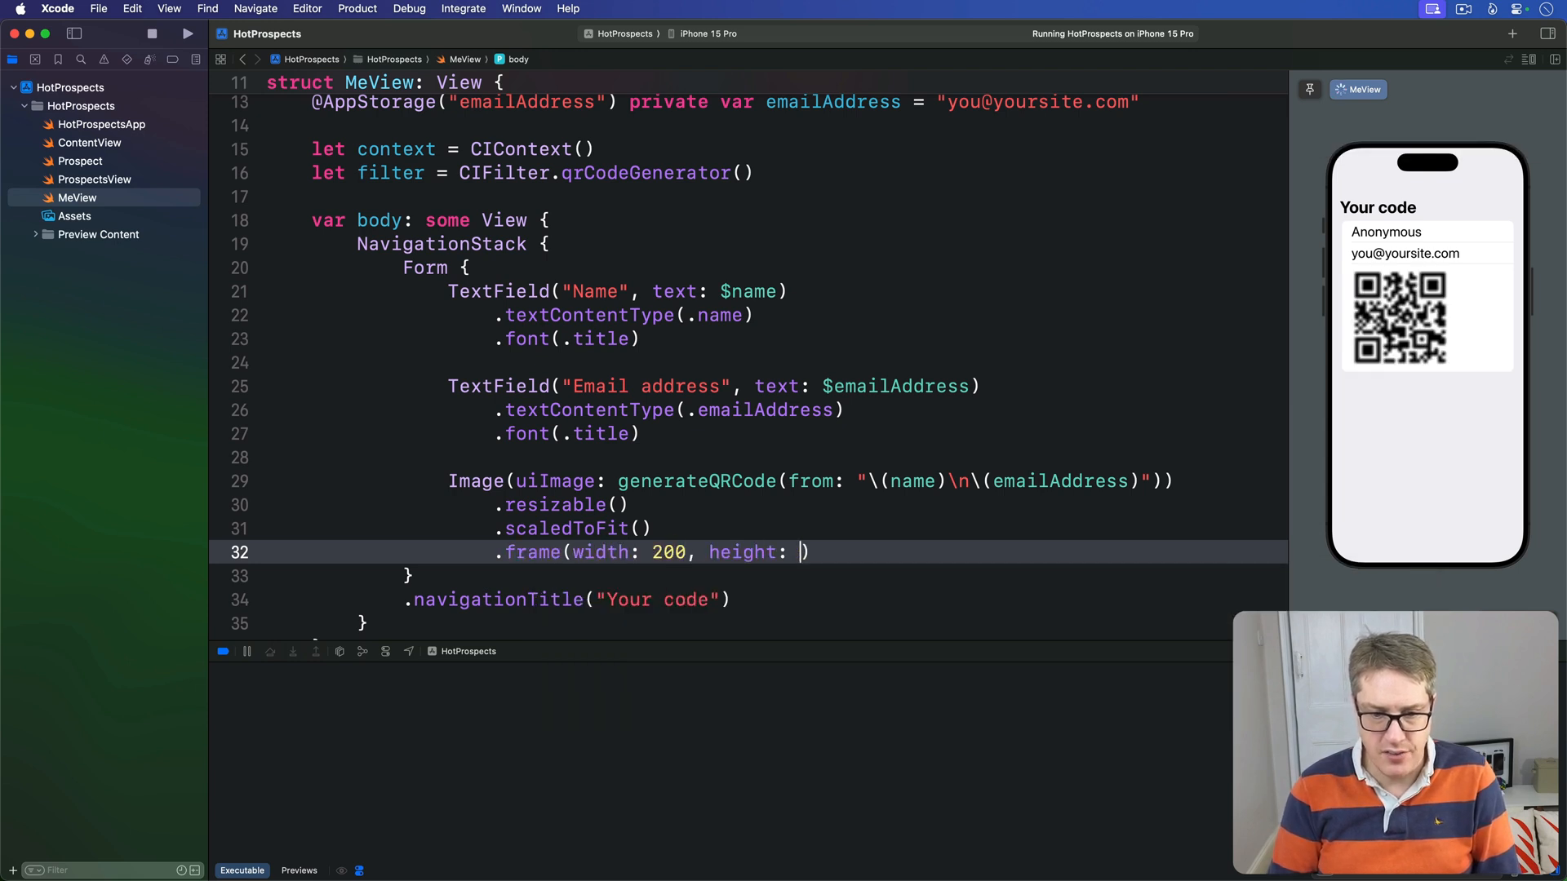
type("200)")
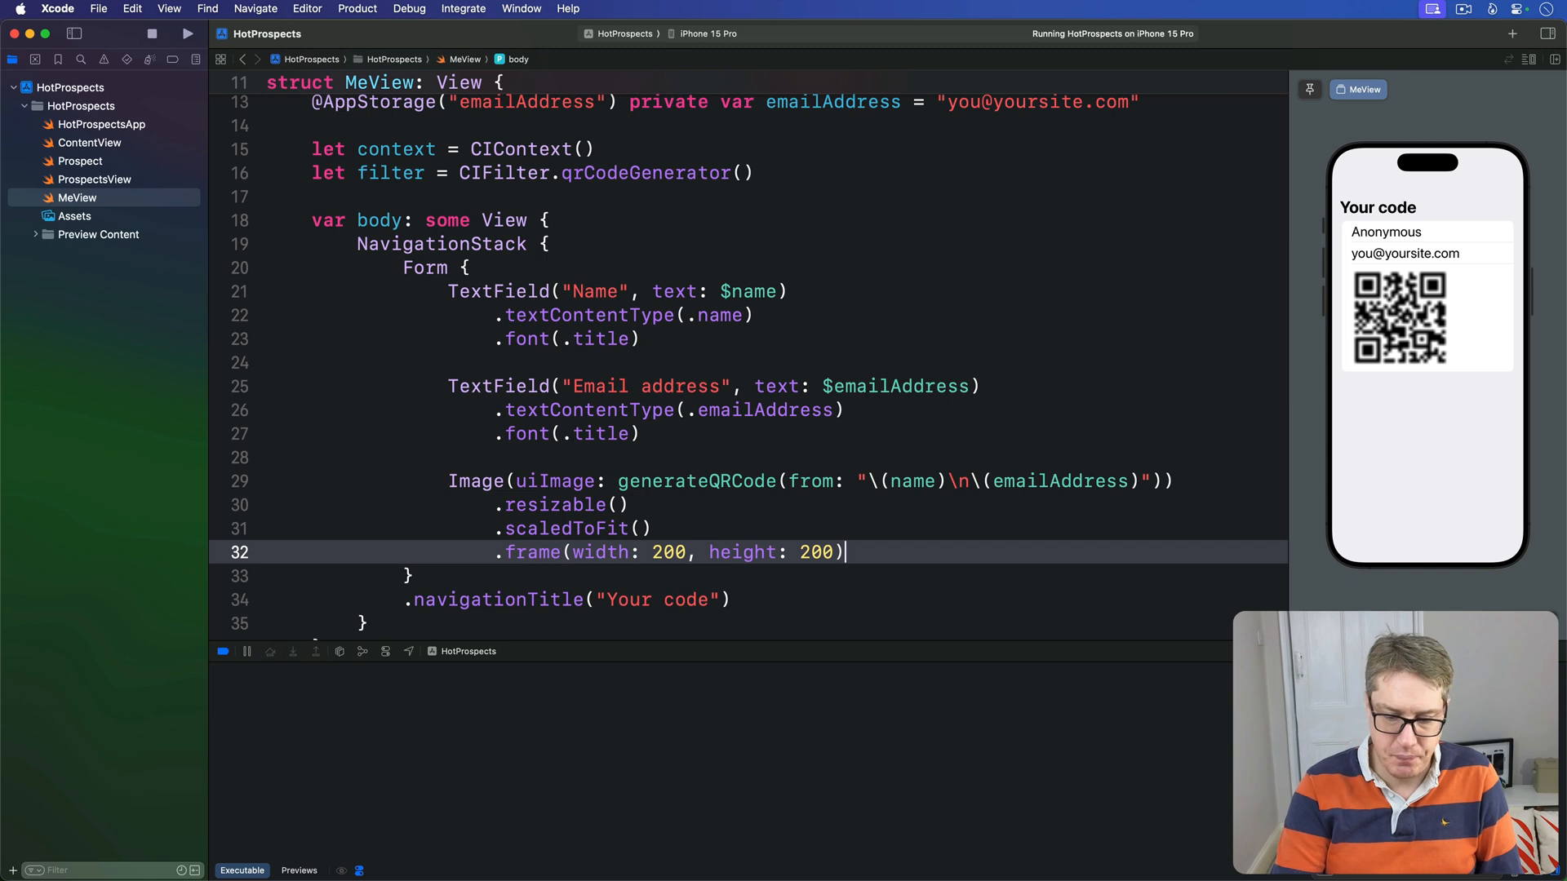
left_click(152, 33)
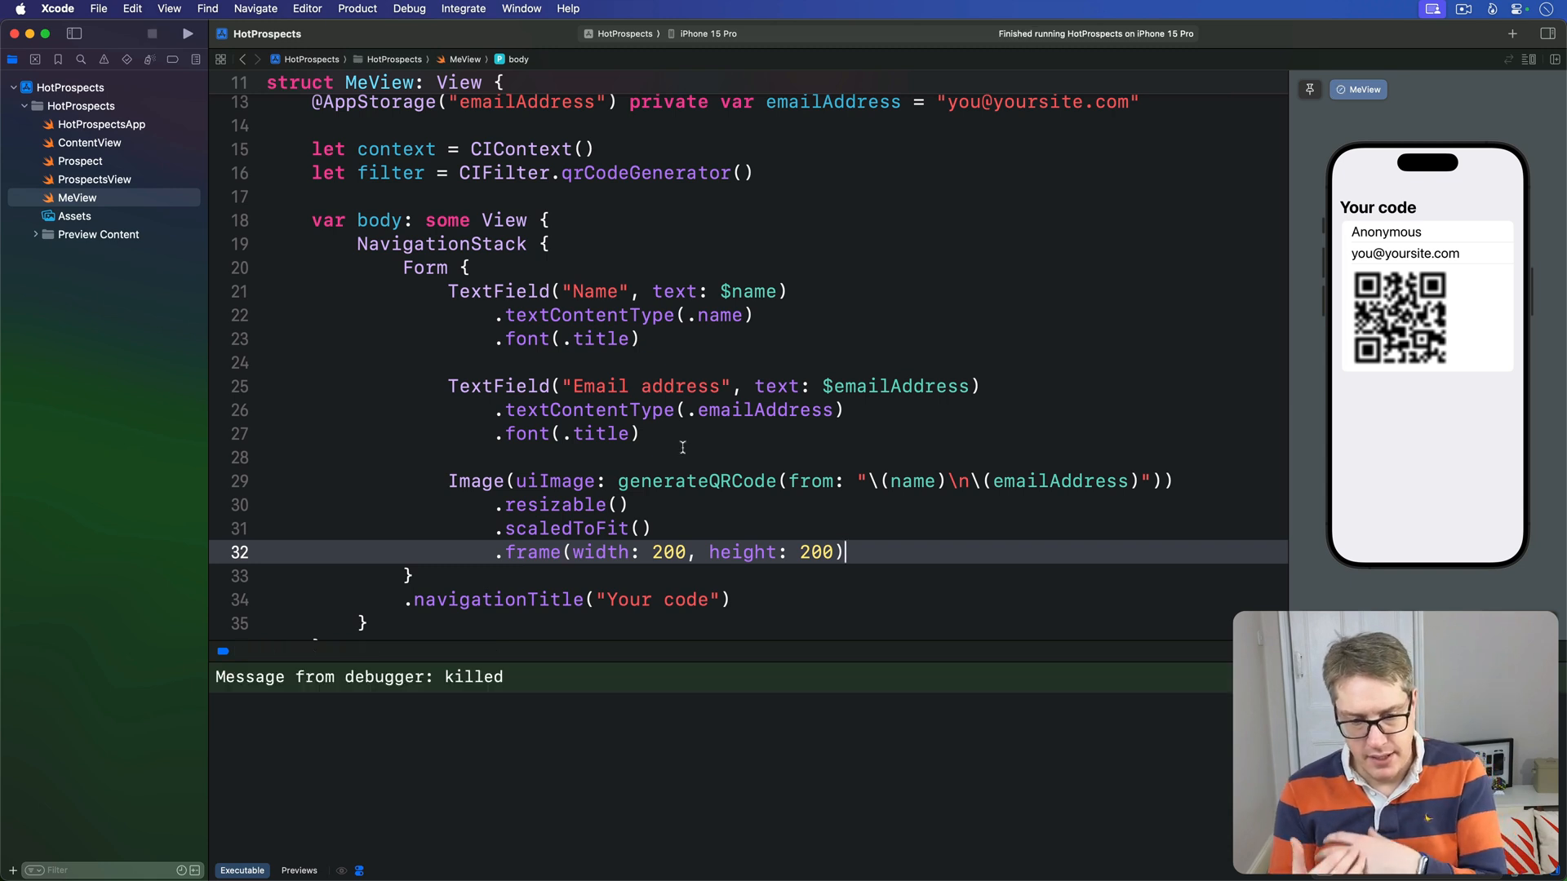
On the Simulator's Me tab, enter Paul Hudson and a hackingwithswift.com email to watch the QR code update.
left_click(188, 32)
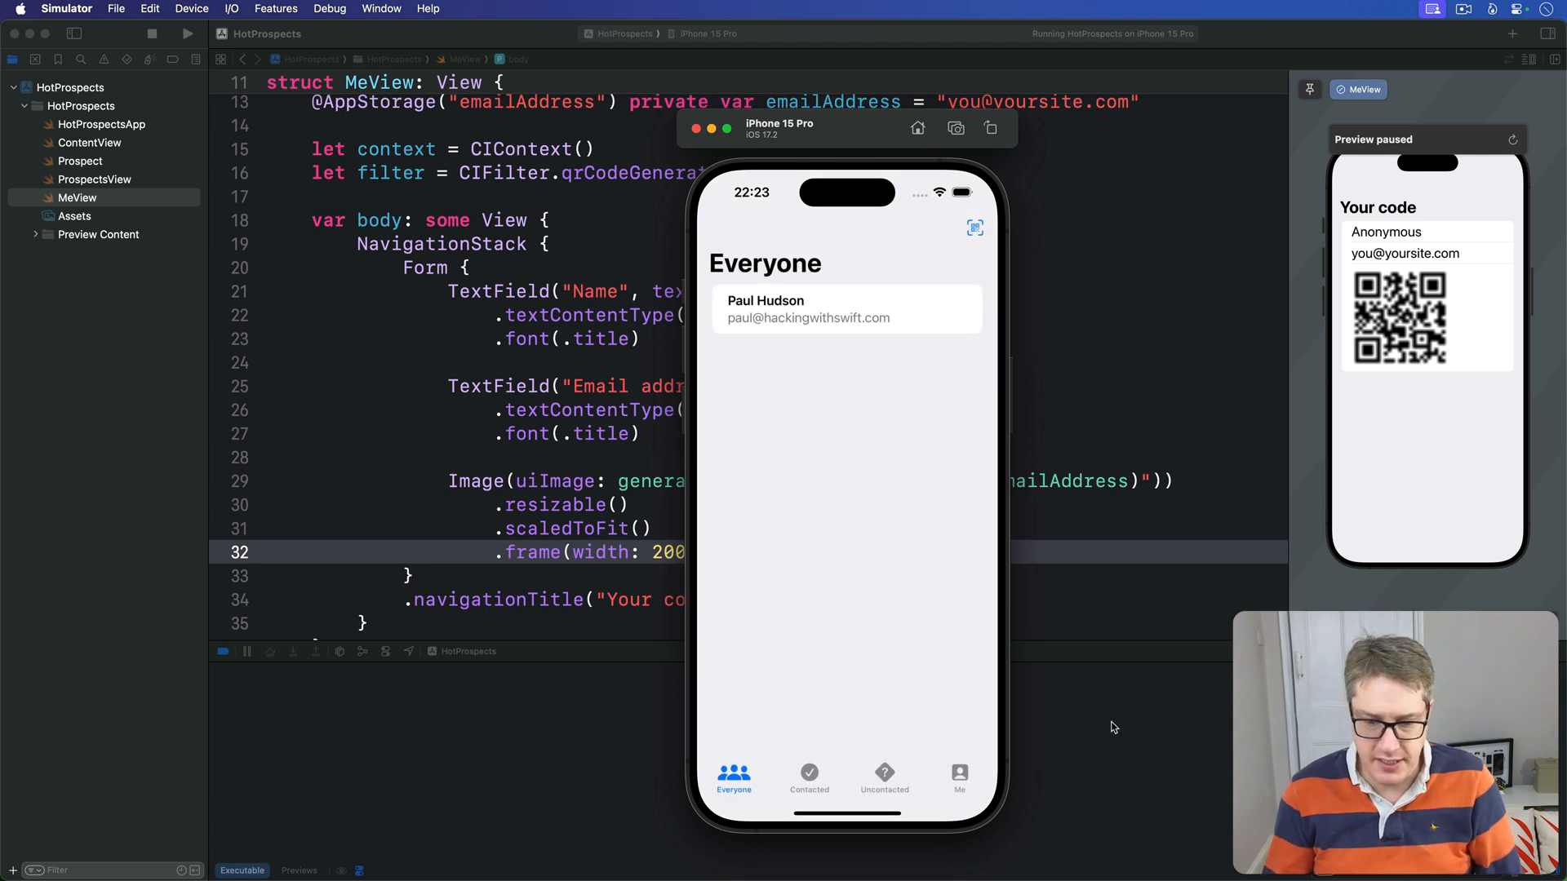
left_click(958, 773)
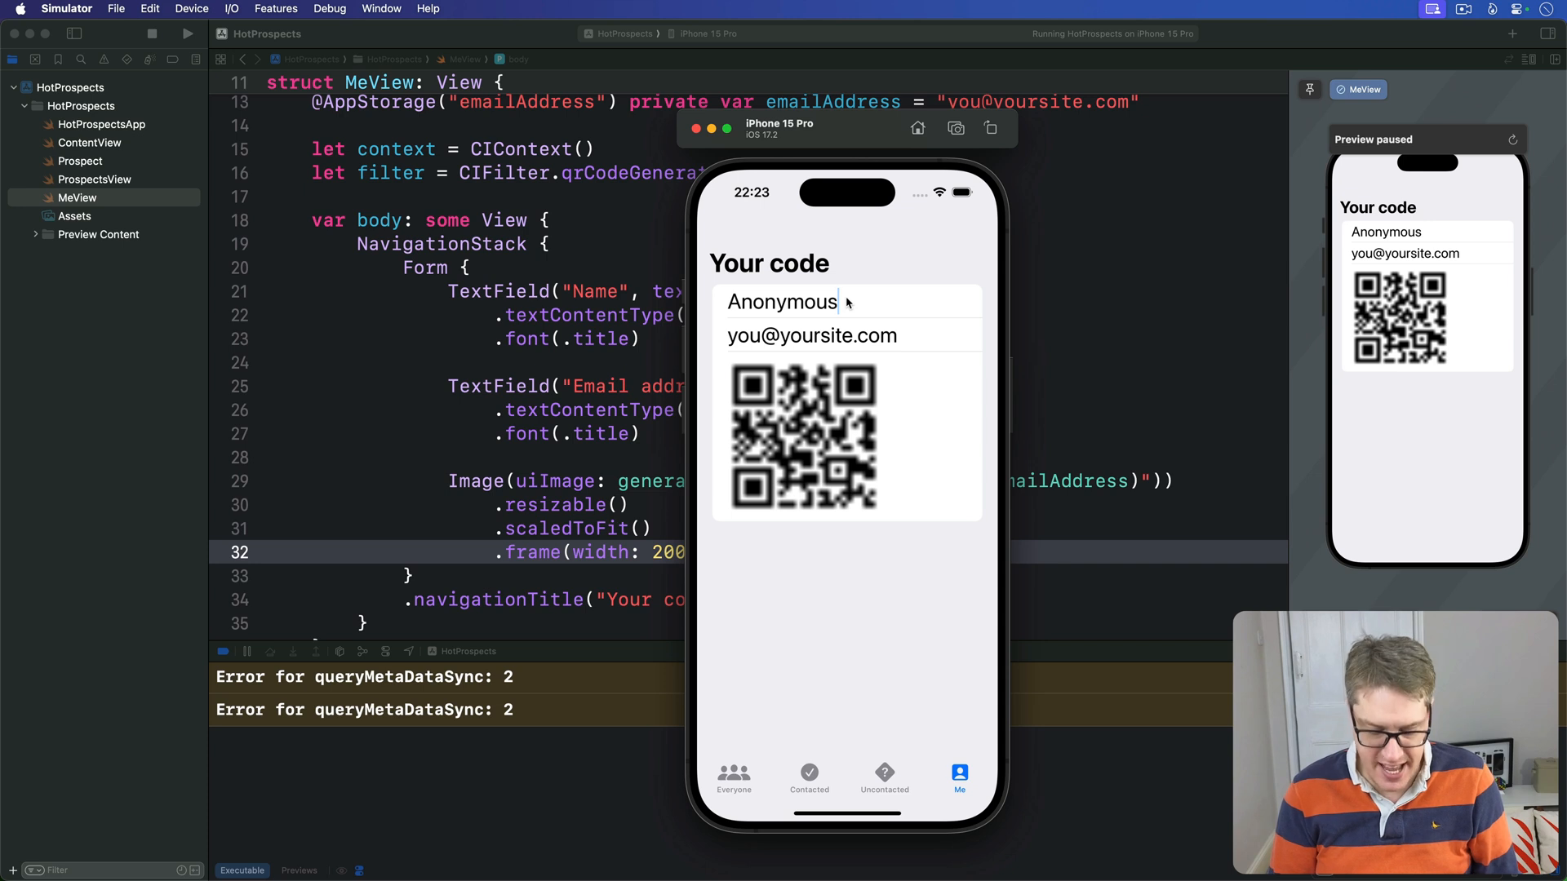
type("Paul Hudson")
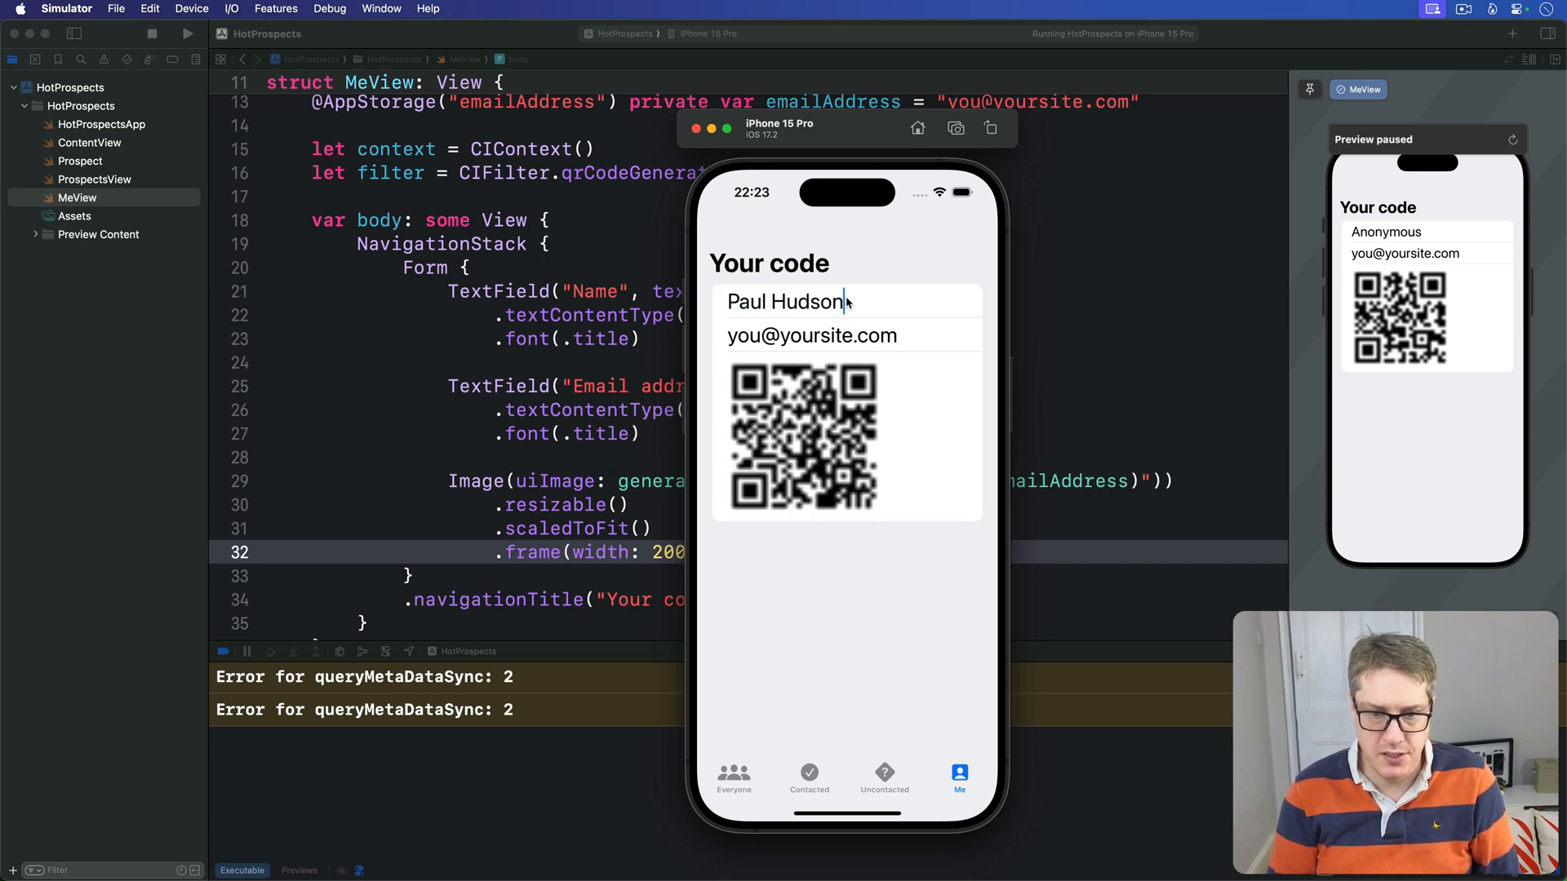
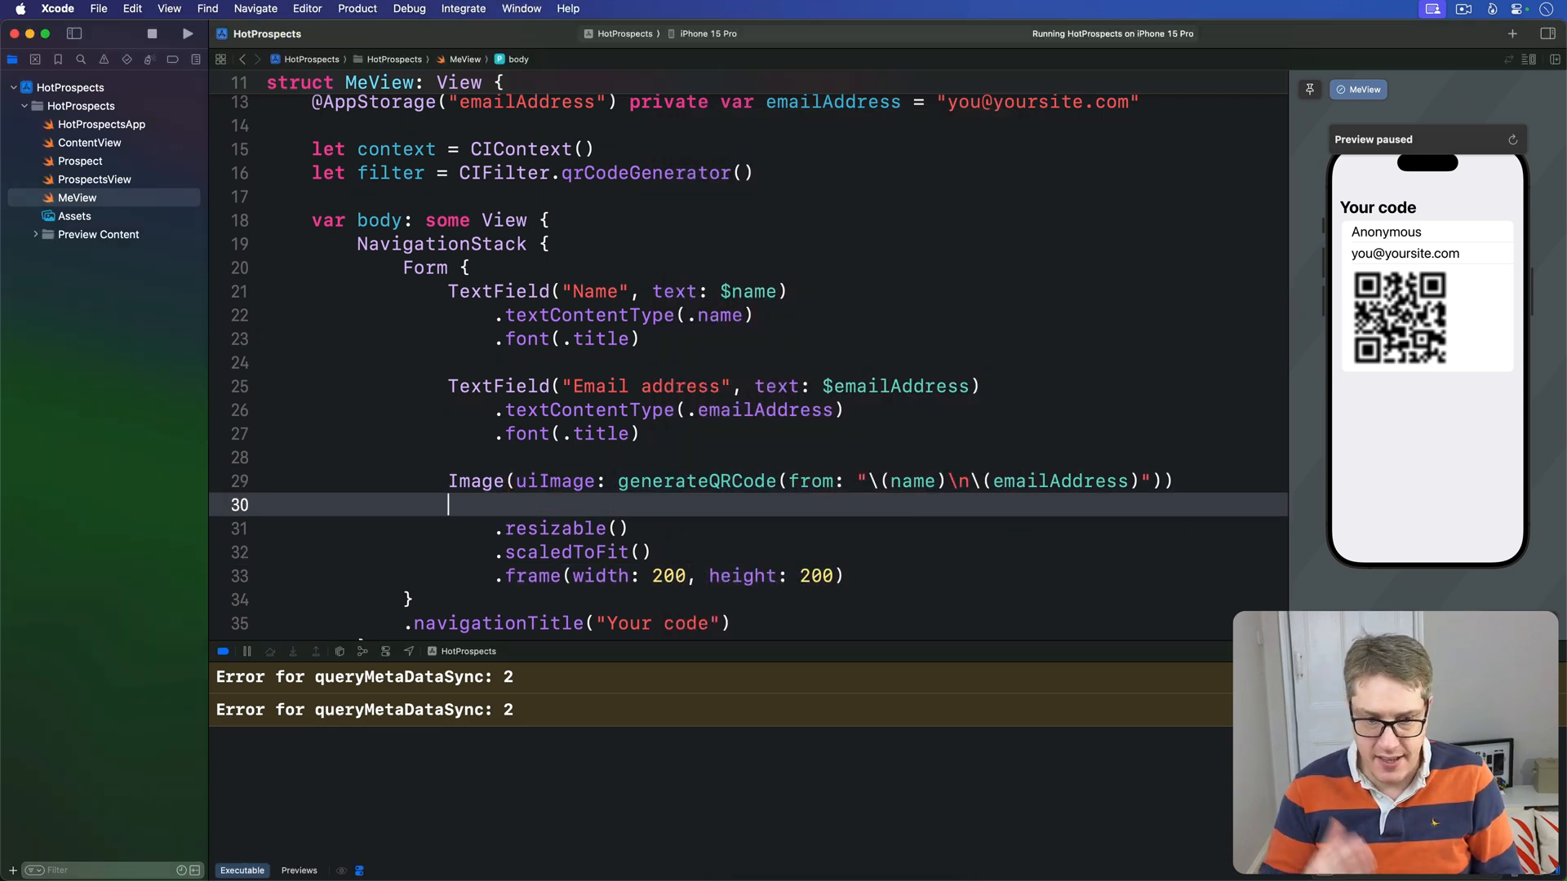
Start an .interpolation( modifier on the QR Image above resizable.
type(".interpolation(.")
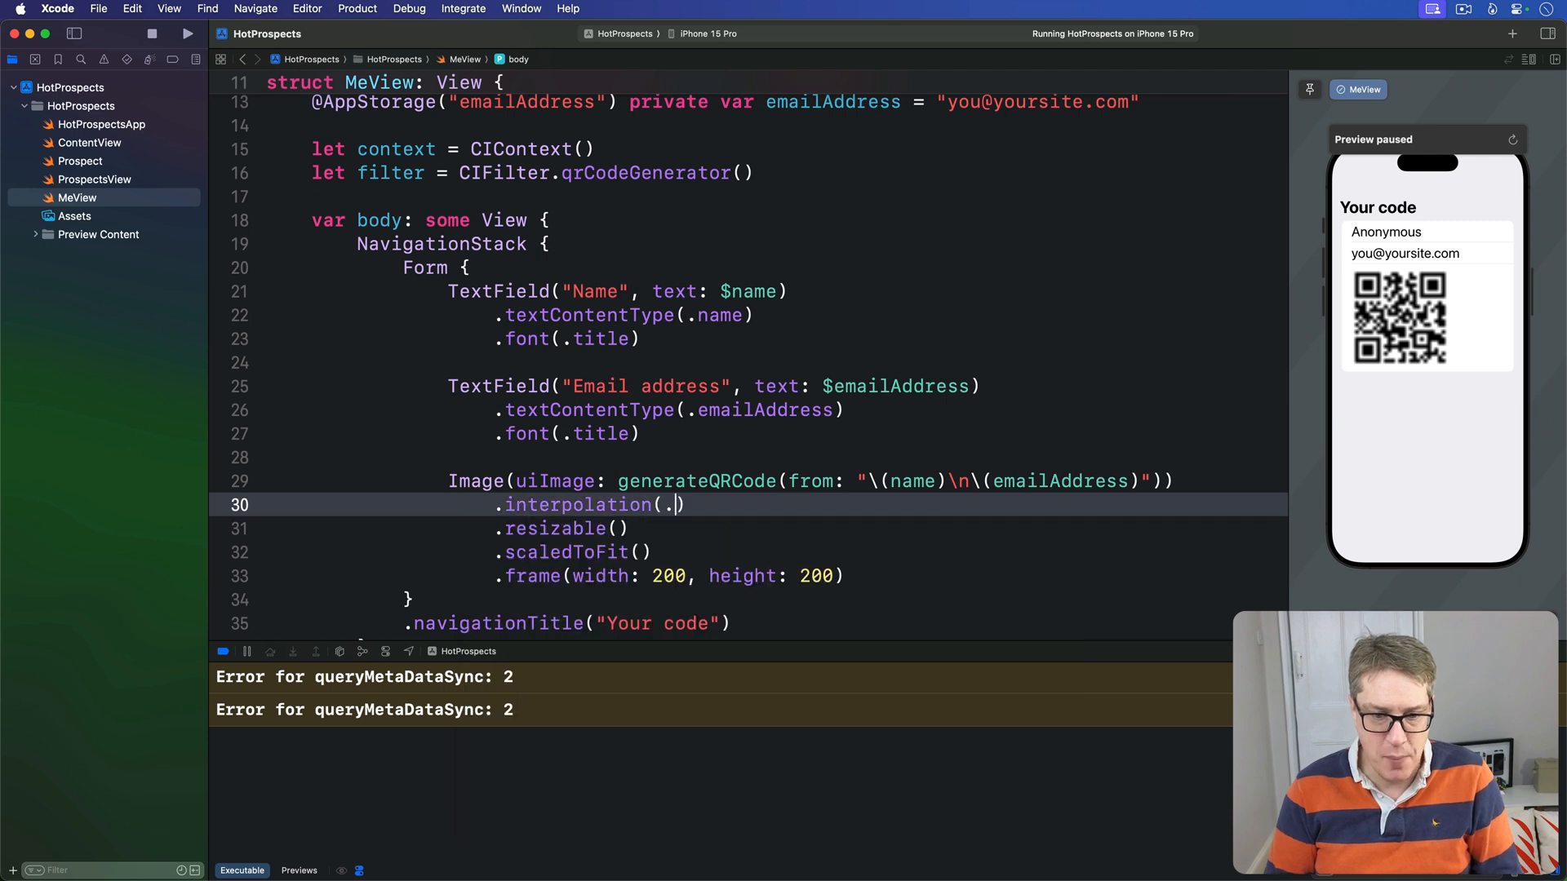